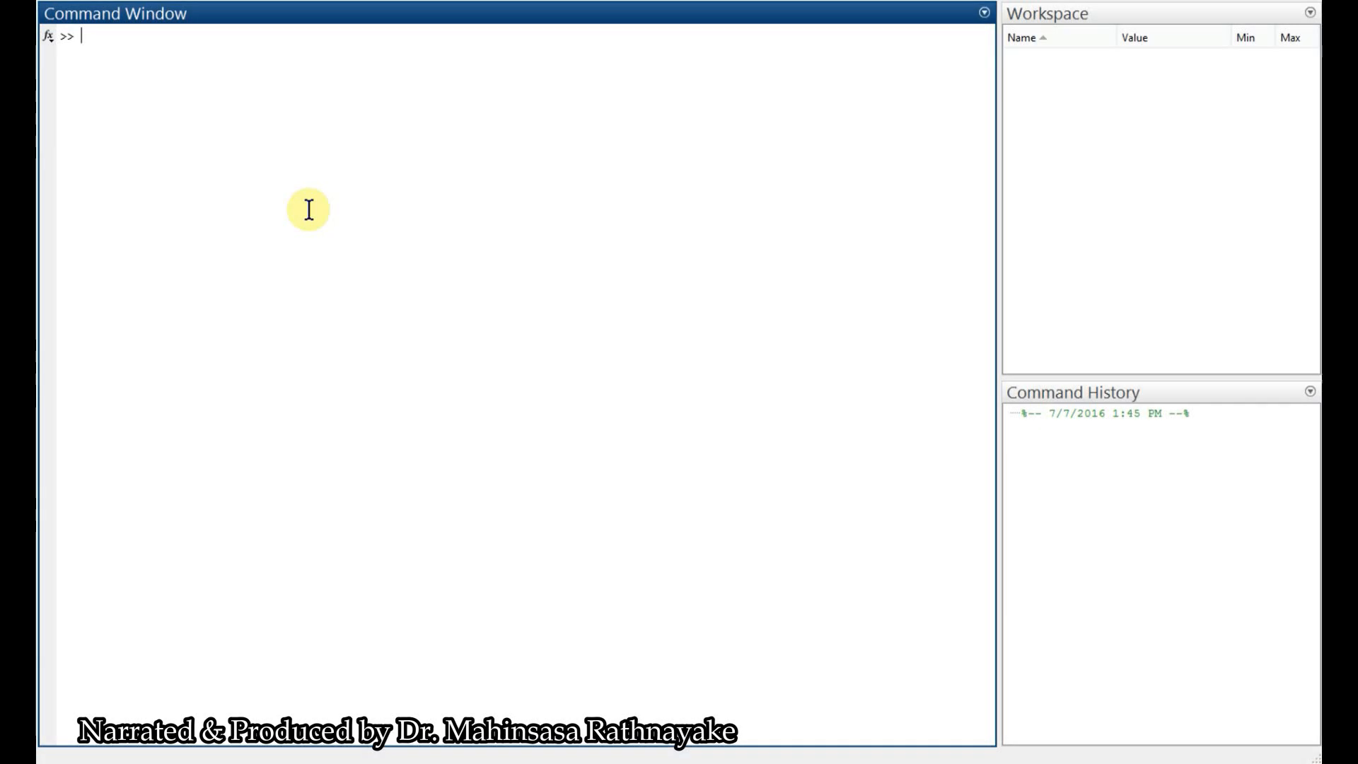
# Begin a for loop with i ranging over the vector [1 5 8 12 4 7]
pyautogui.write('for')
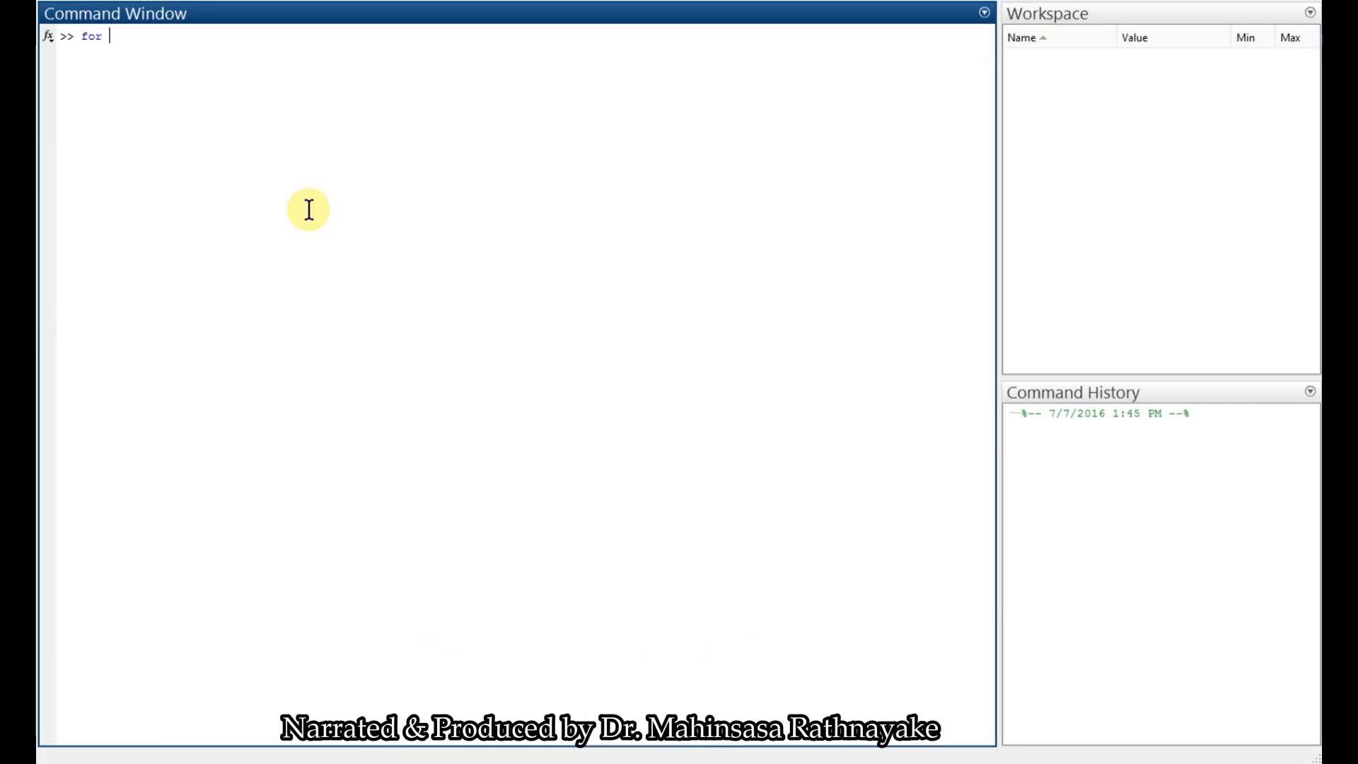
pyautogui.write('i')
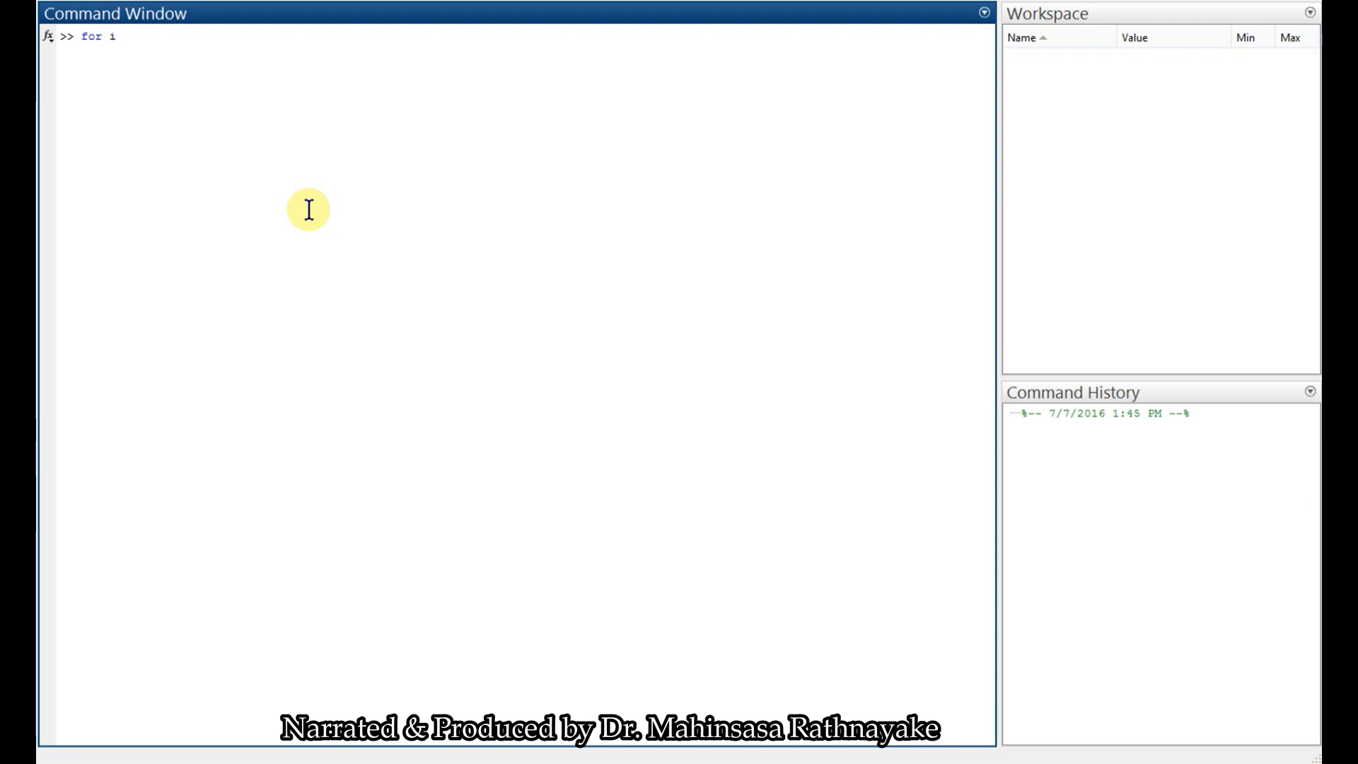
pyautogui.write('=')
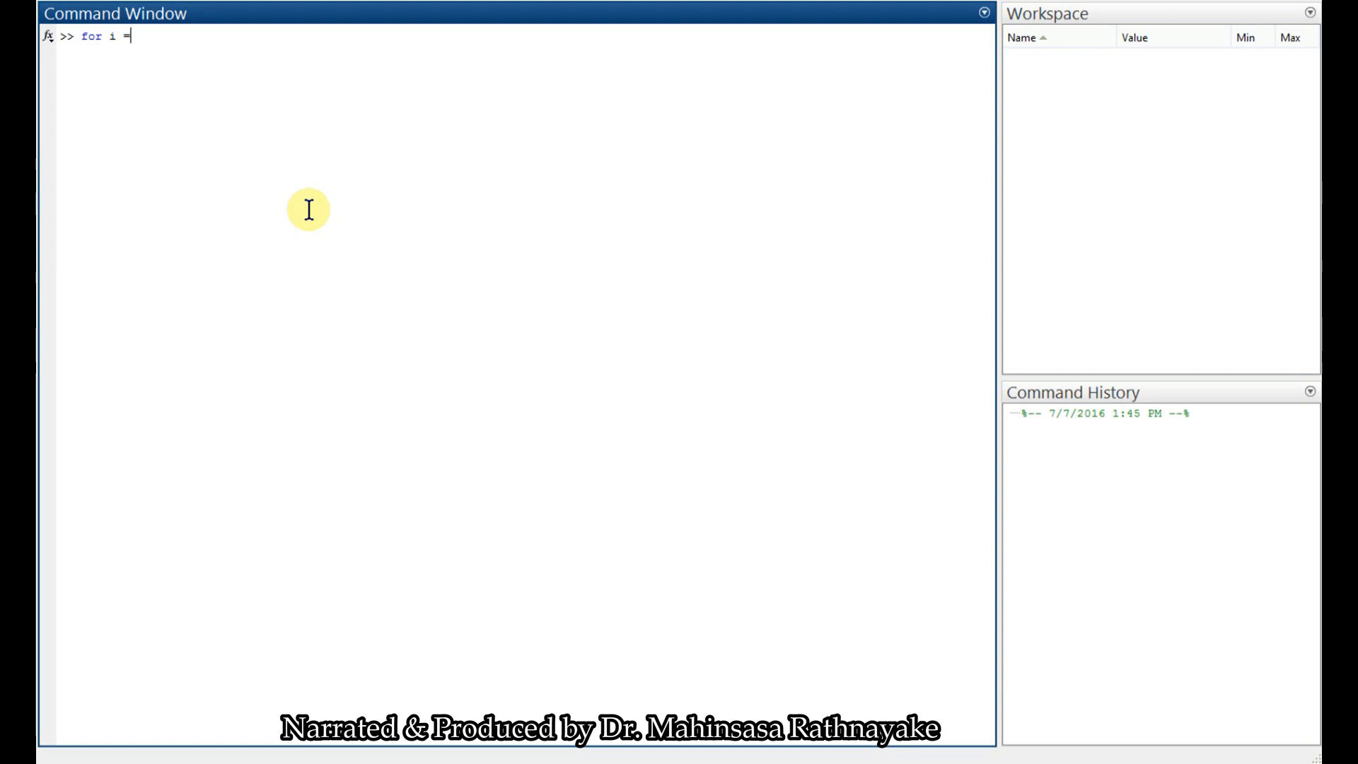
pyautogui.write('[')
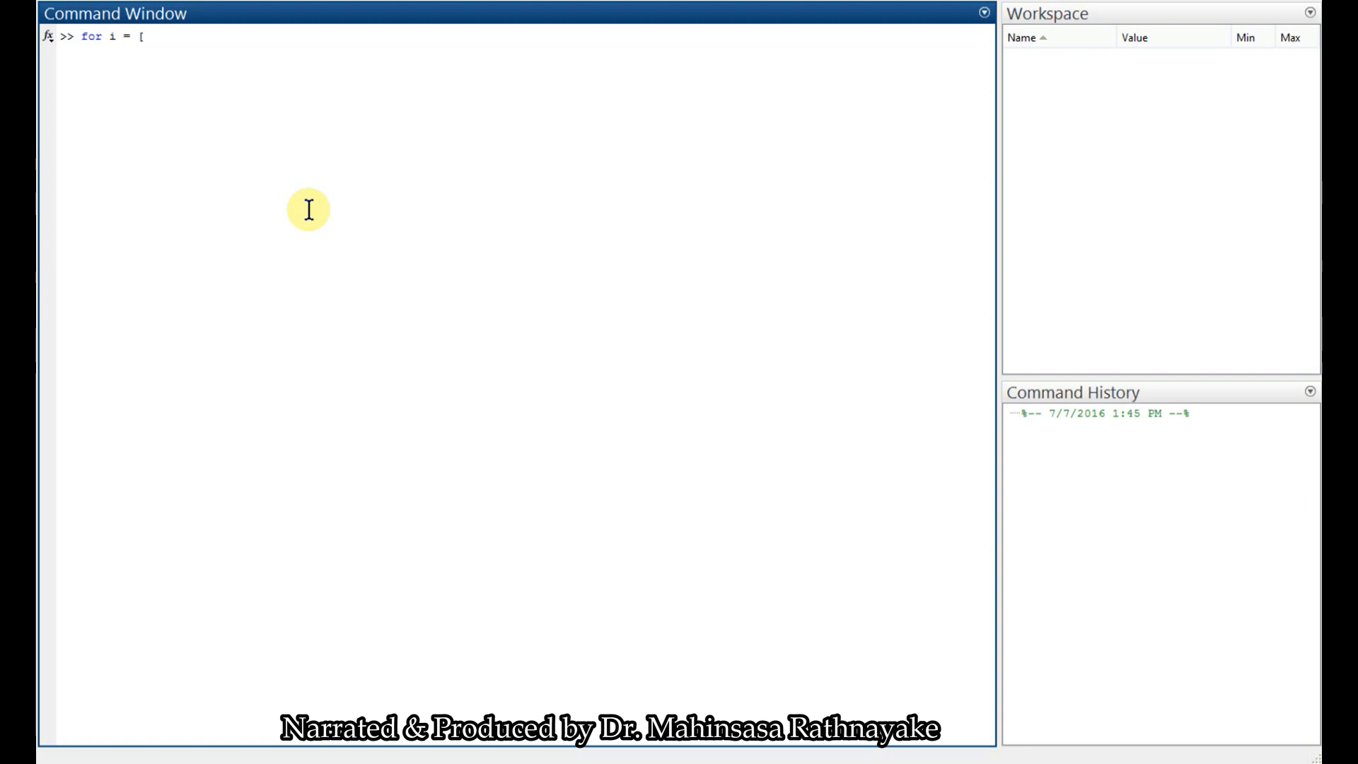
pyautogui.write('1 5')
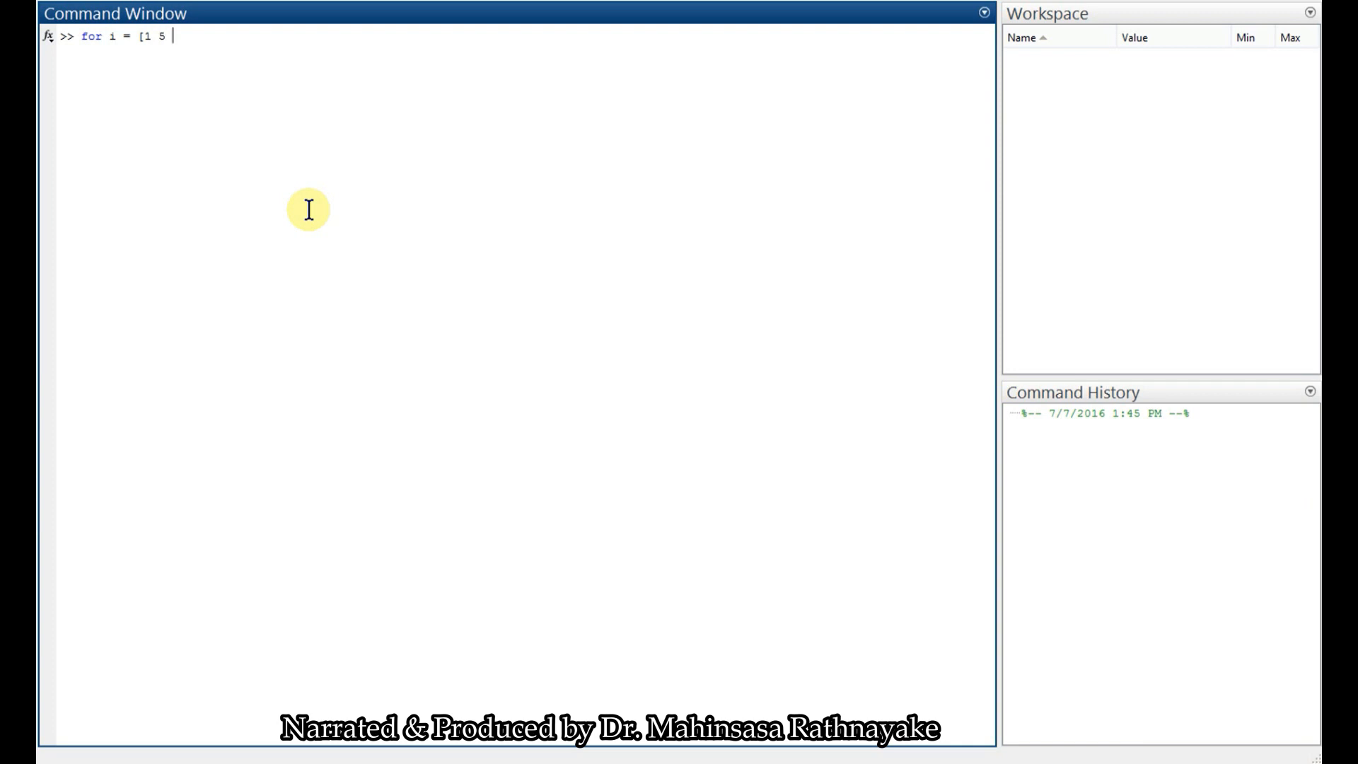
pyautogui.write('8')
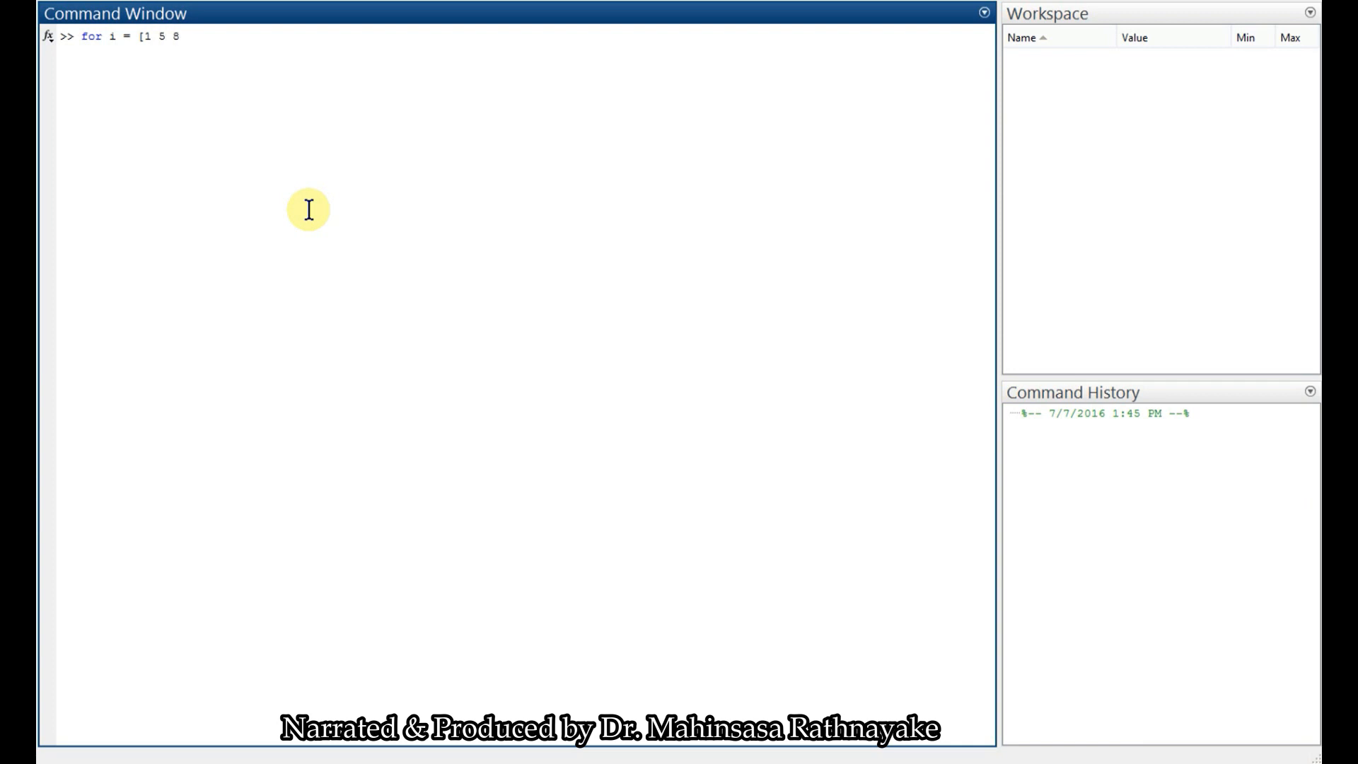
pyautogui.write('12')
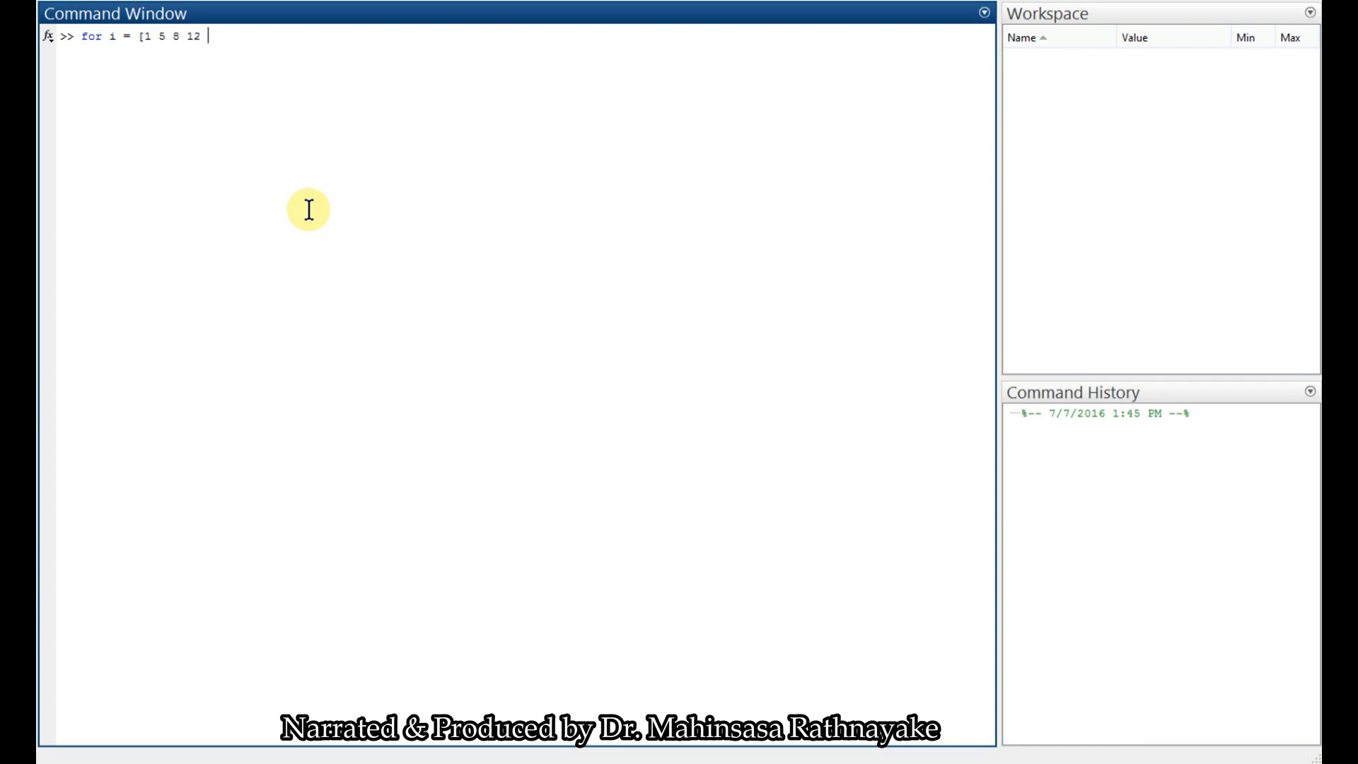
pyautogui.write('4 7]')
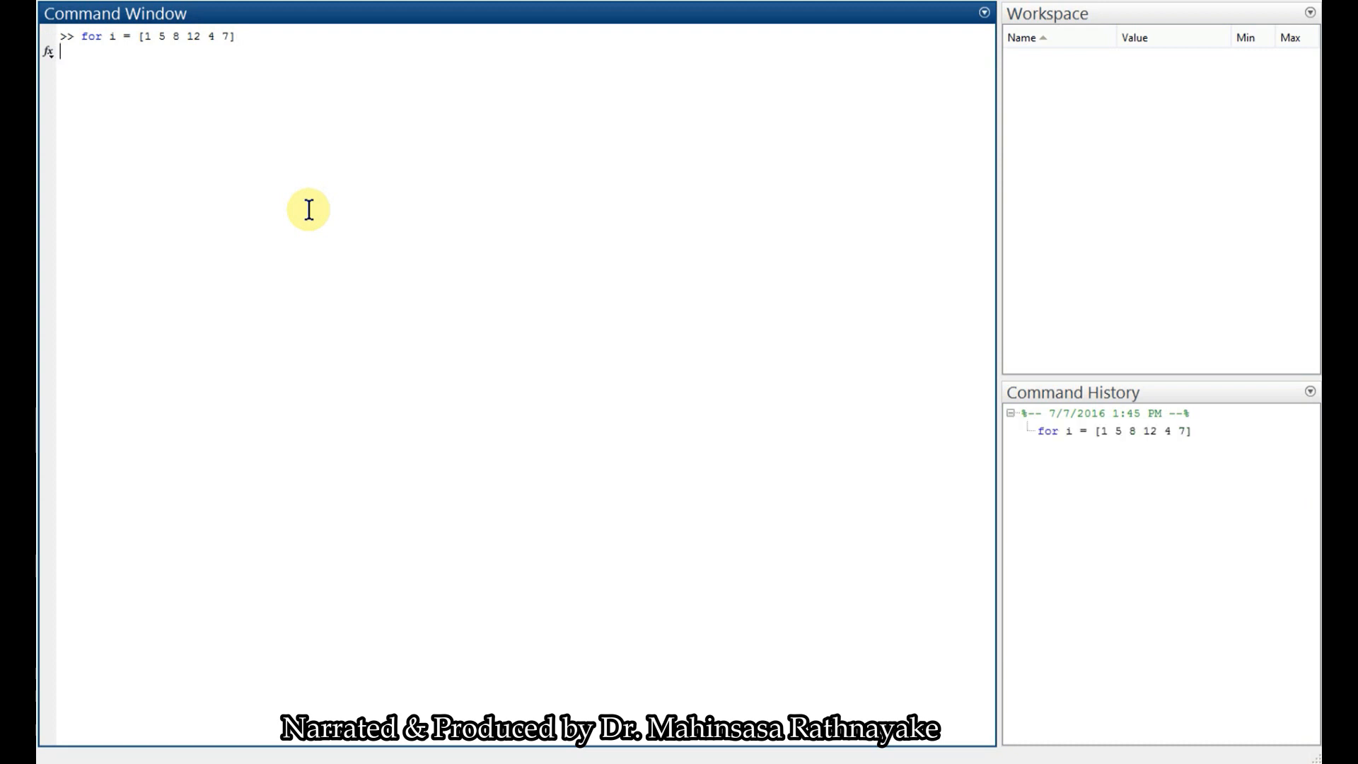
# Give the loop a disp(i) body and close it so each value prints, ending with i = 7
pyautogui.write('disp')
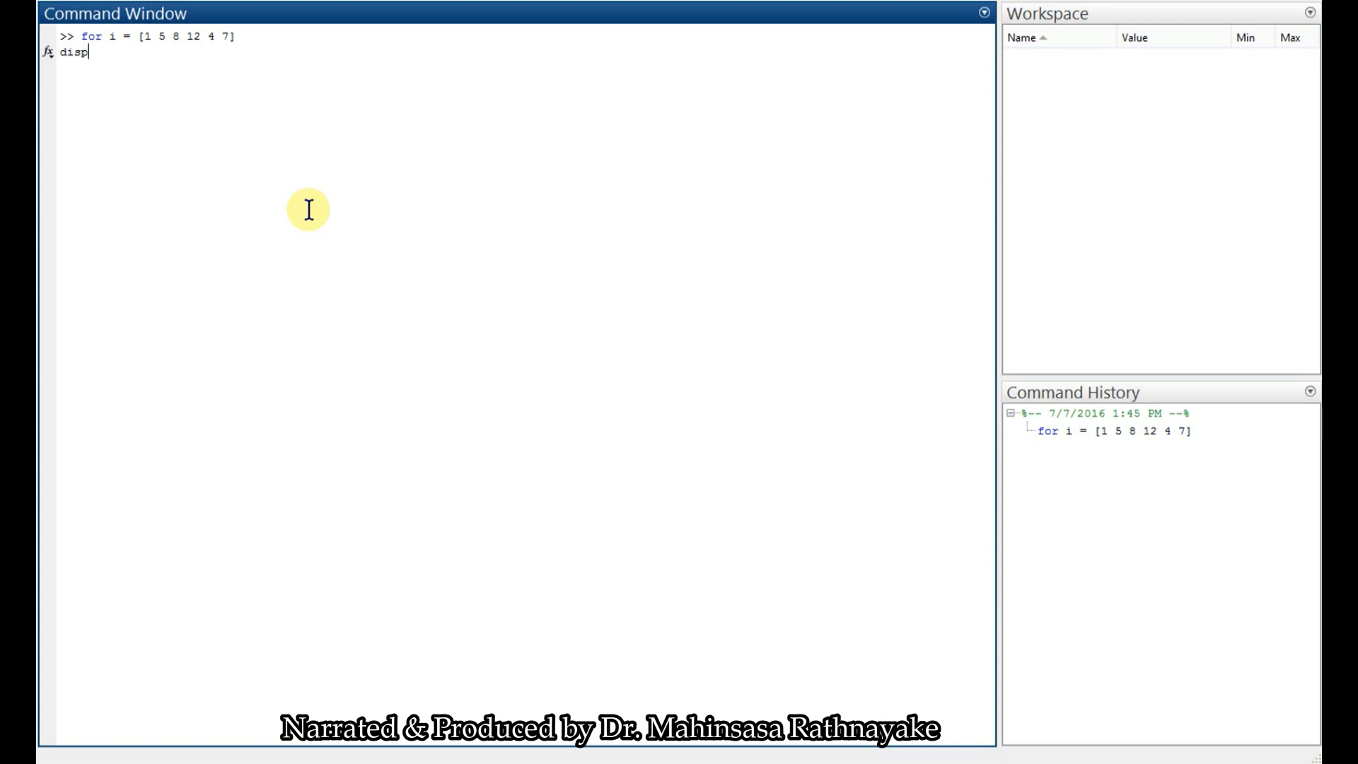
pyautogui.write('(i)')
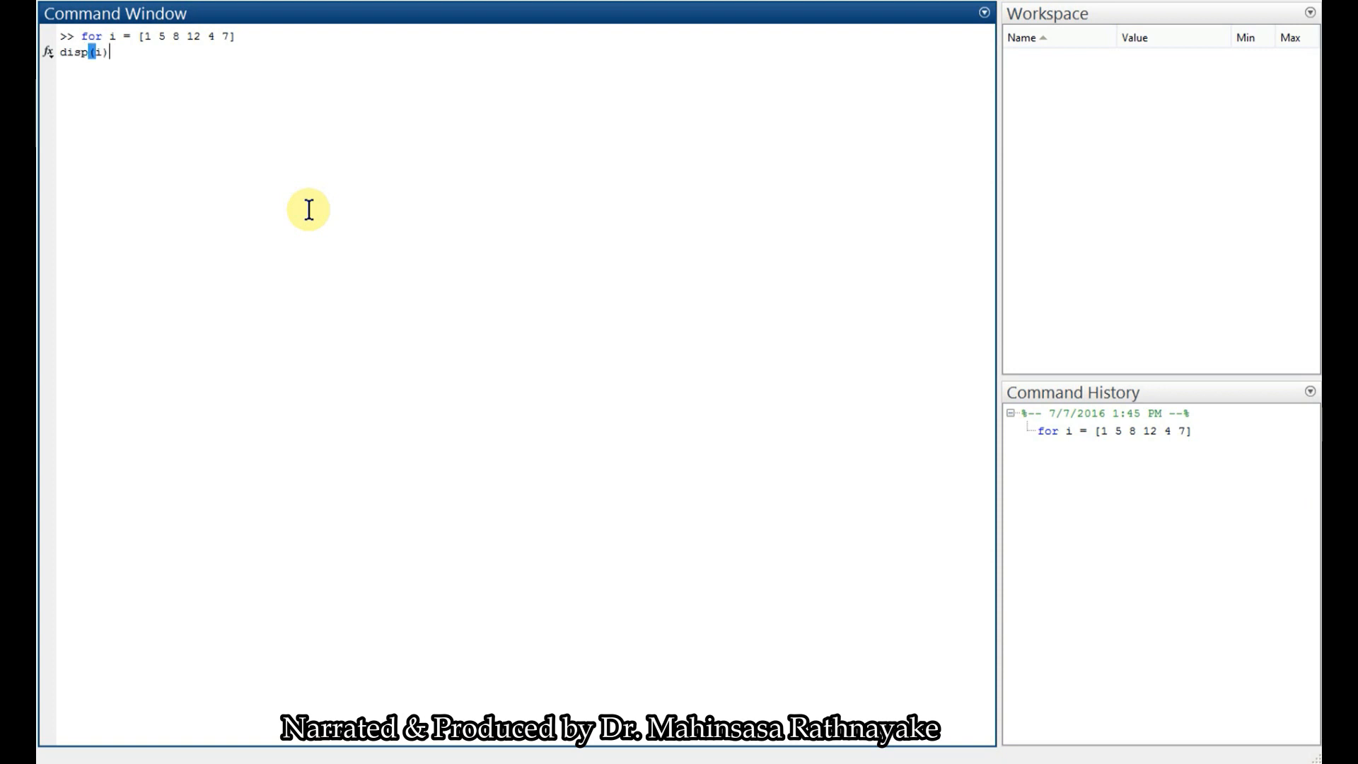
pyautogui.press('enter')
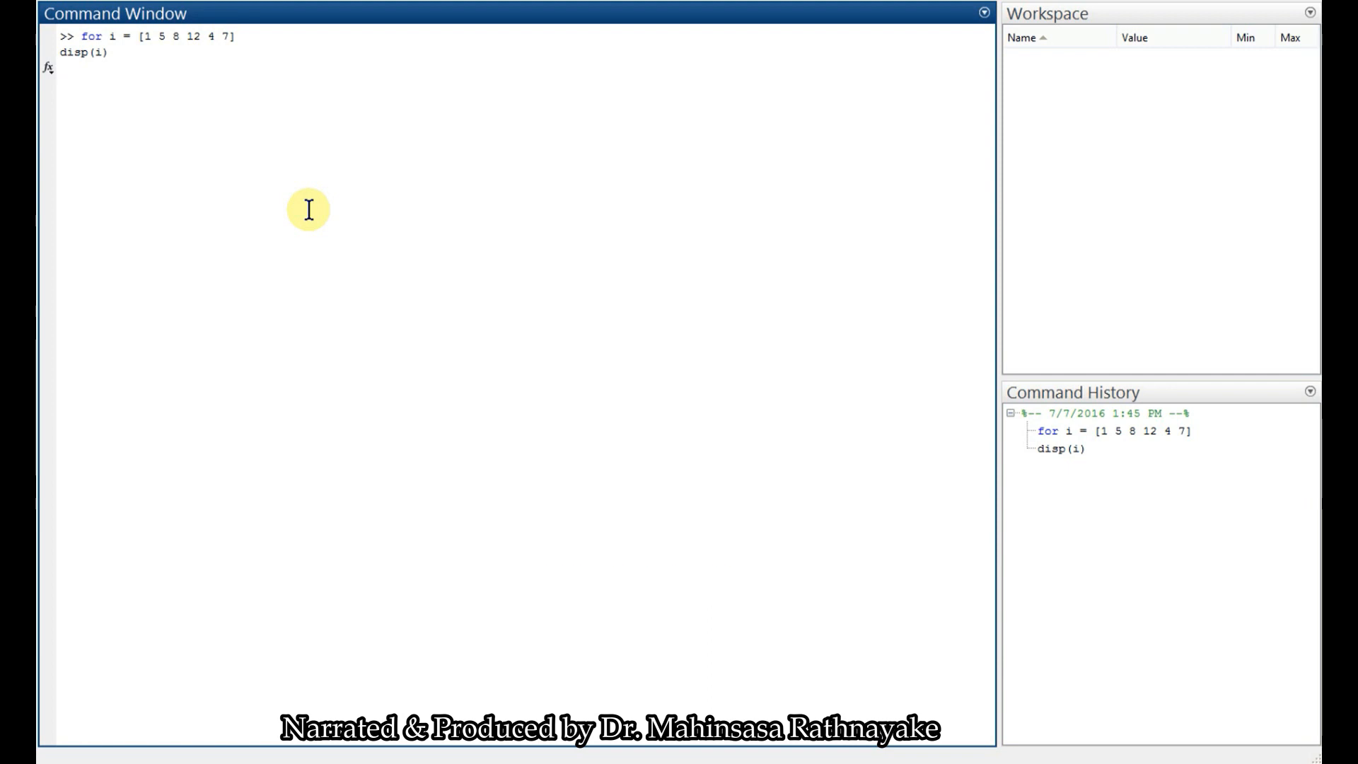
pyautogui.write('end')
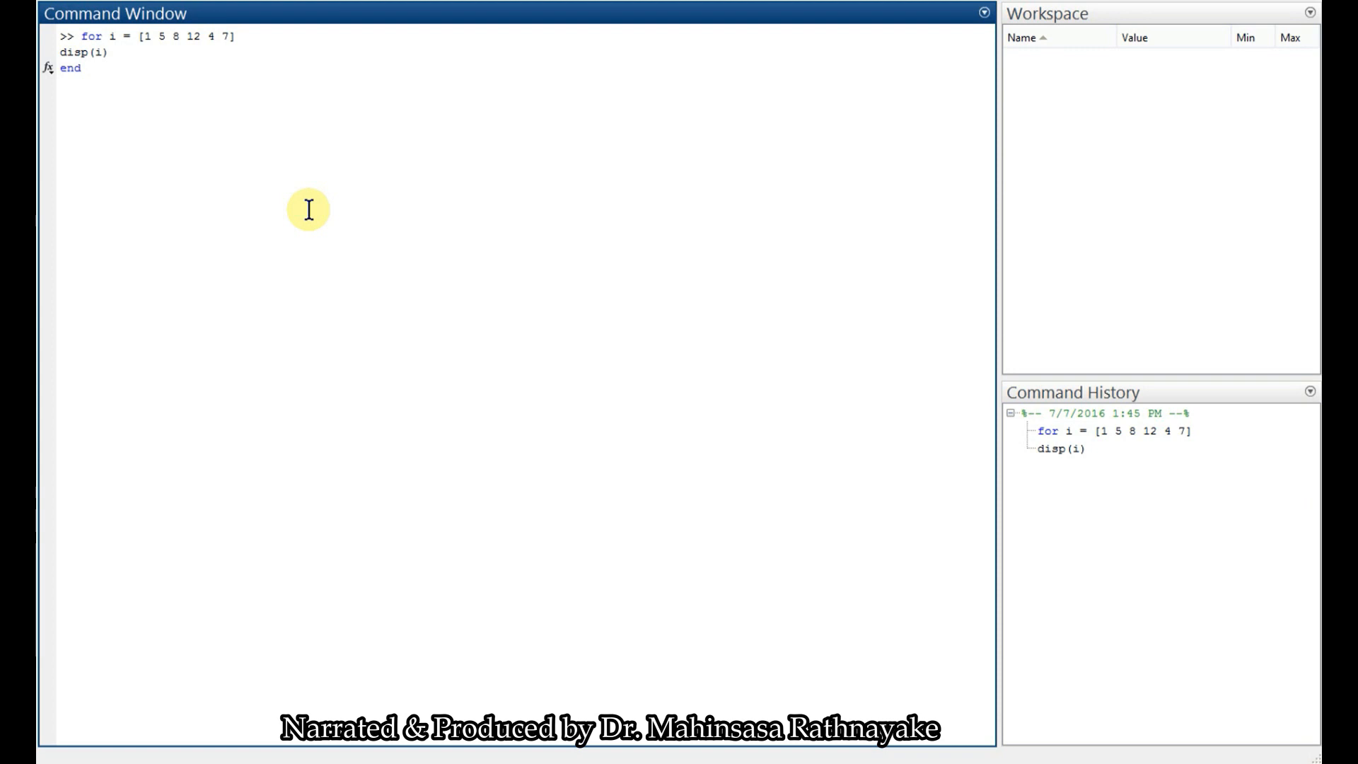
pyautogui.press('Enter')
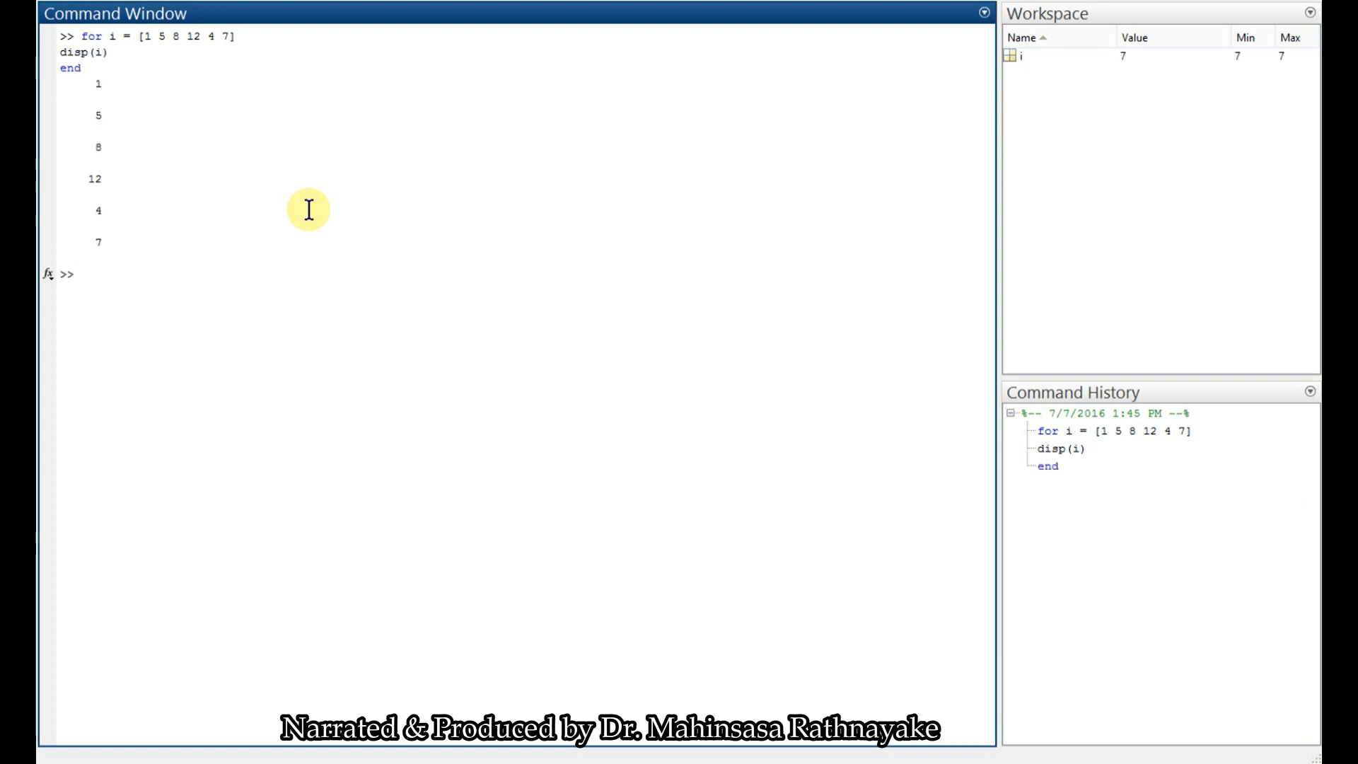
pyautogui.click(78, 274)
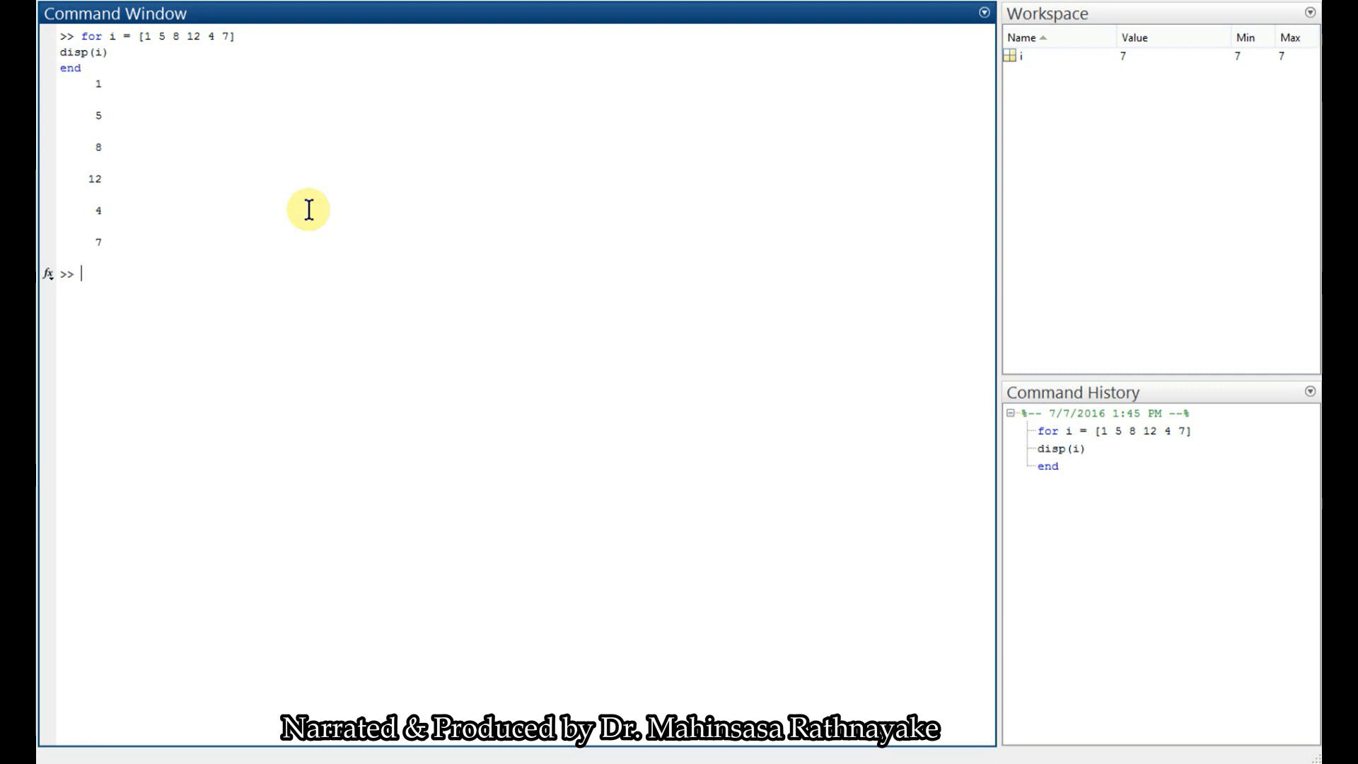
pyautogui.moveTo(101, 74)
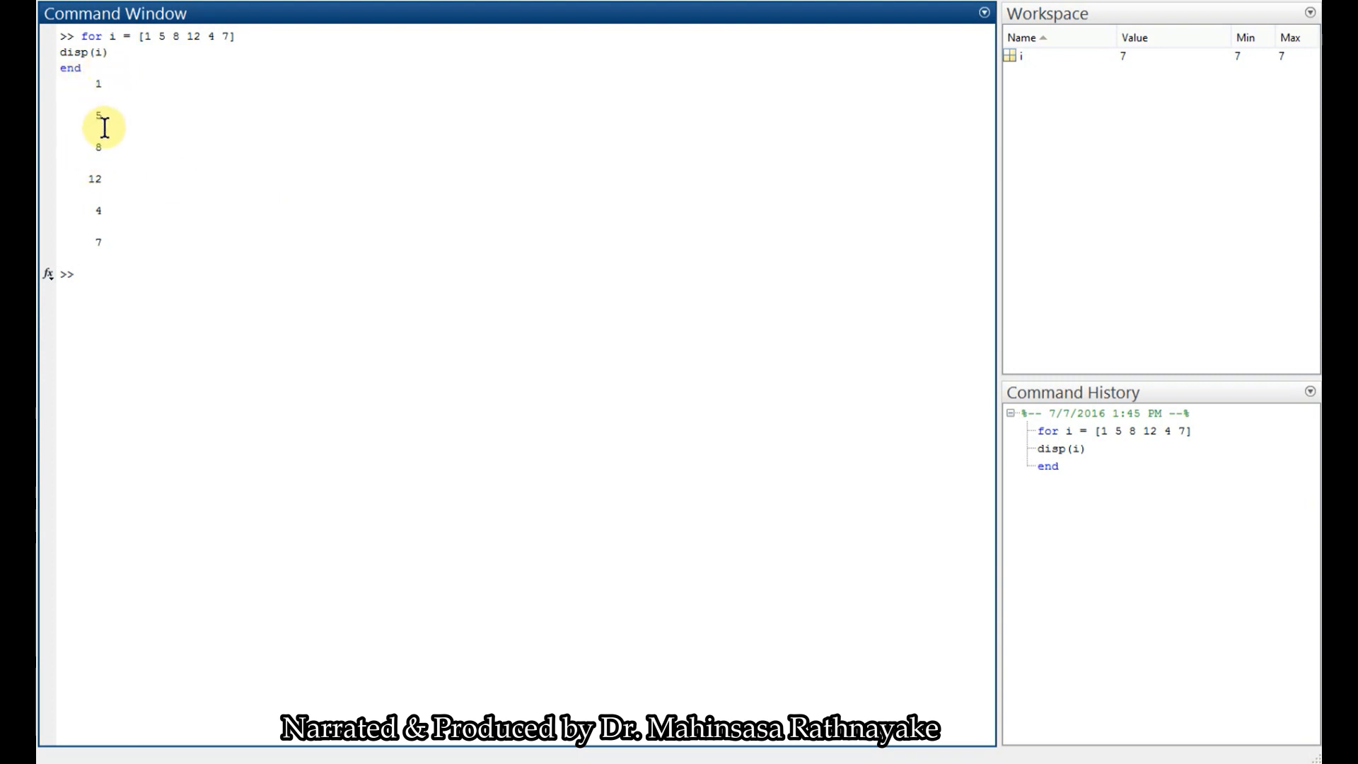
pyautogui.moveTo(179, 306)
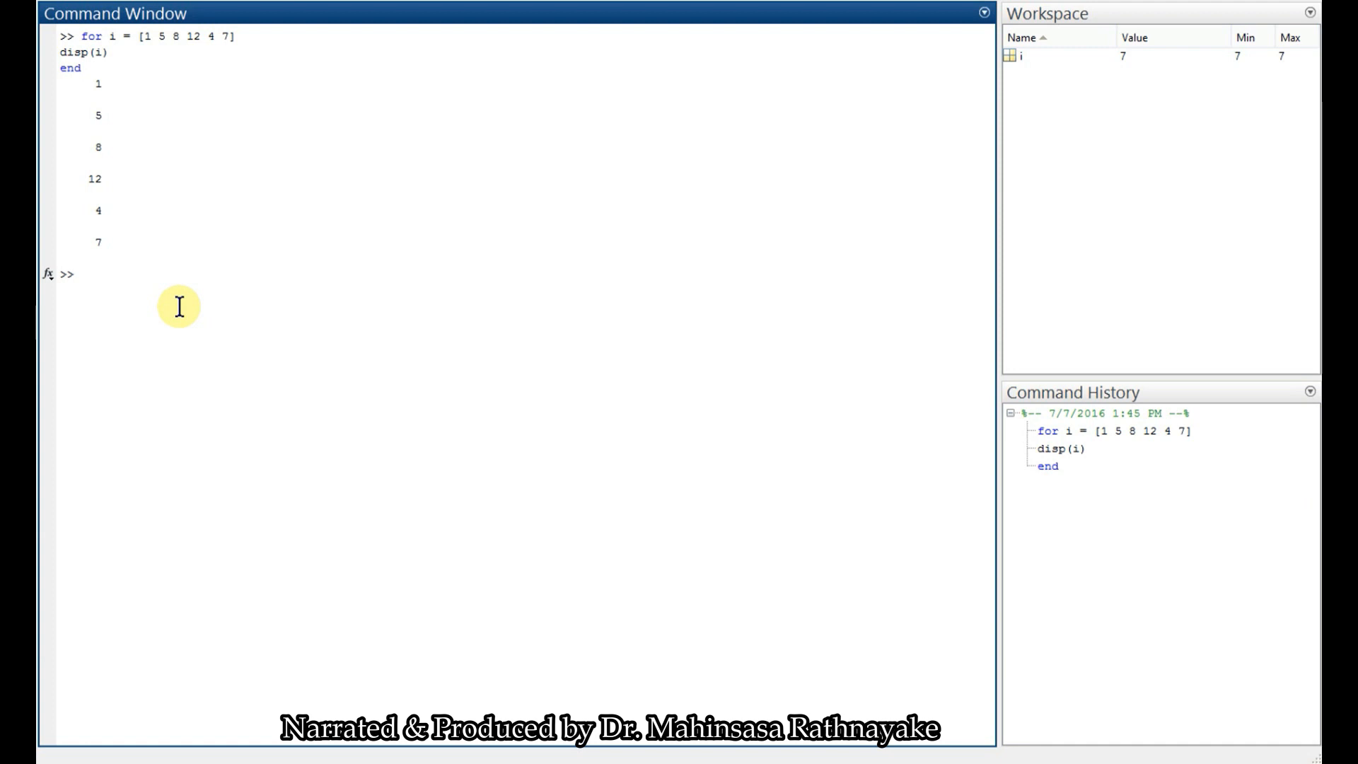
# Begin a second for loop with i running over 1:10
pyautogui.write('for')
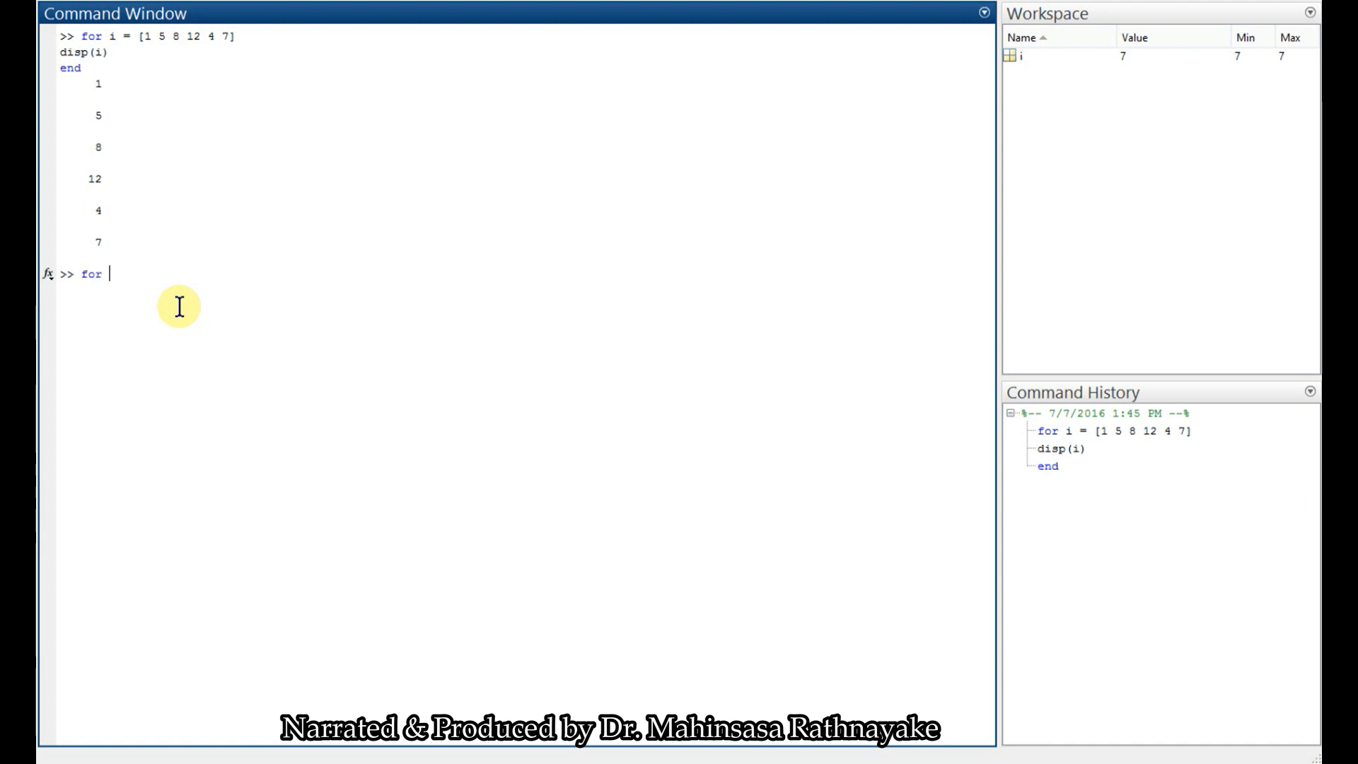
pyautogui.write('i')
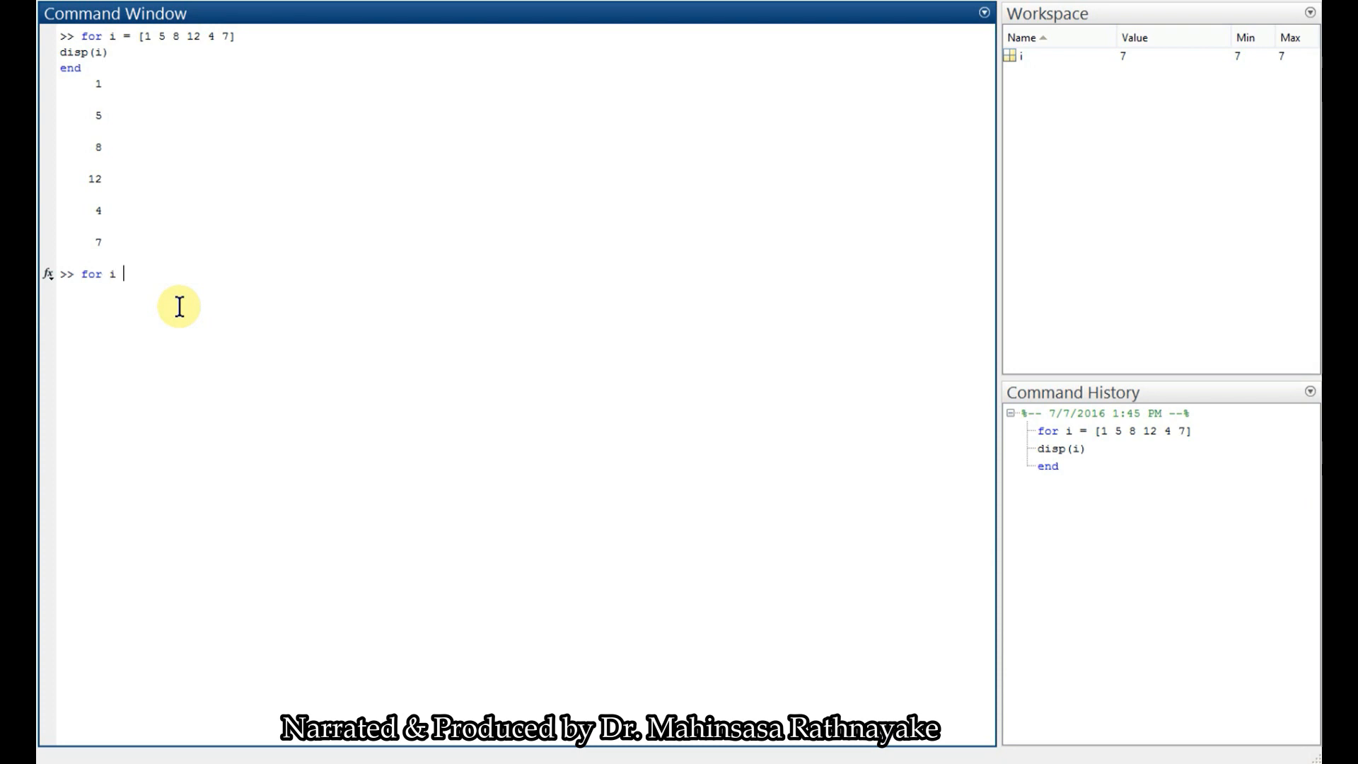
pyautogui.write('=')
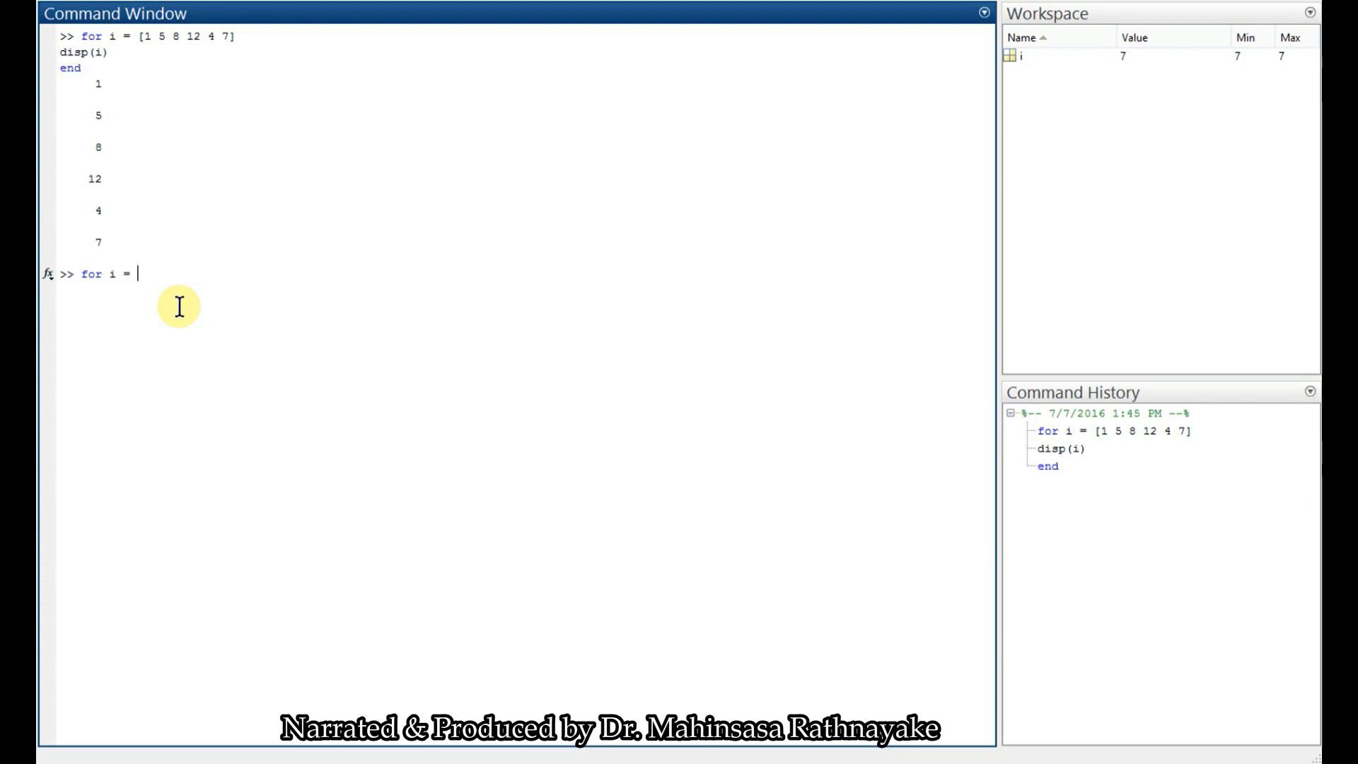
pyautogui.write('1:10')
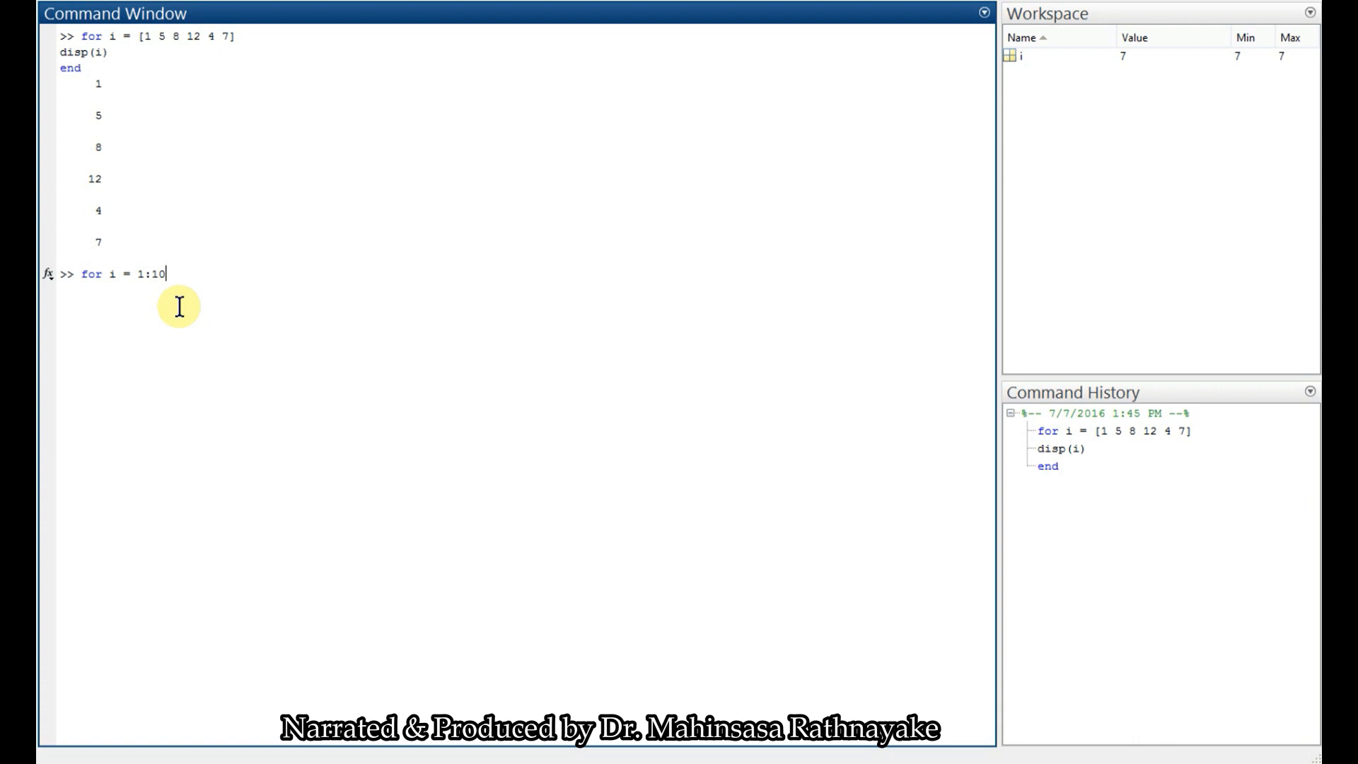
pyautogui.press('enter')
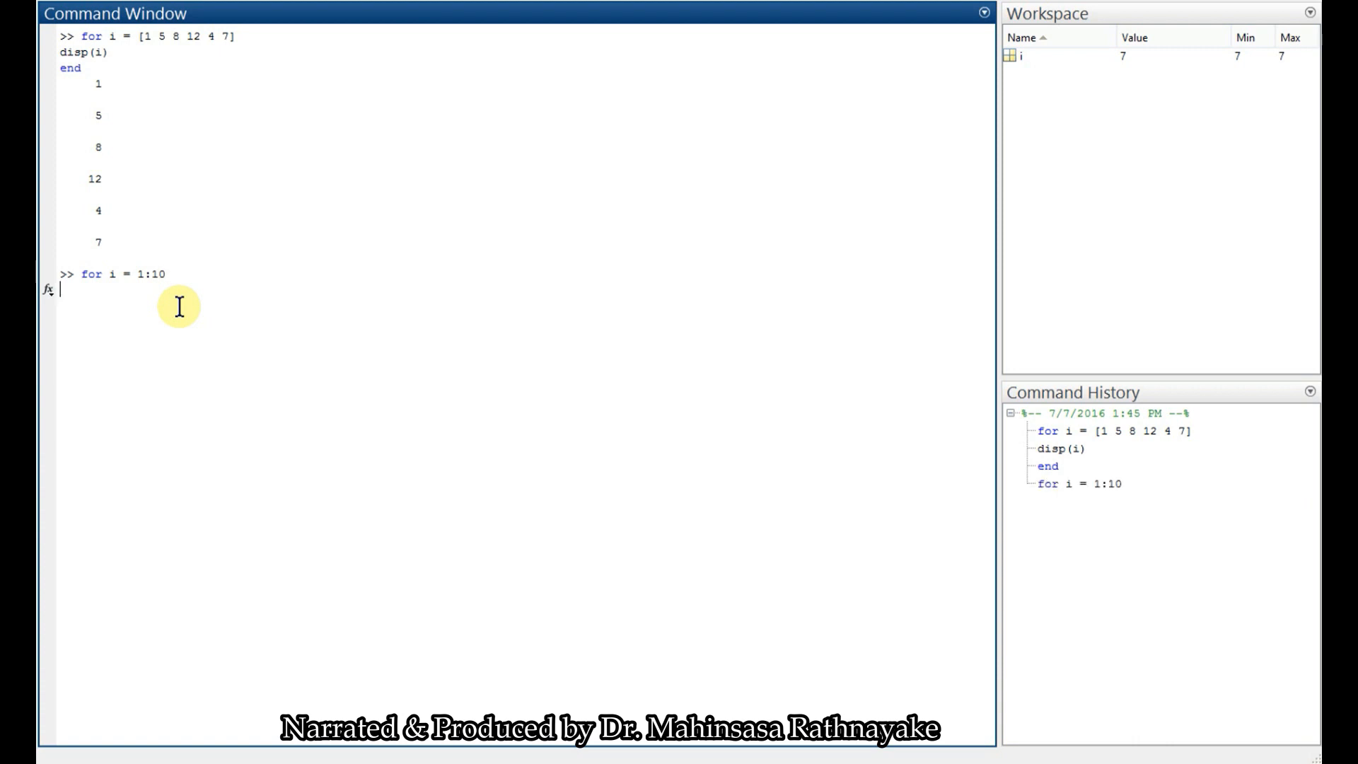
# Add disp(i) as the body and end the loop so it prints 1 through 10
pyautogui.write('disp')
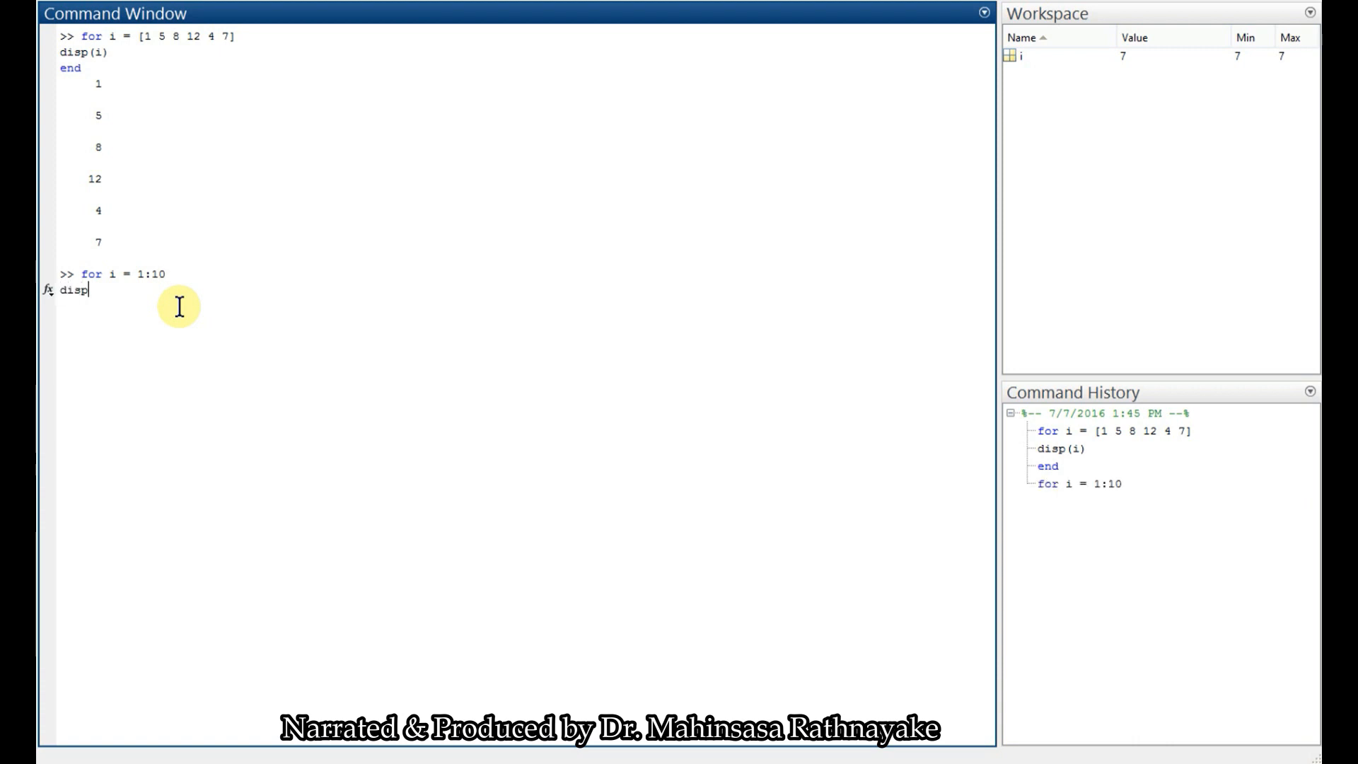
pyautogui.write('(i)')
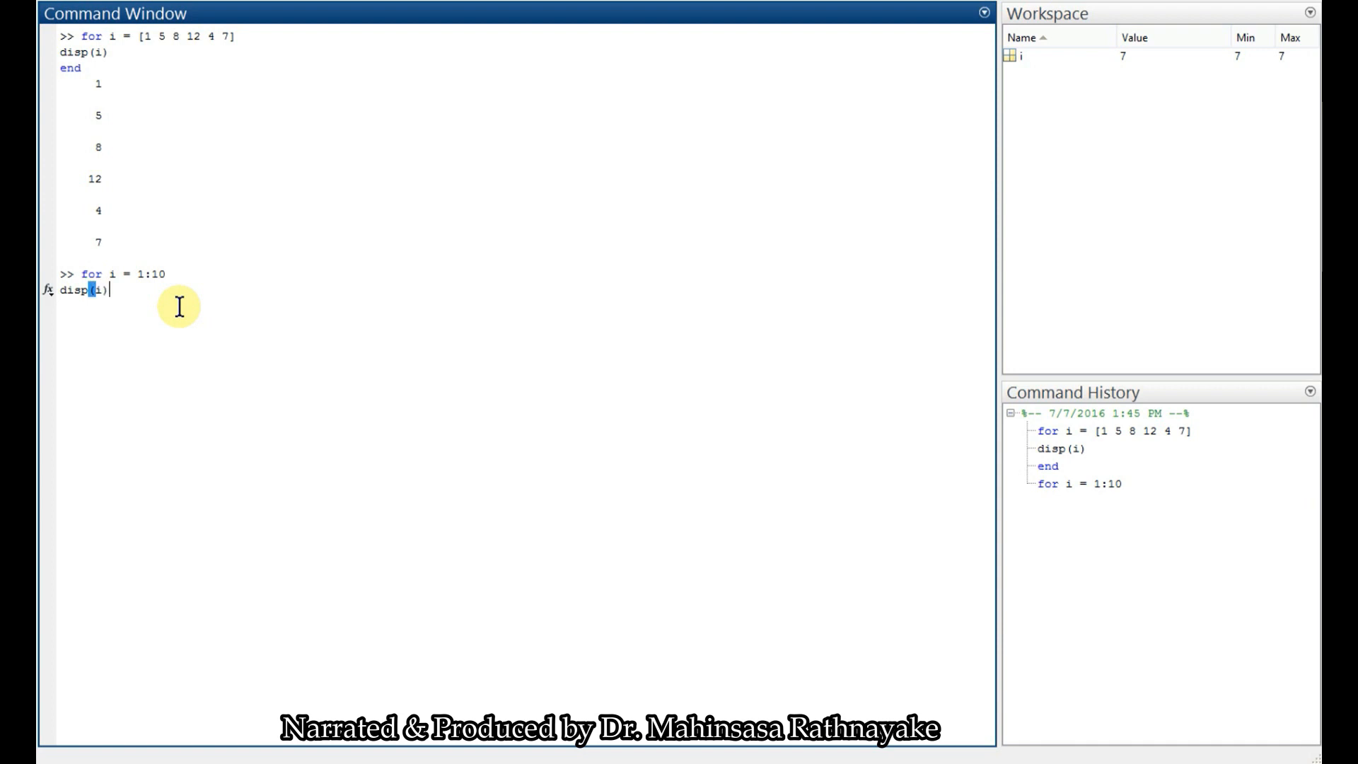
pyautogui.press('enter')
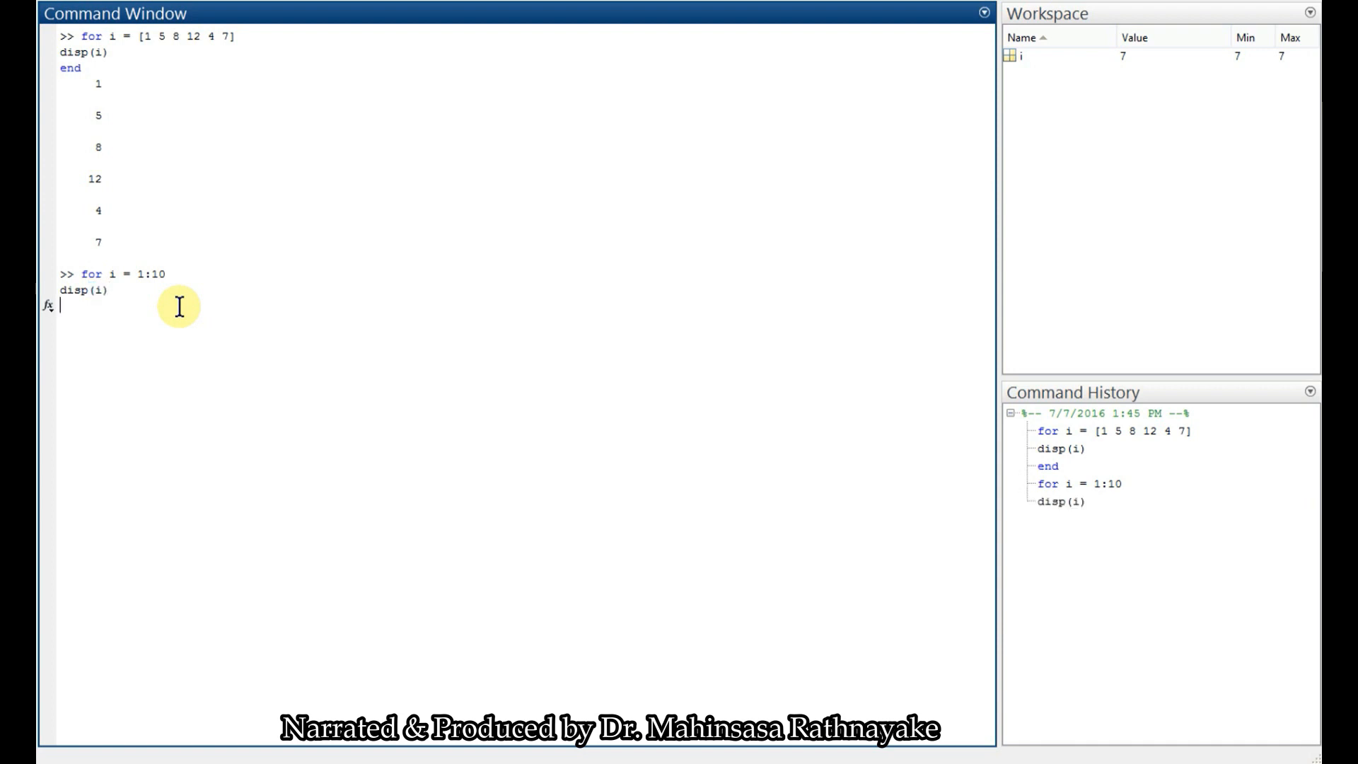
pyautogui.write('en')
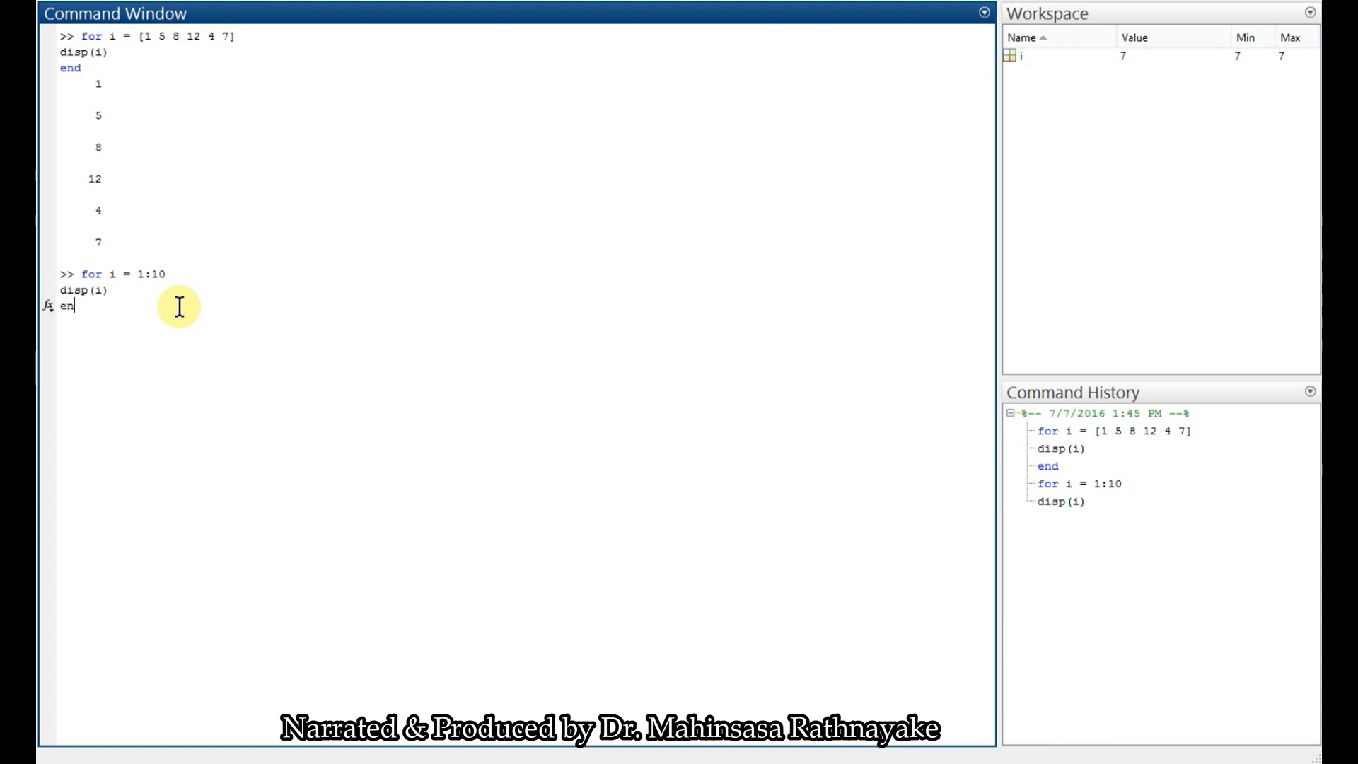
pyautogui.press('enter')
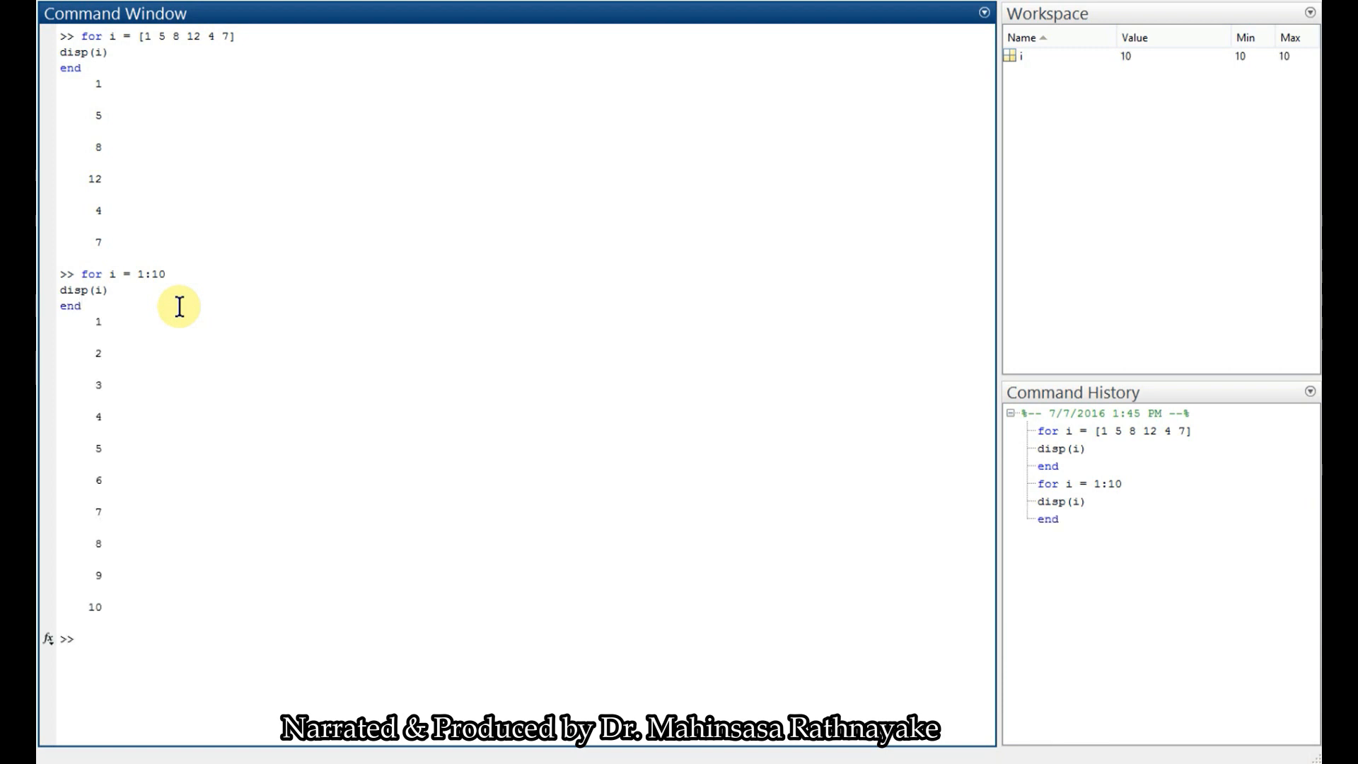
pyautogui.moveTo(85, 348)
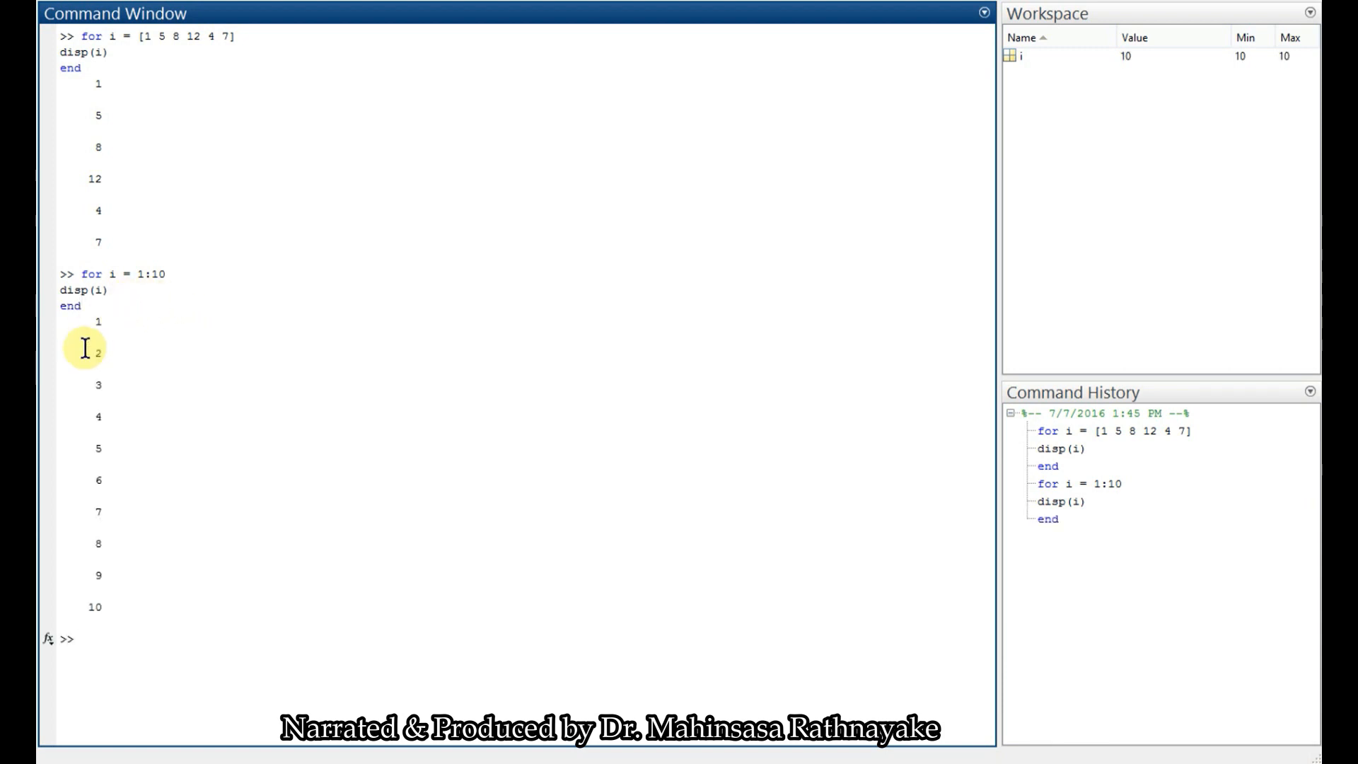
pyautogui.moveTo(123, 351)
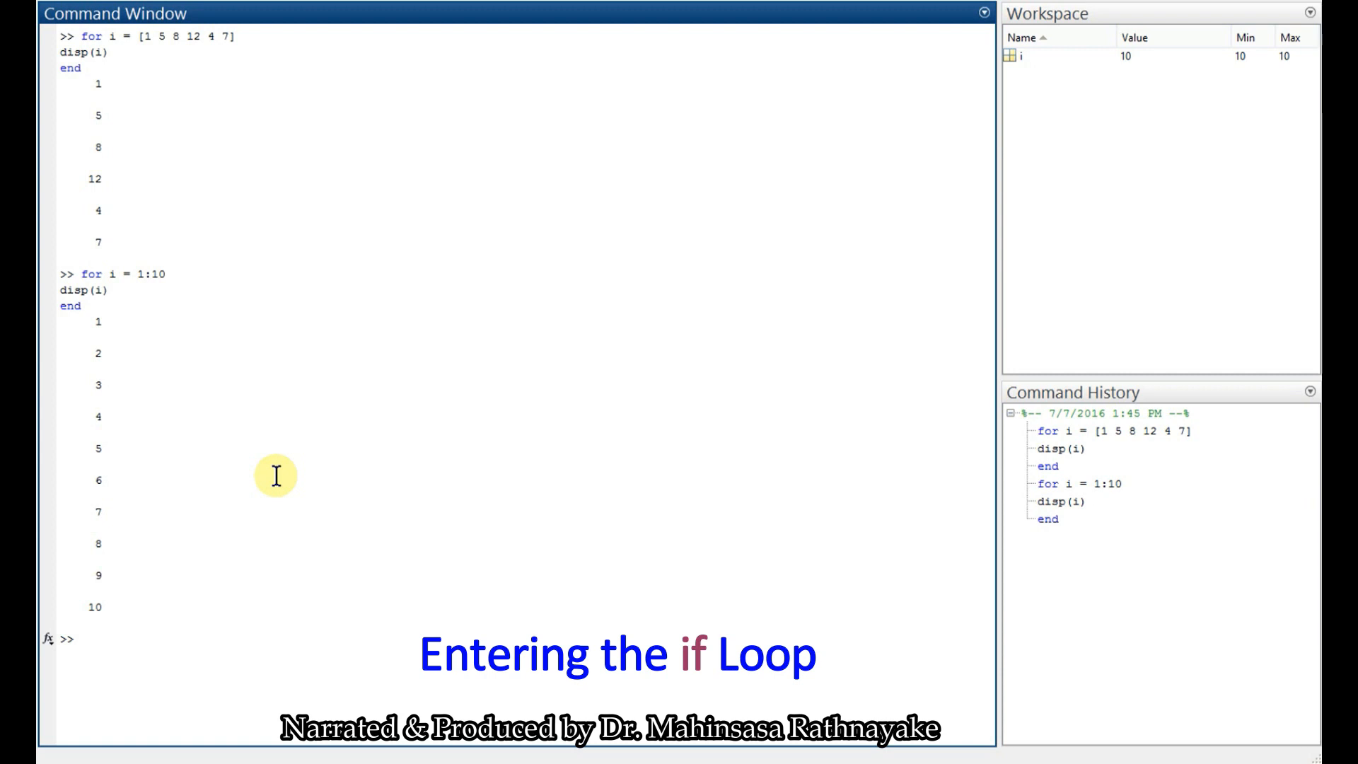
pyautogui.moveTo(262, 393)
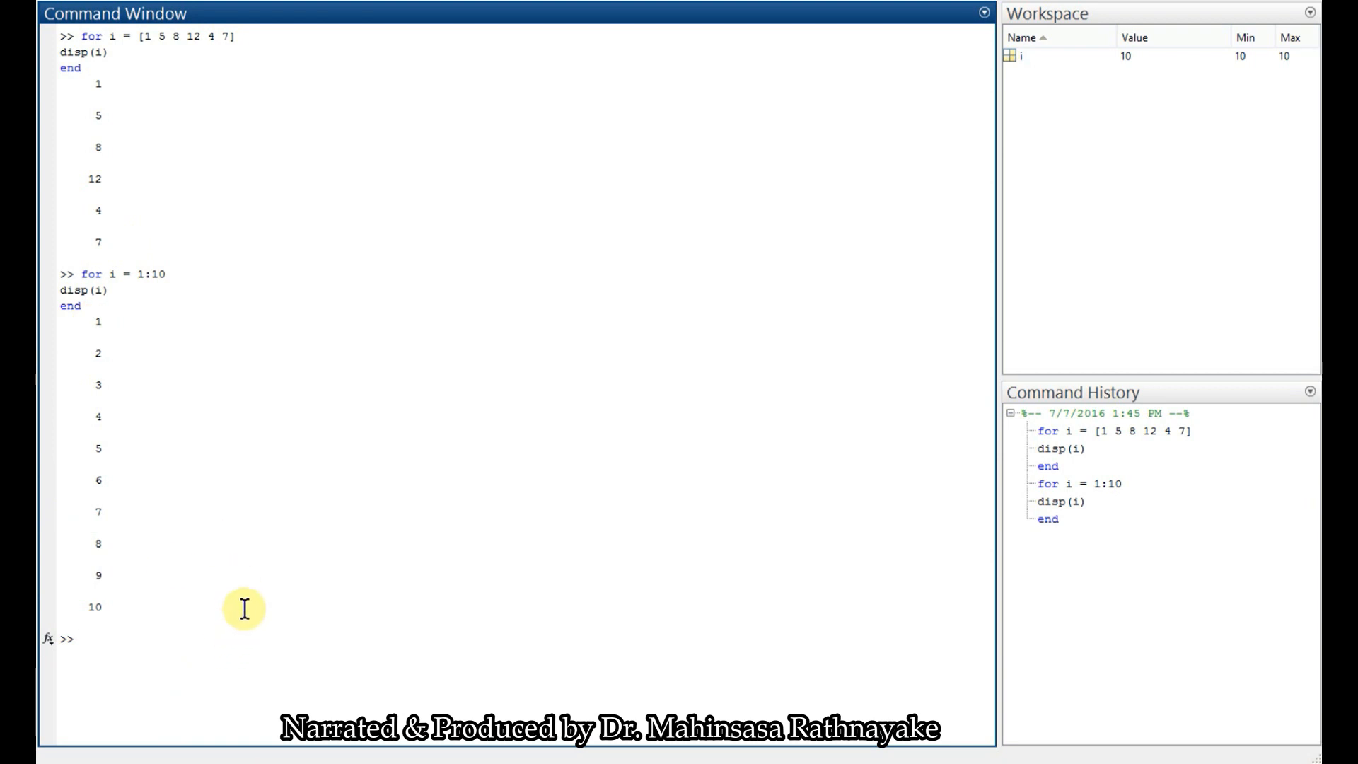
pyautogui.click(78, 640)
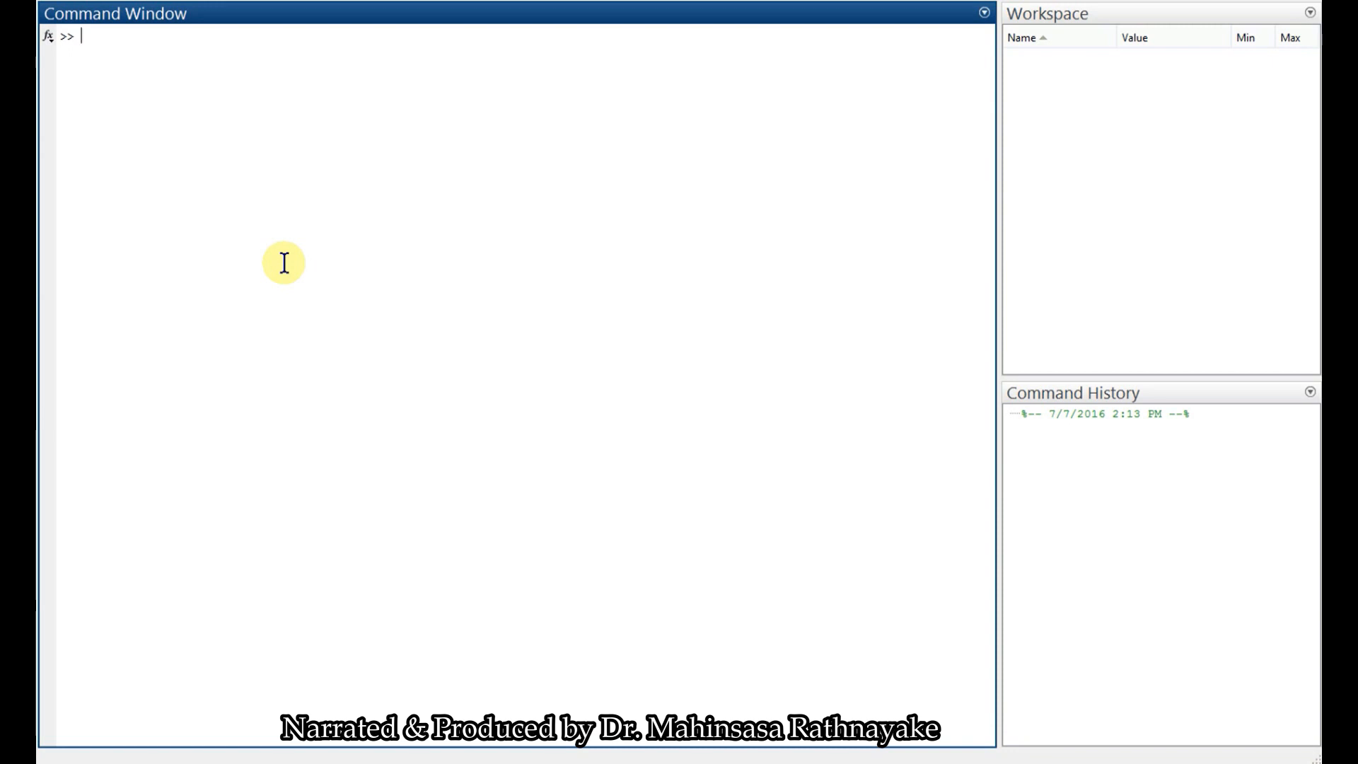
# Clear the workspace and define X = 1:10
pyautogui.write('clear all')
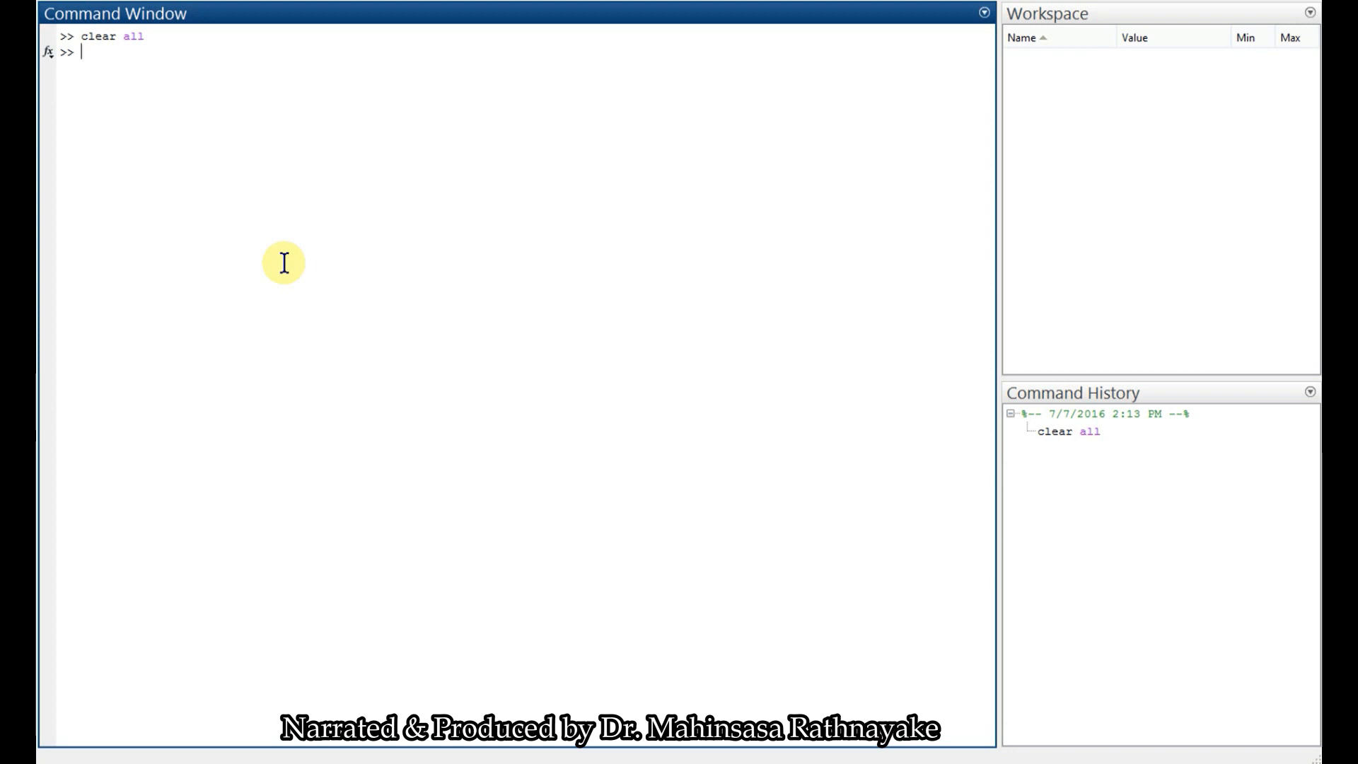
pyautogui.write('X =')
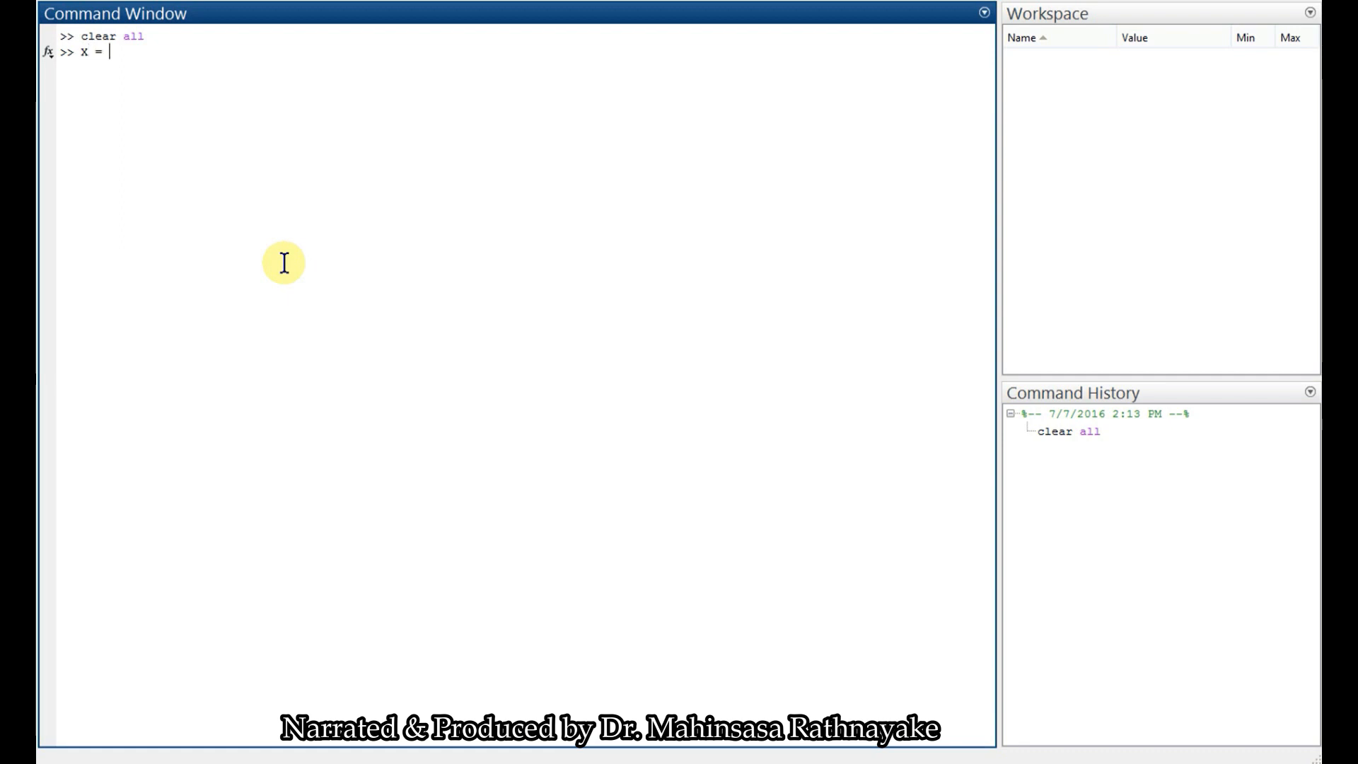
pyautogui.write('1:10')
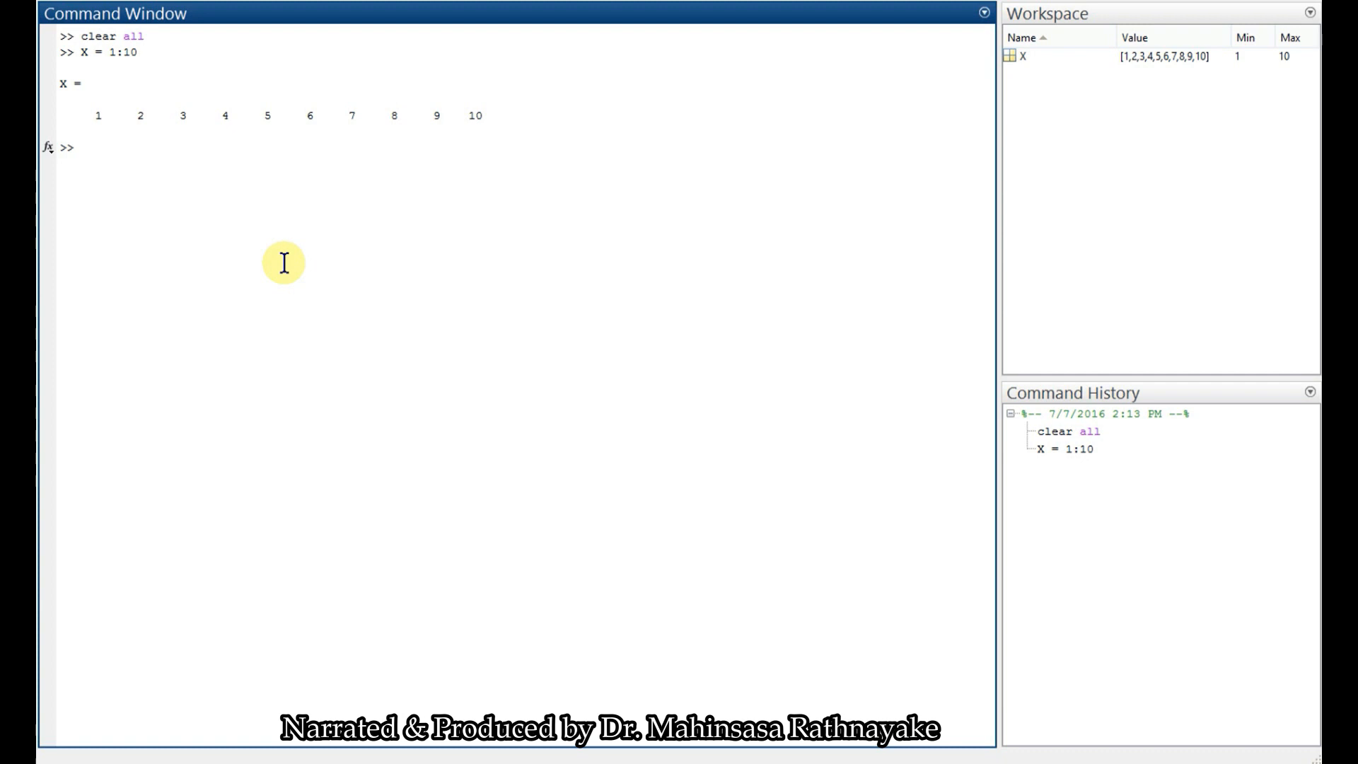
# Define Y as a row of ten zeros with zeros(1,10)
pyautogui.write('Y =')
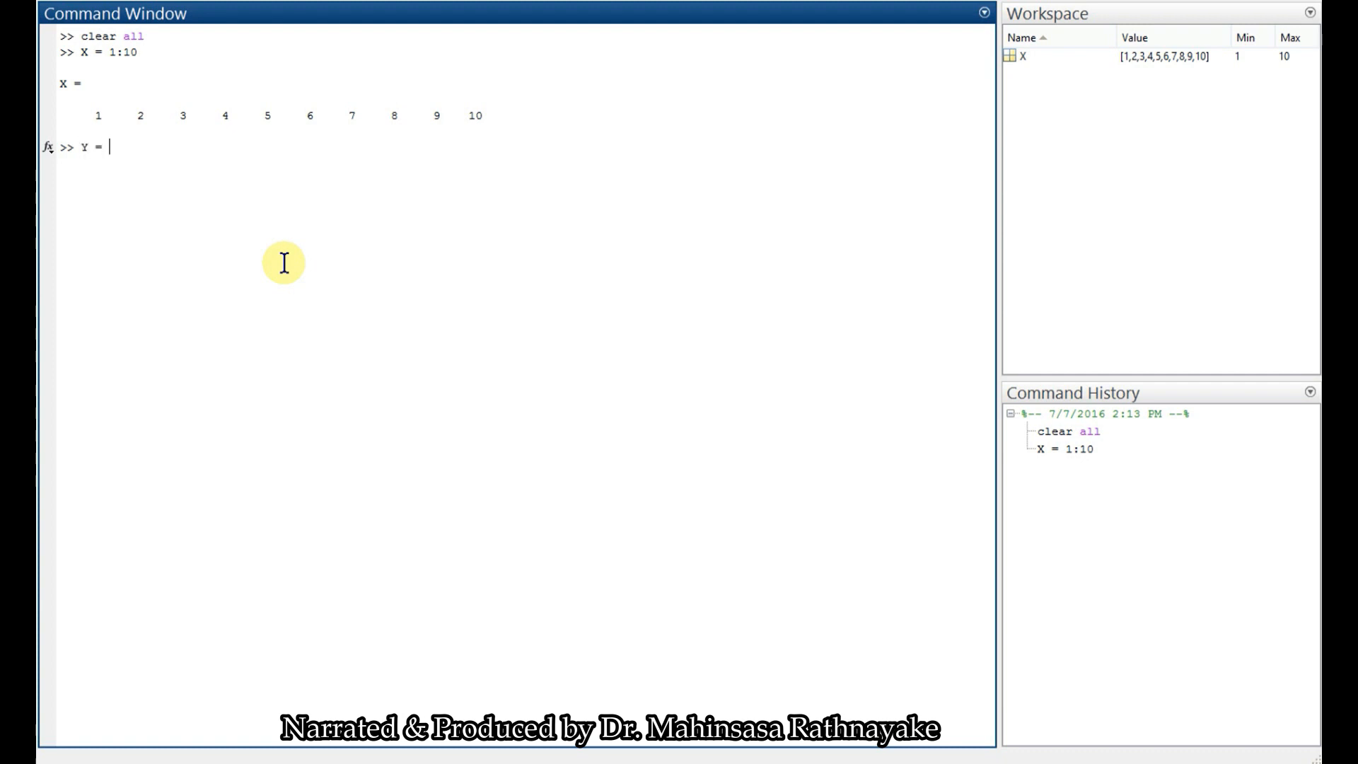
pyautogui.write('ze')
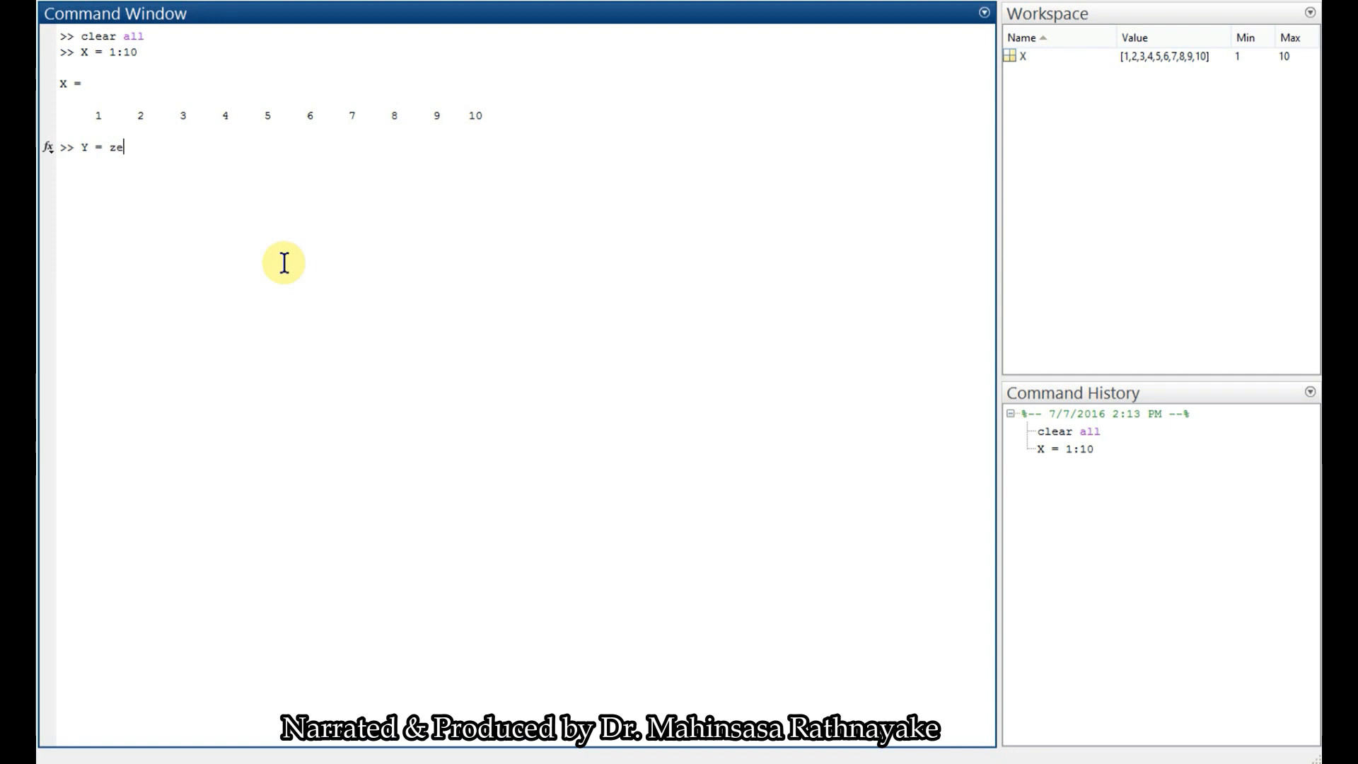
pyautogui.write('ros')
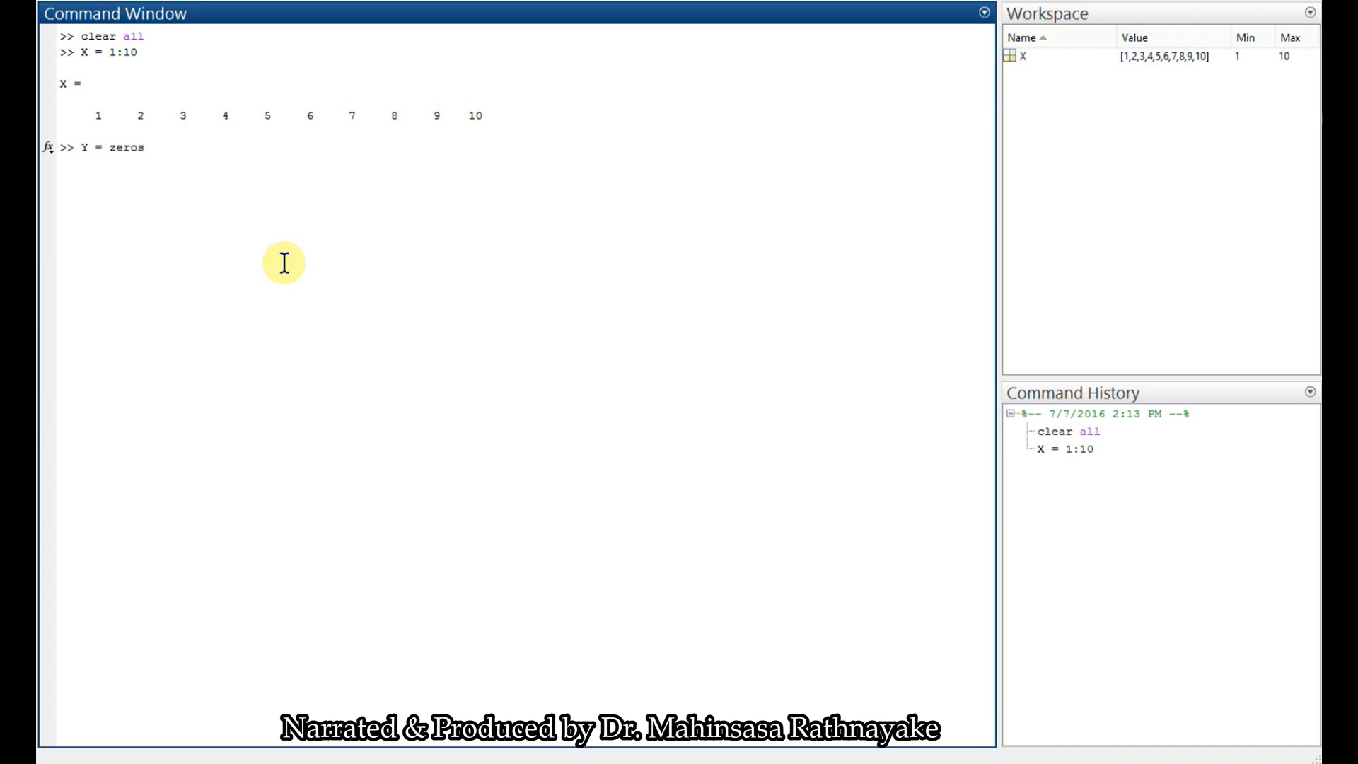
pyautogui.write('(1,')
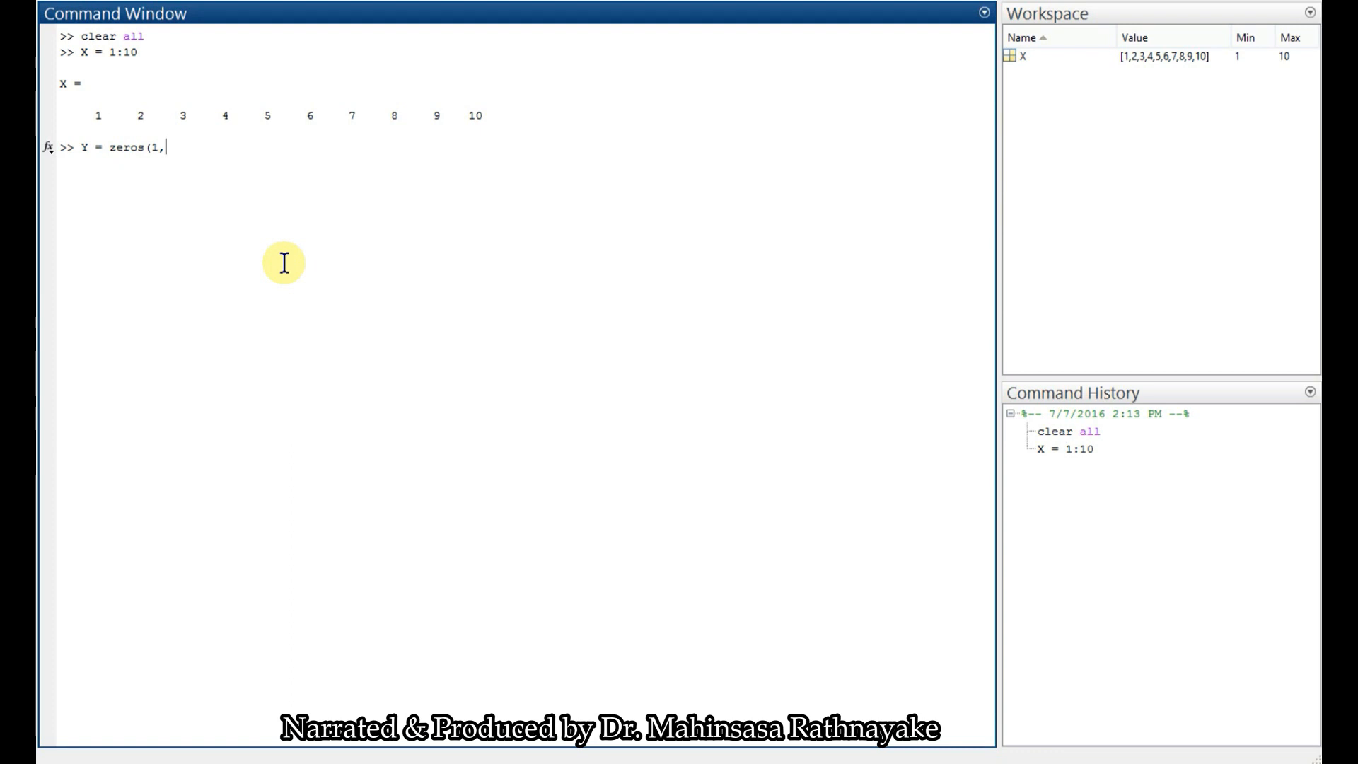
pyautogui.write('10)')
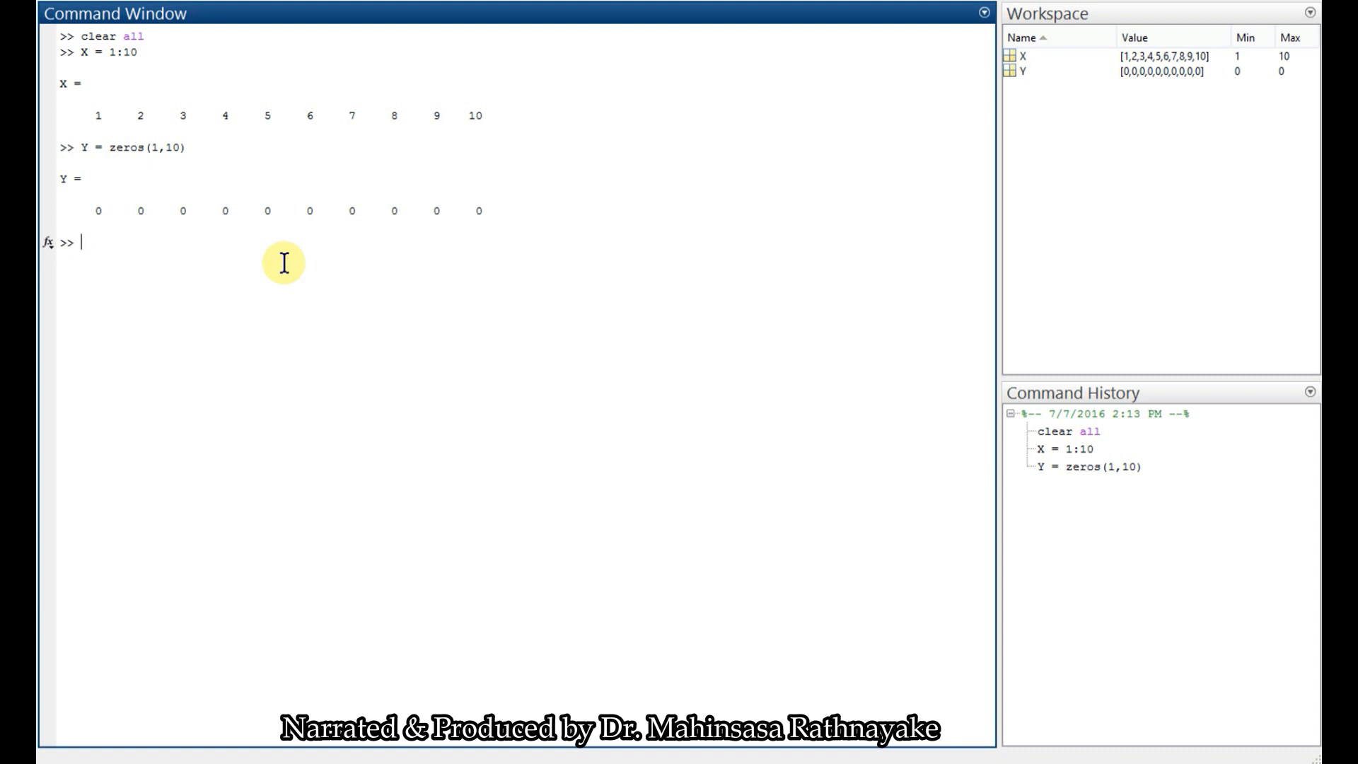
# Begin a for loop with i = 1:10 over the X indices
pyautogui.write('for')
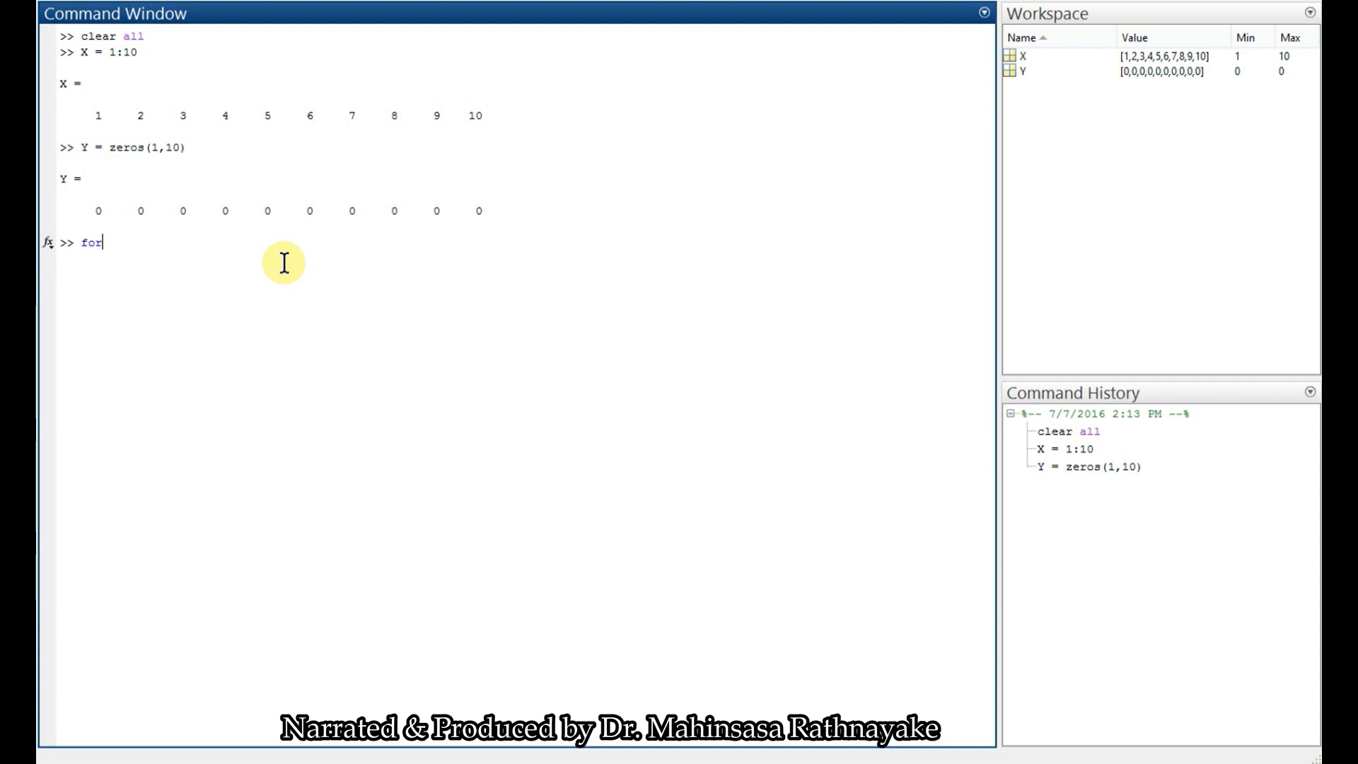
pyautogui.write('" "')
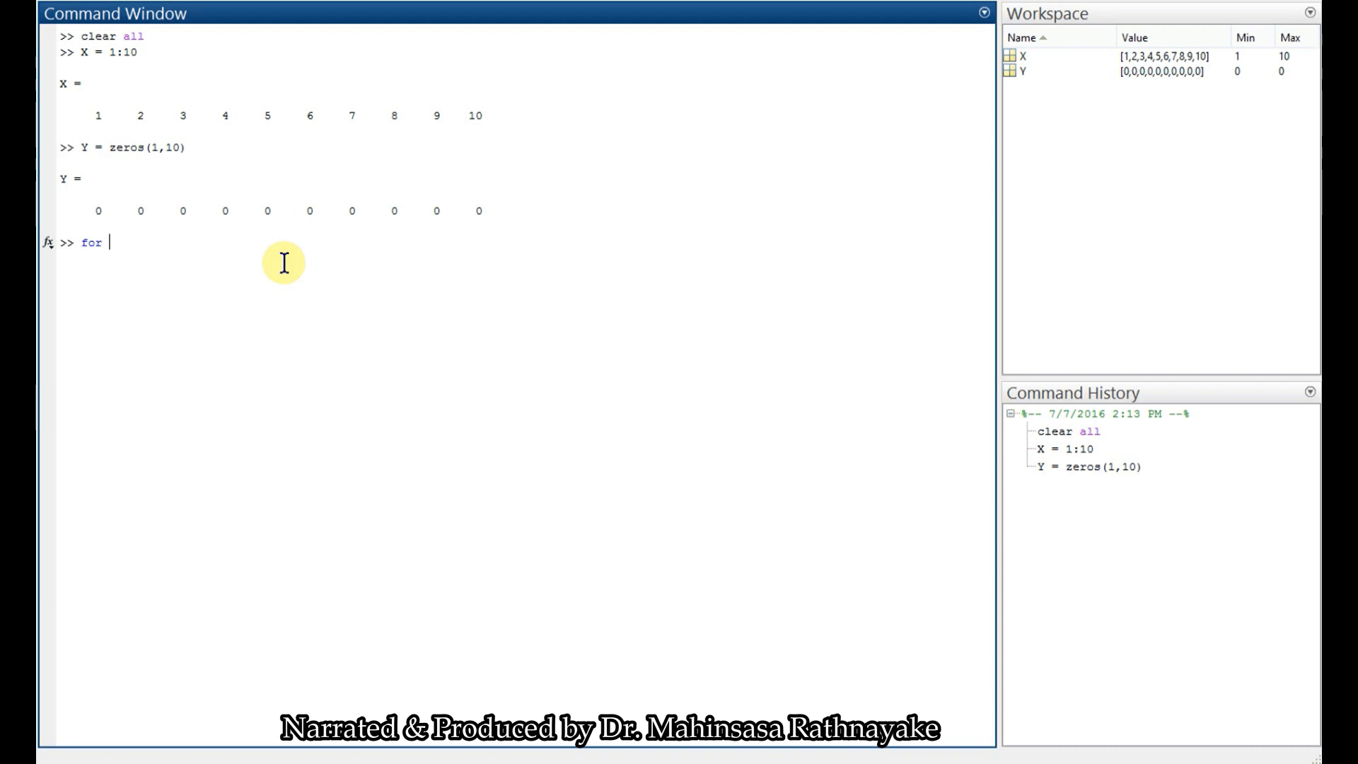
pyautogui.write('i =')
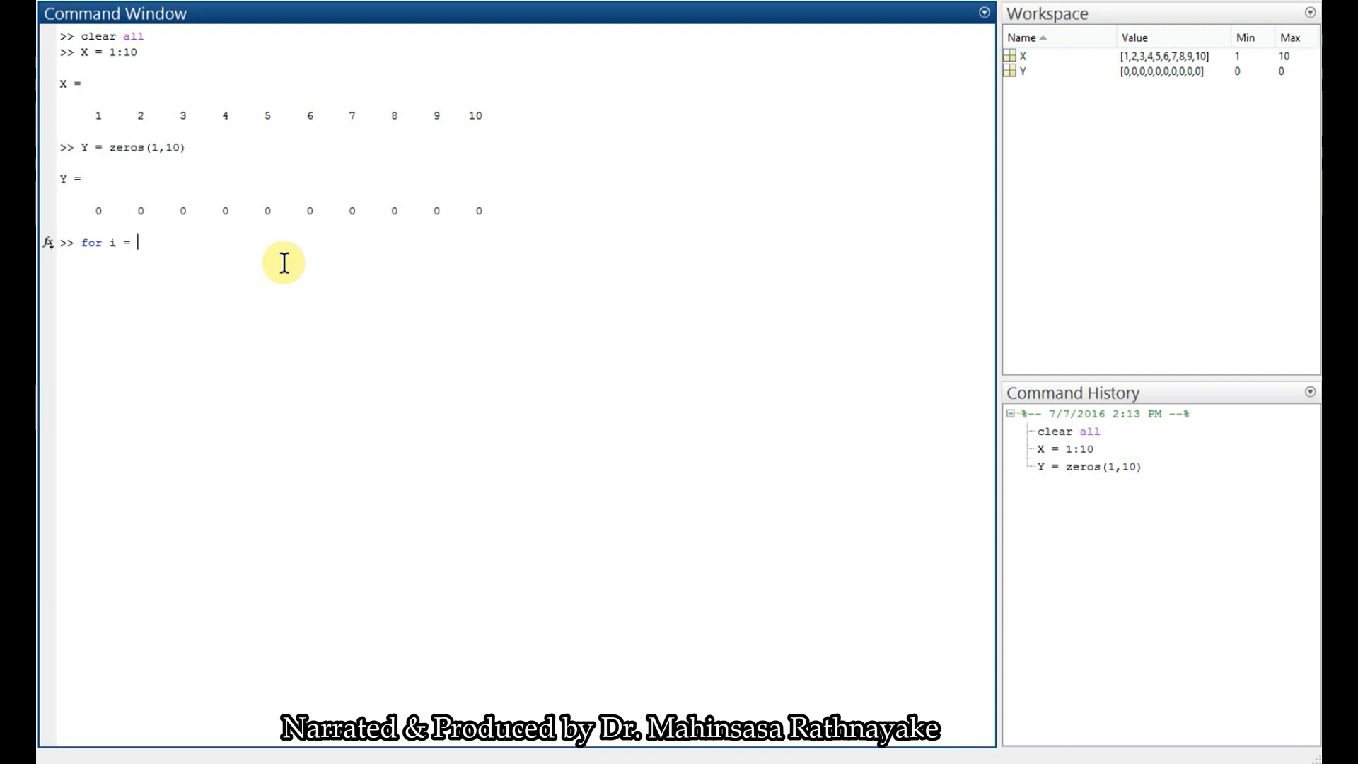
pyautogui.write('1:1')
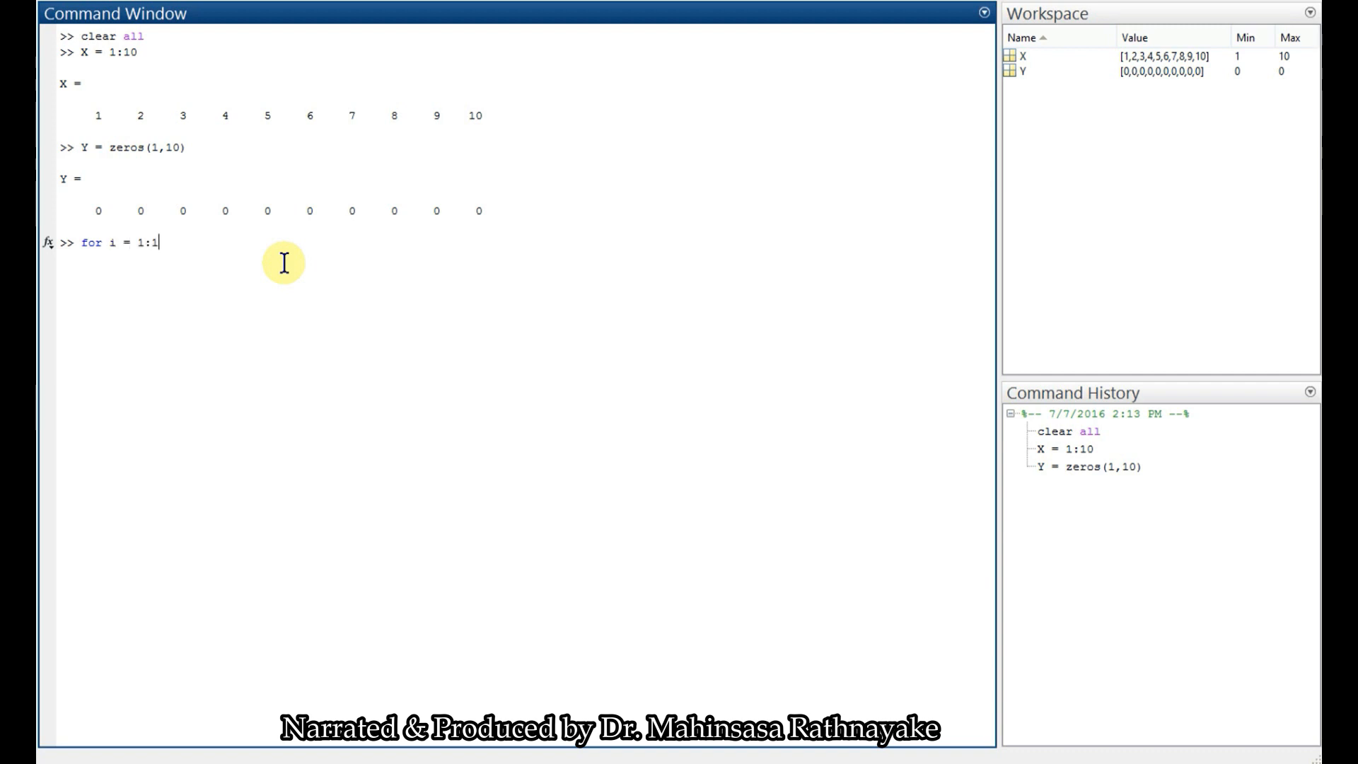
pyautogui.write('0')
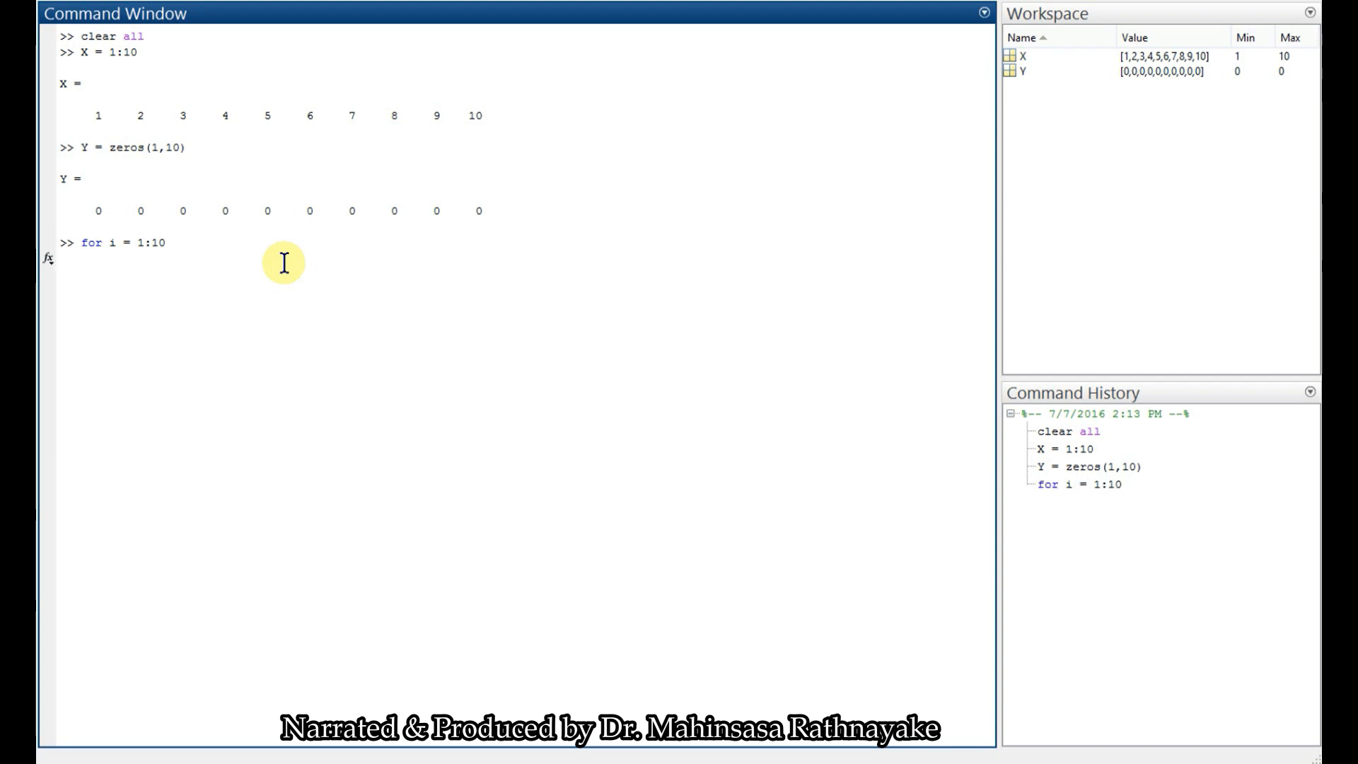
# Add the condition if mod(X(i),2)==0 and begin the Y(i) assignment line
pyautogui.write('if')
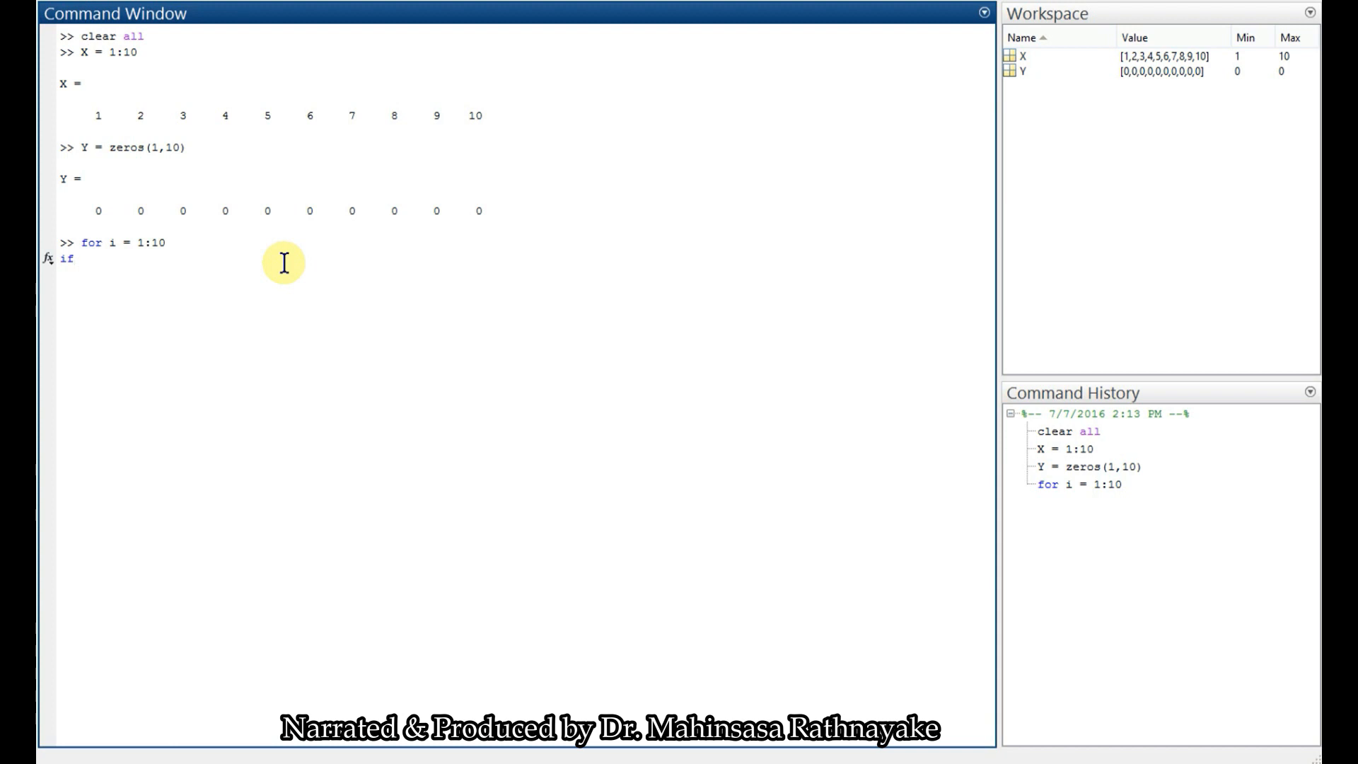
pyautogui.write('mod')
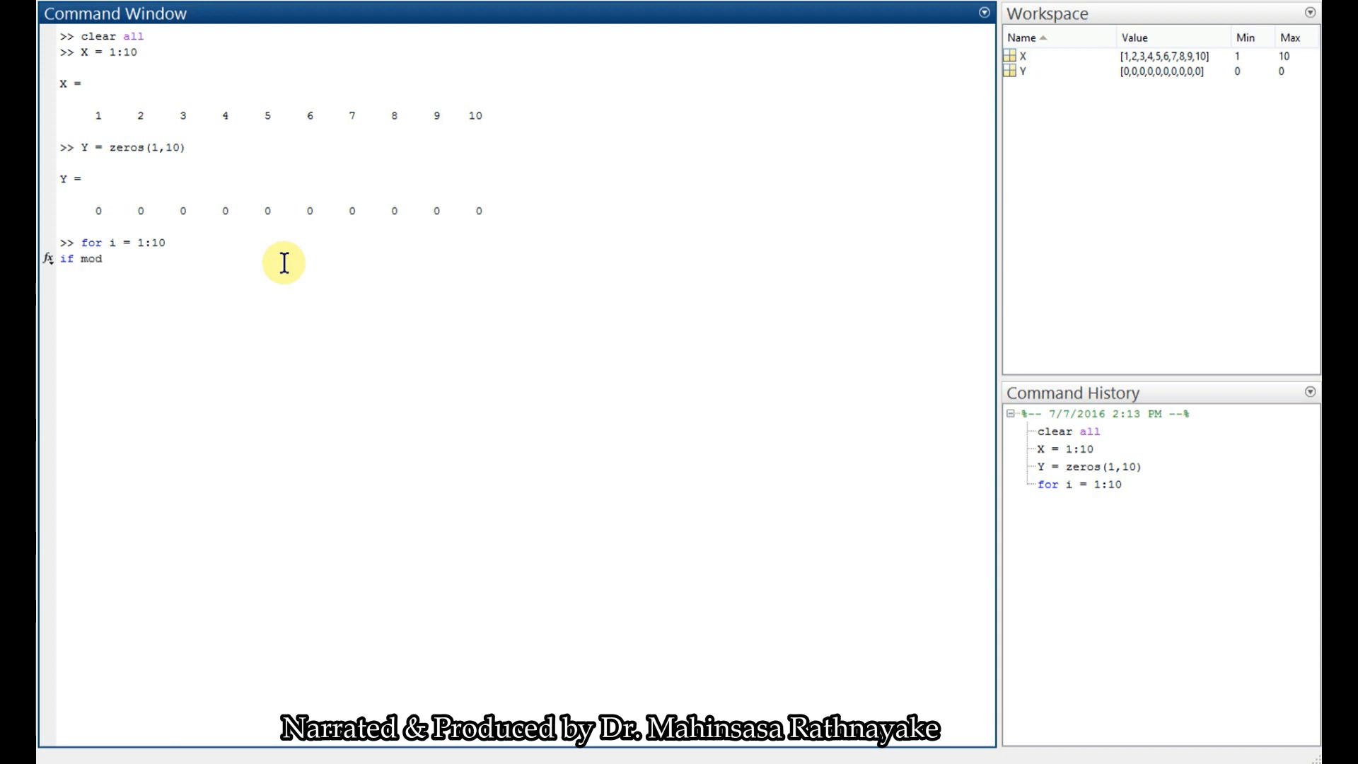
pyautogui.write('(X')
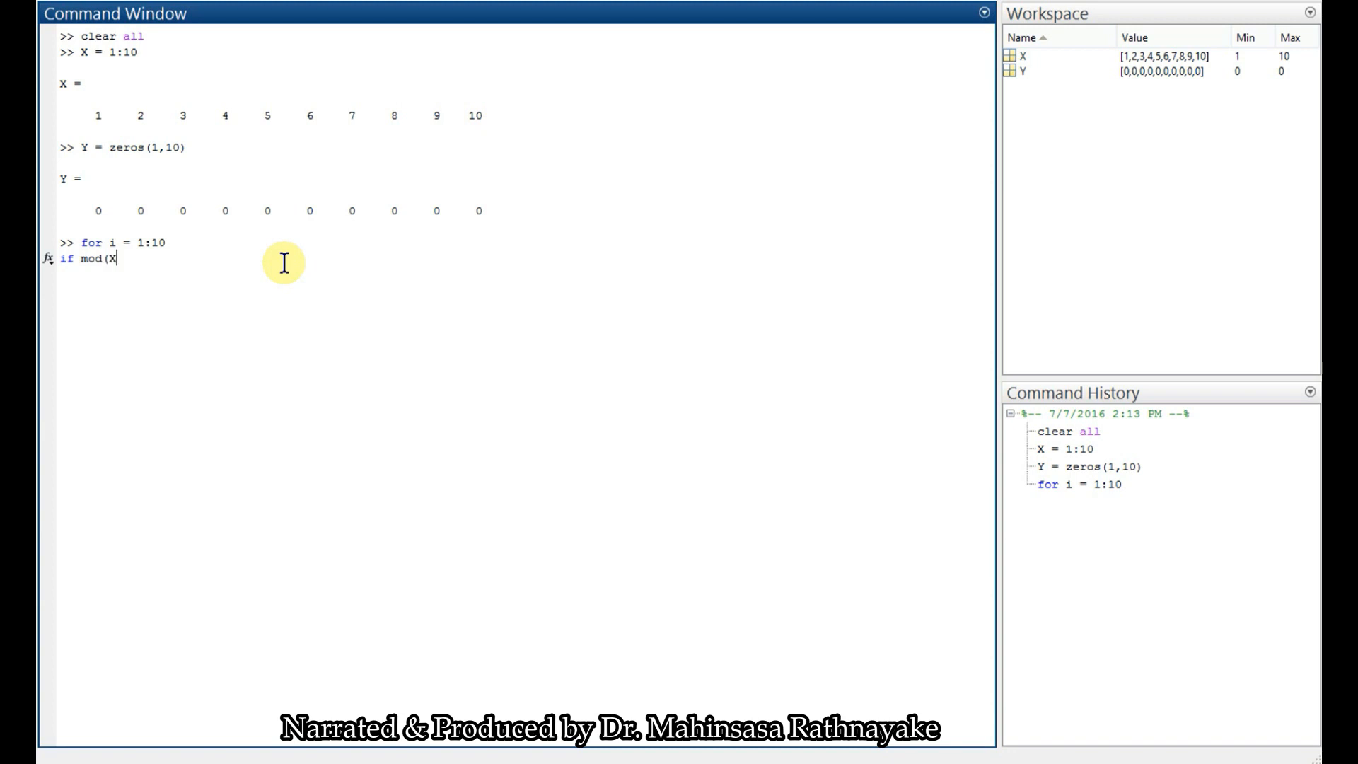
pyautogui.write('(i')
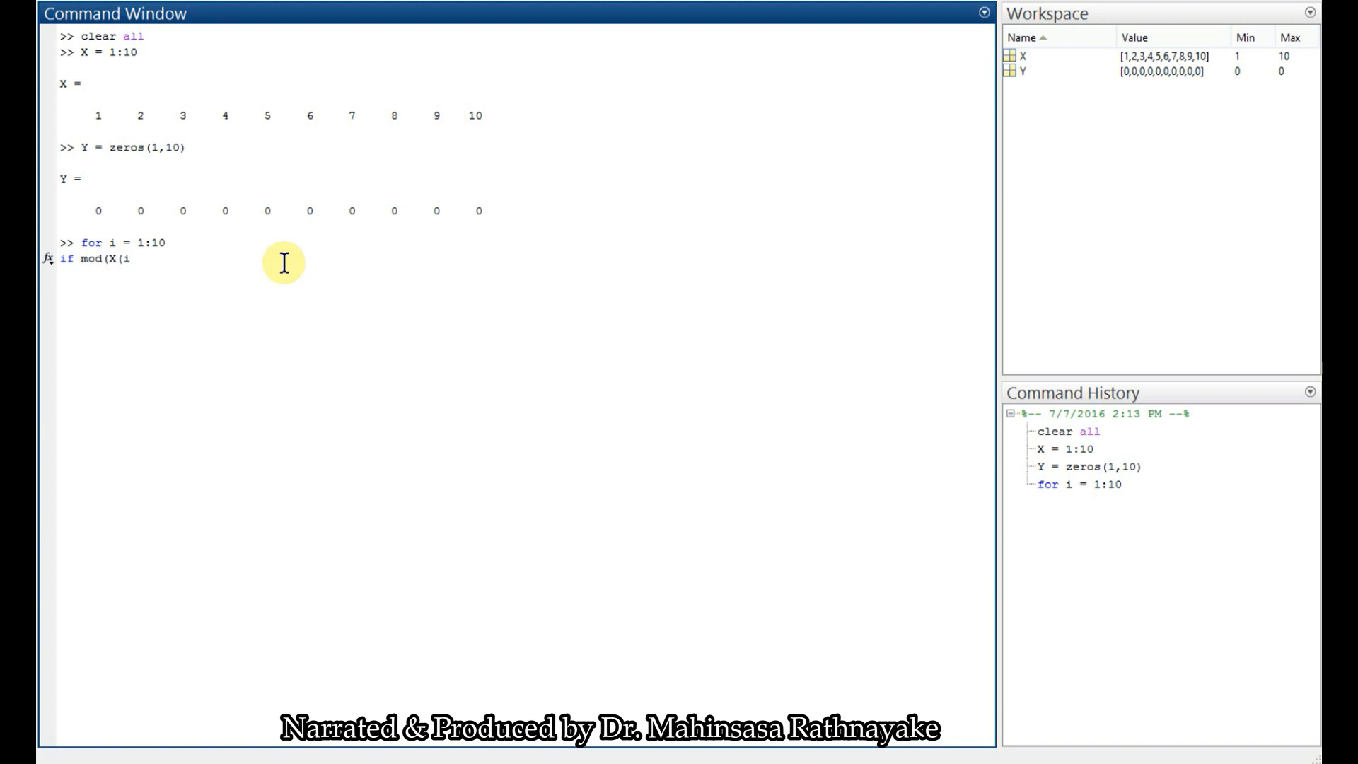
pyautogui.write('),2')
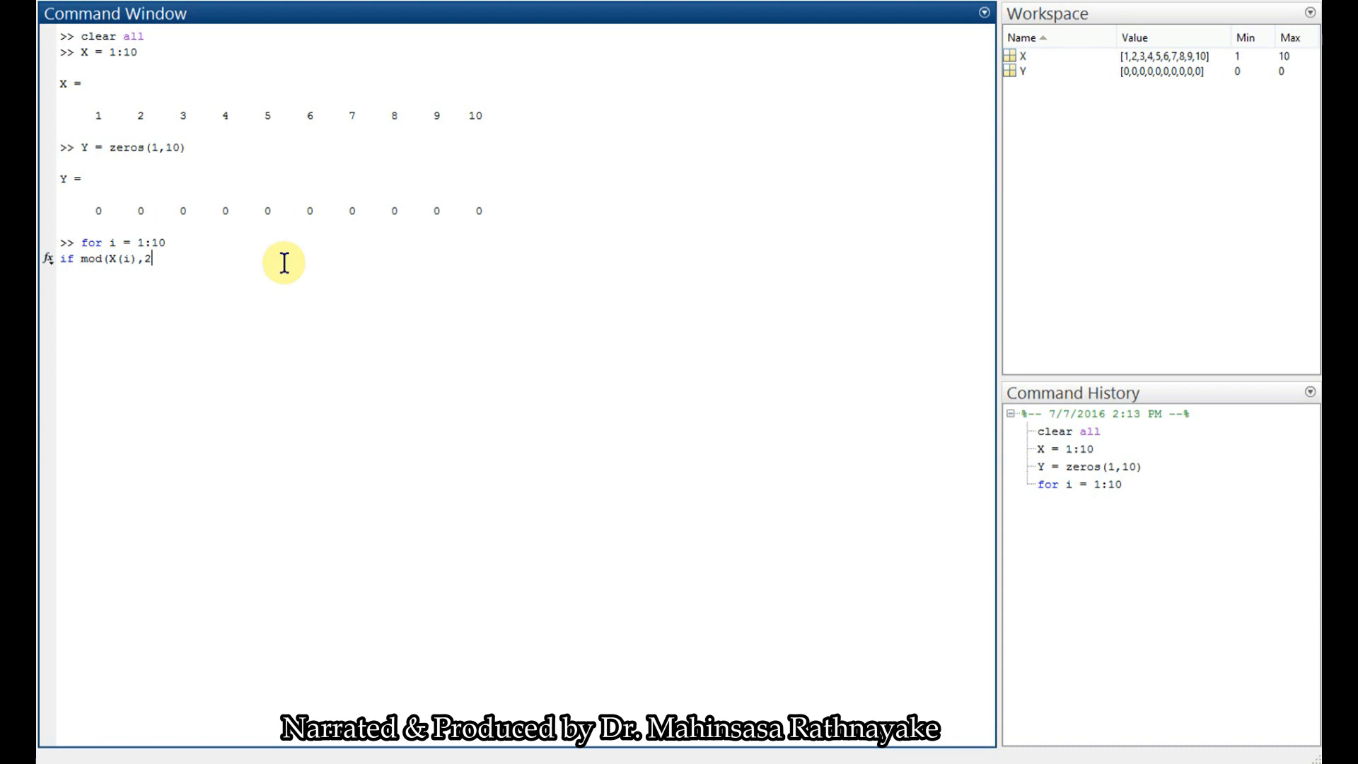
pyautogui.write(')')
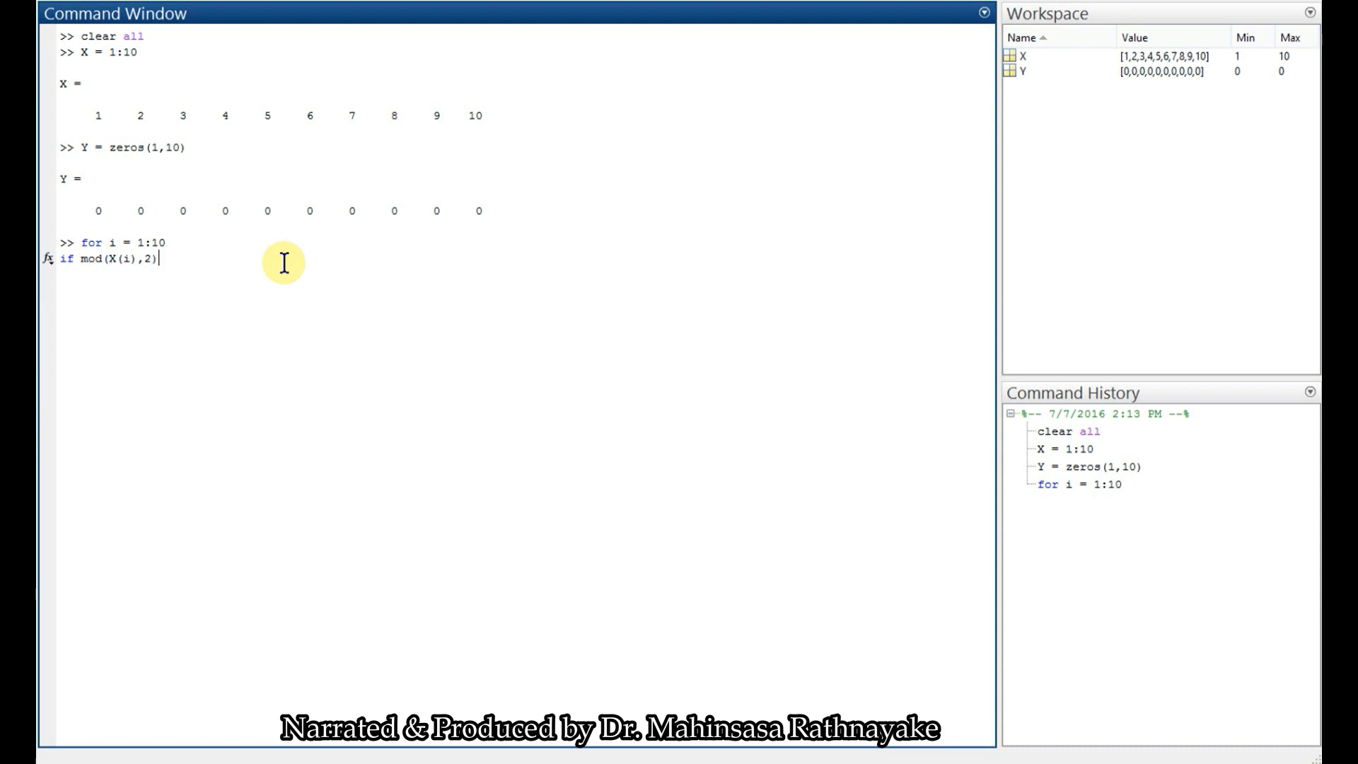
pyautogui.write('==0')
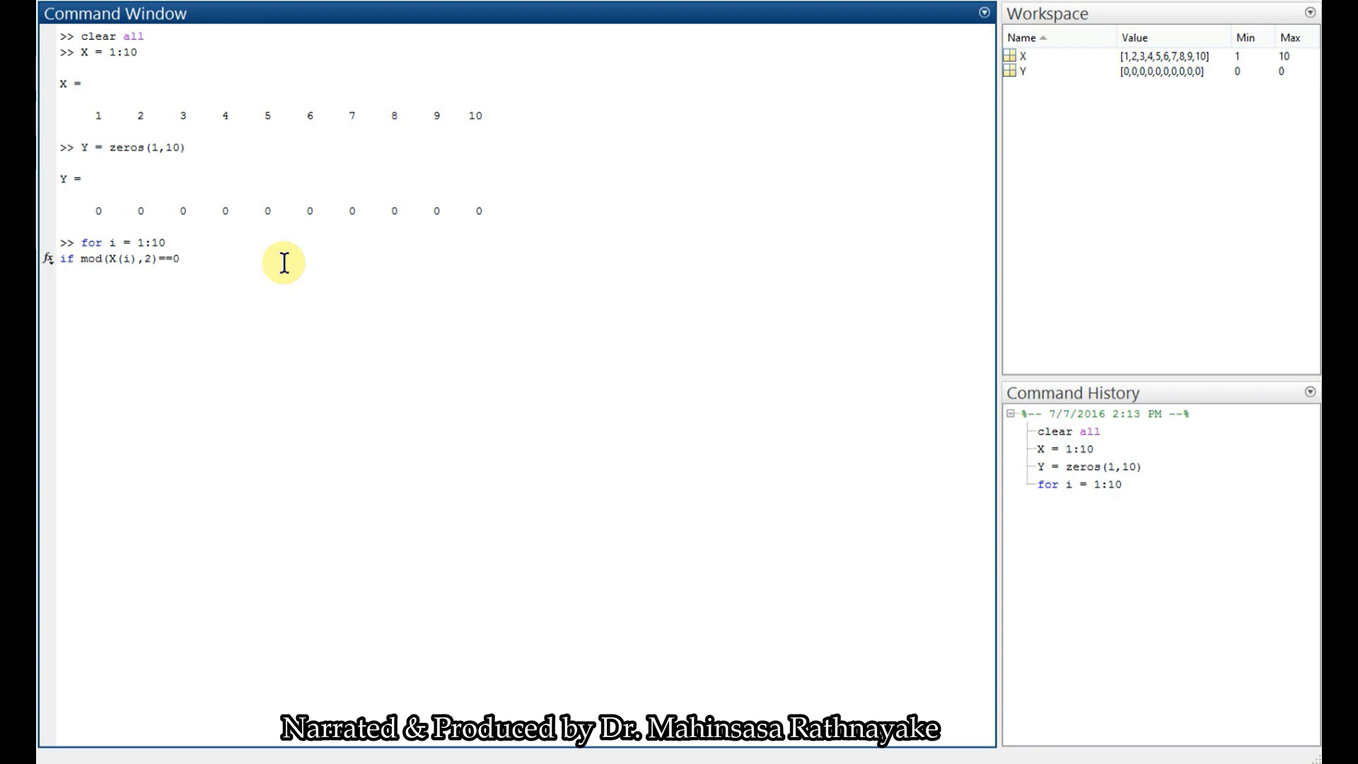
pyautogui.write('Y(')
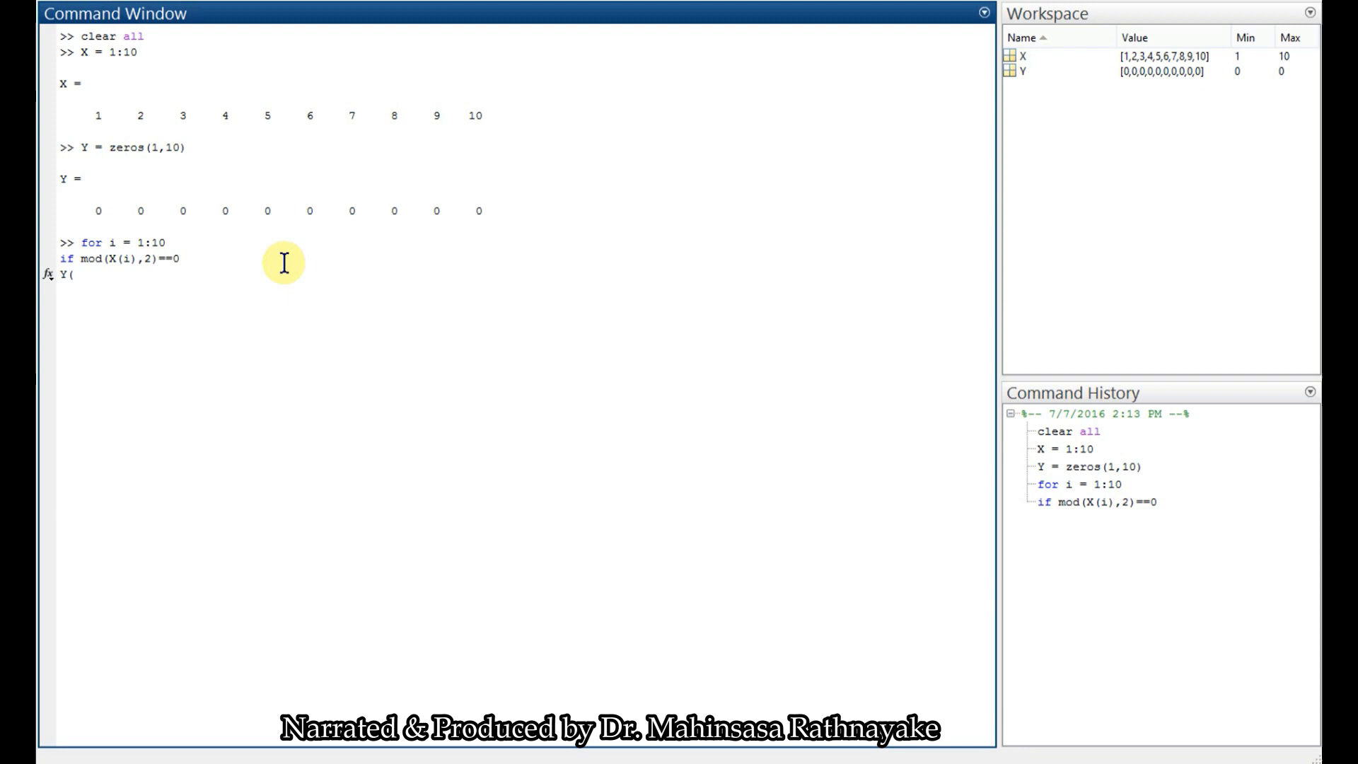
# Set Y(i)=1 for the even case and add the else branch
pyautogui.write('i)=1;')
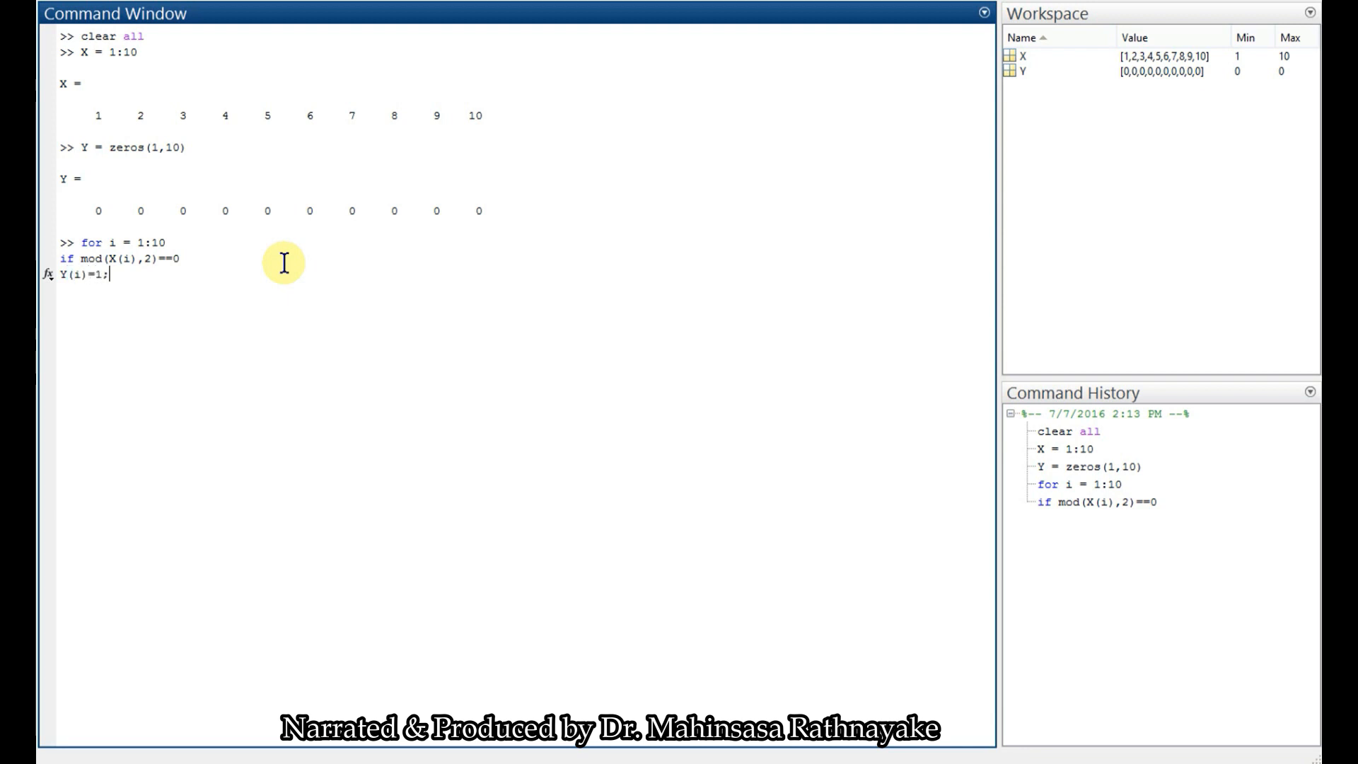
pyautogui.press('enter')
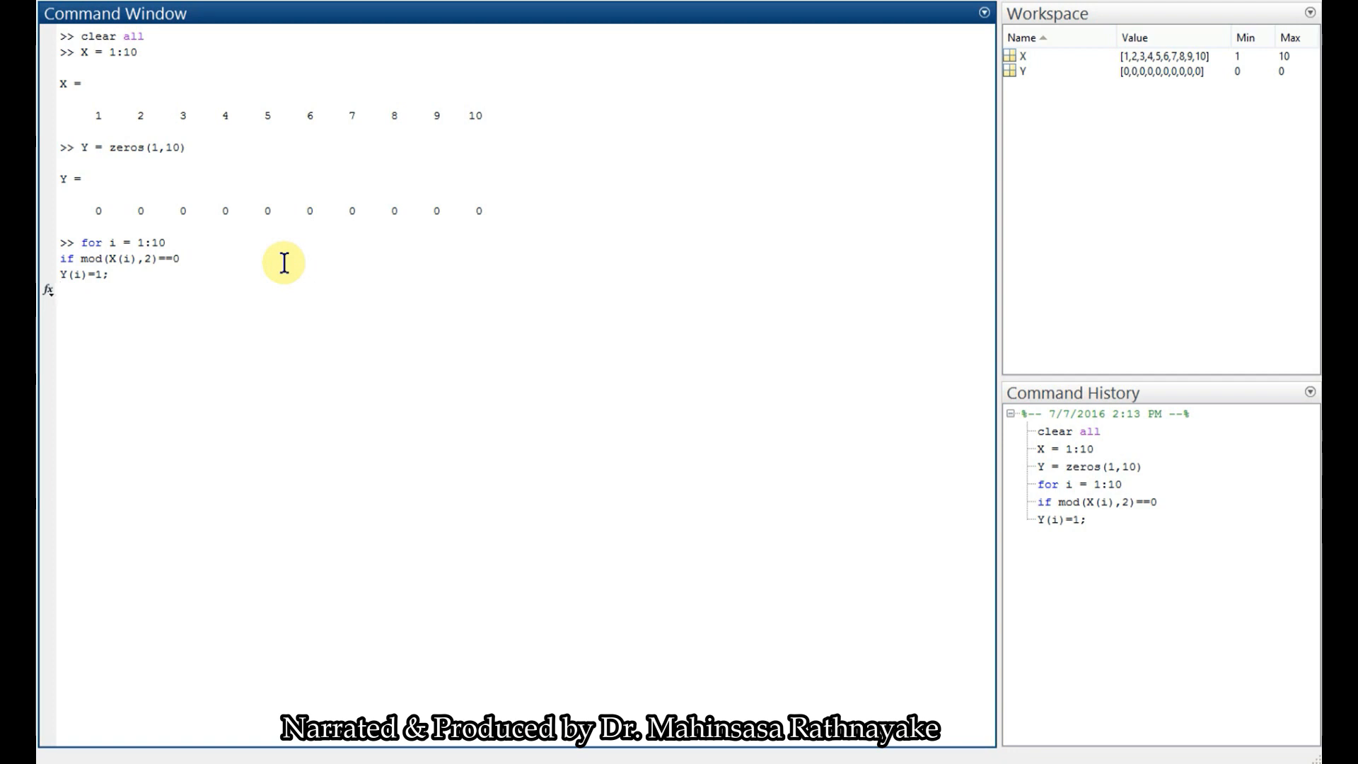
pyautogui.write('el')
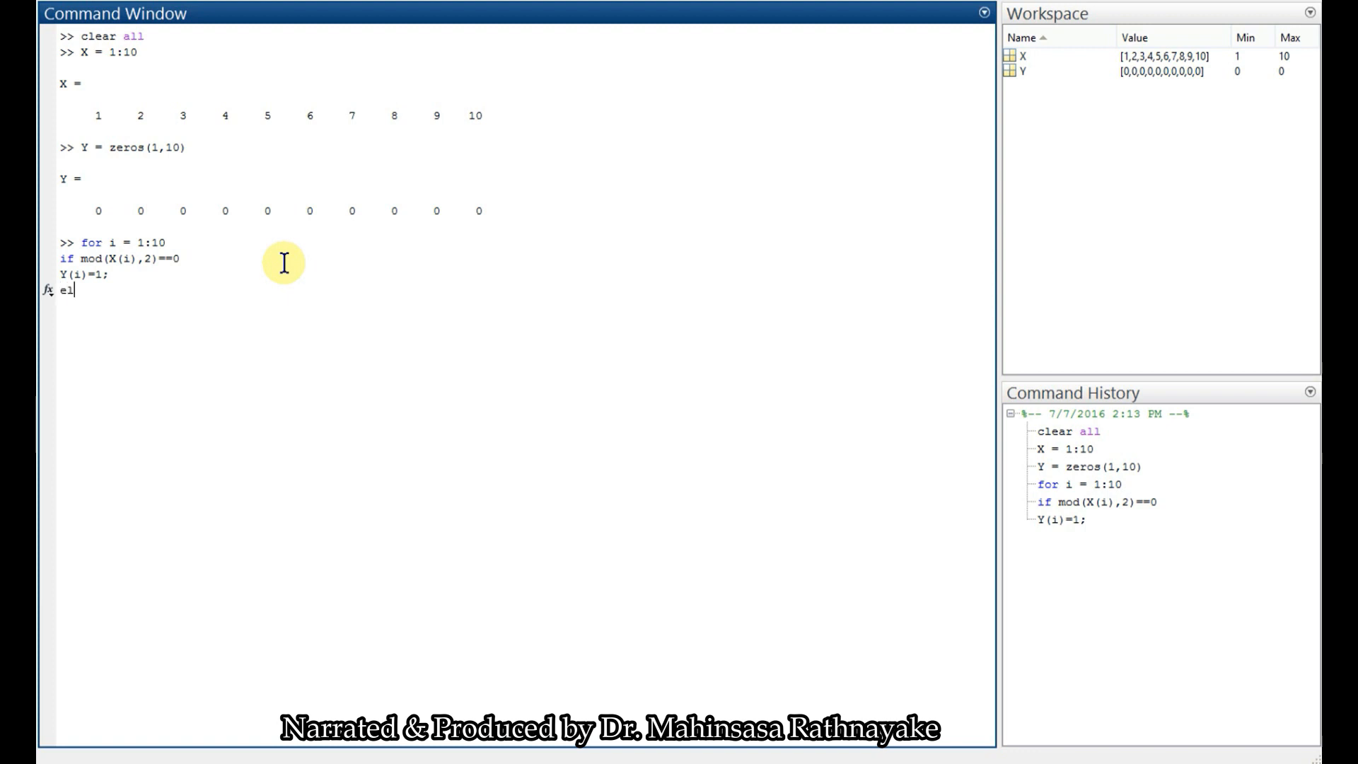
pyautogui.write('se')
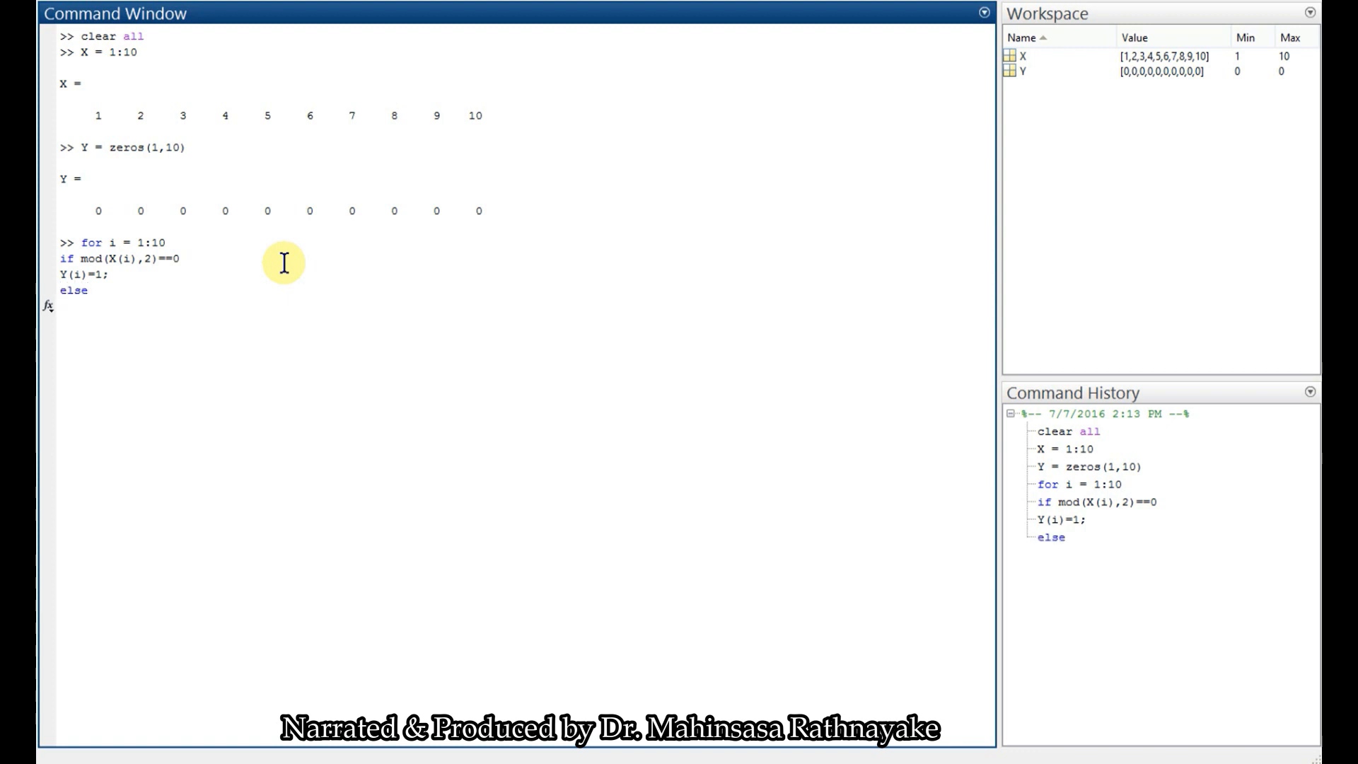
pyautogui.write('Y')
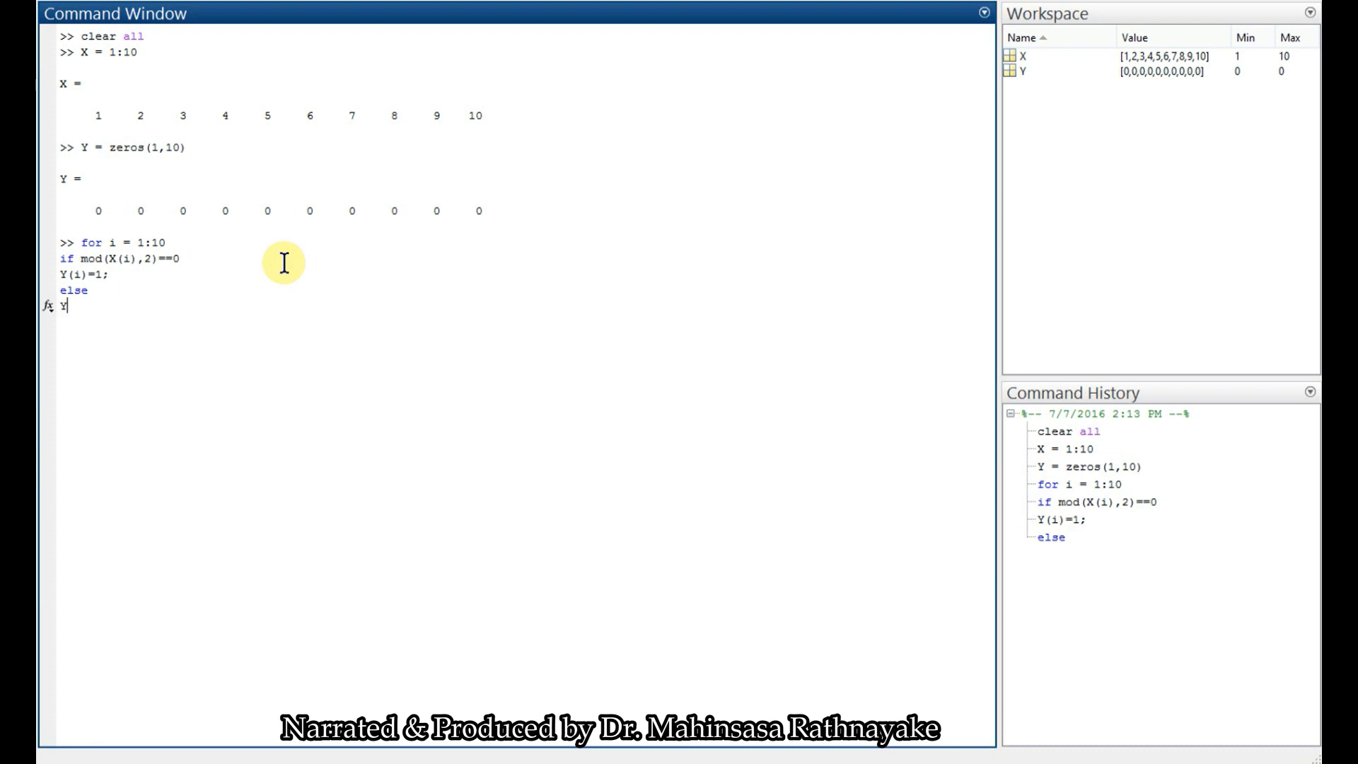
pyautogui.write('(i)')
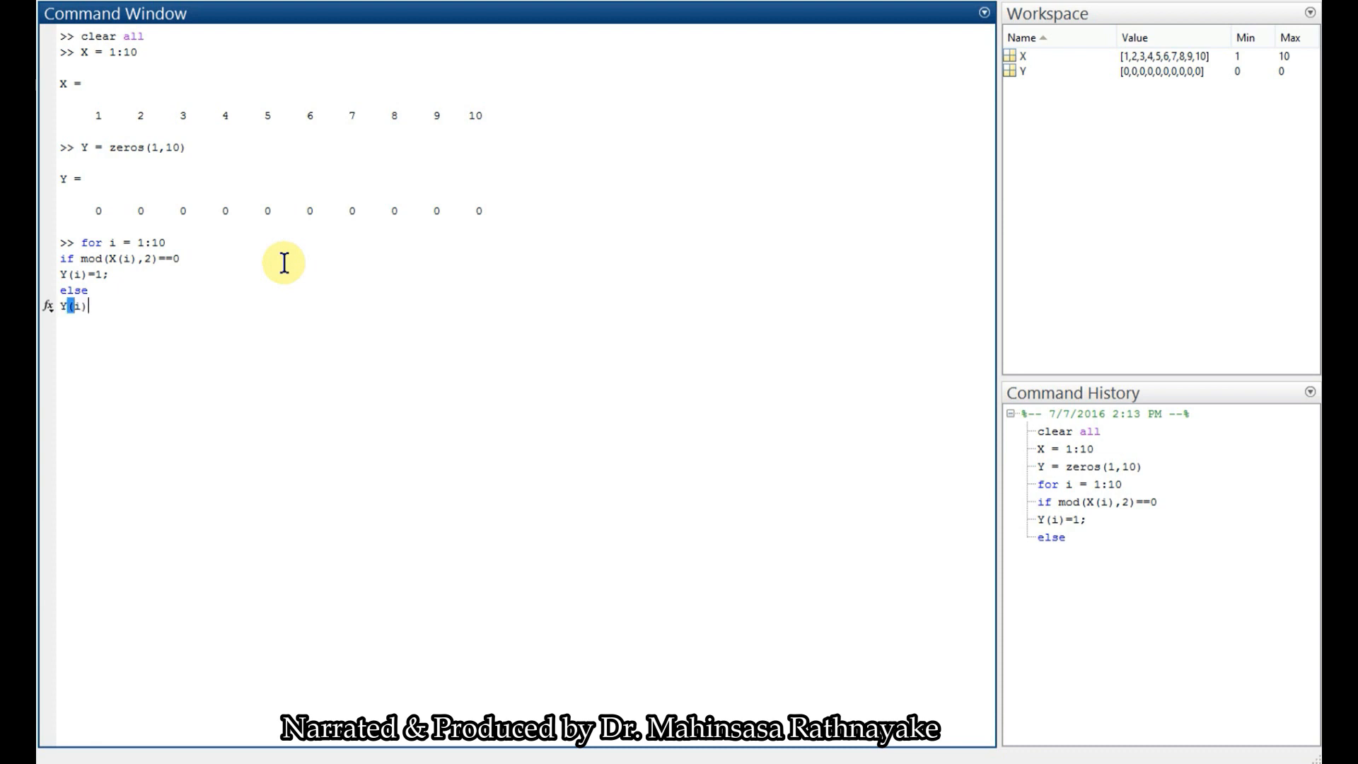
pyautogui.write('=')
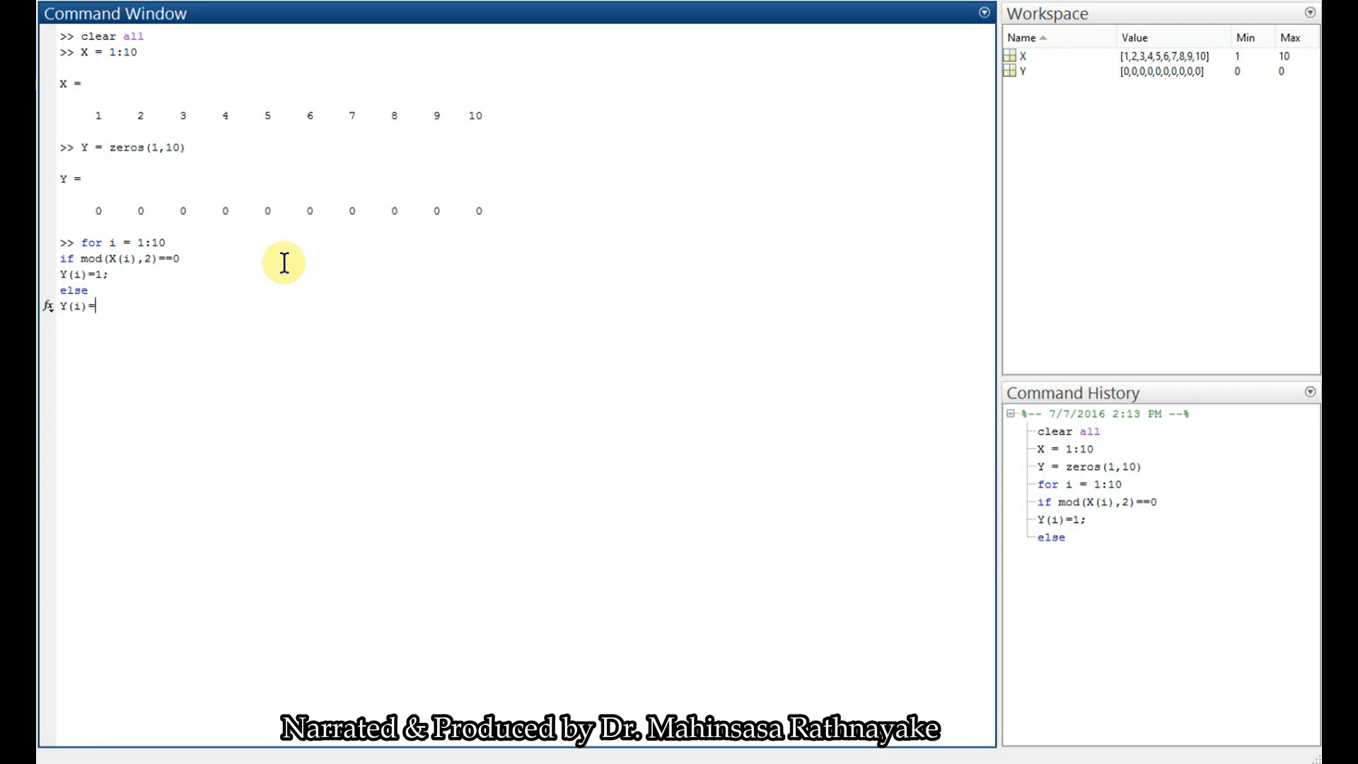
pyautogui.write('0')
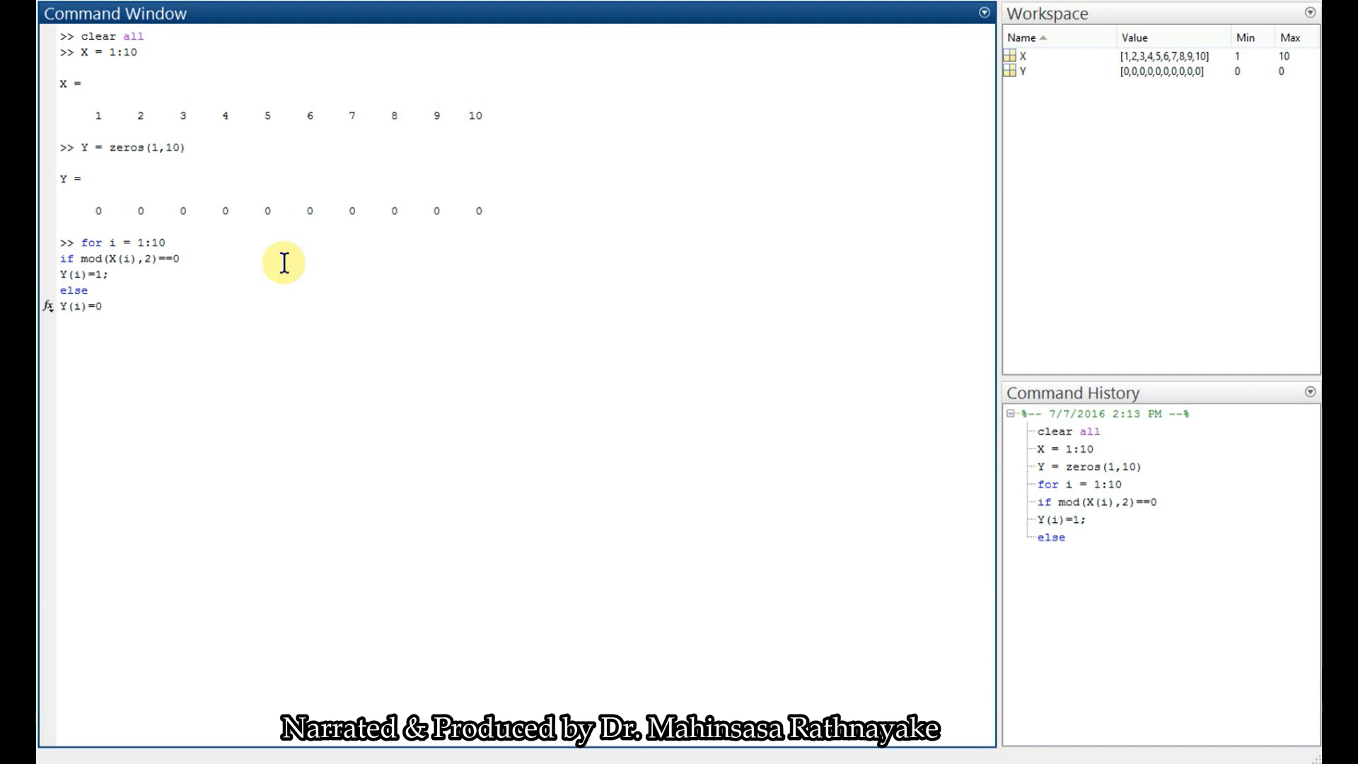
pyautogui.write(';')
pyautogui.write('e')
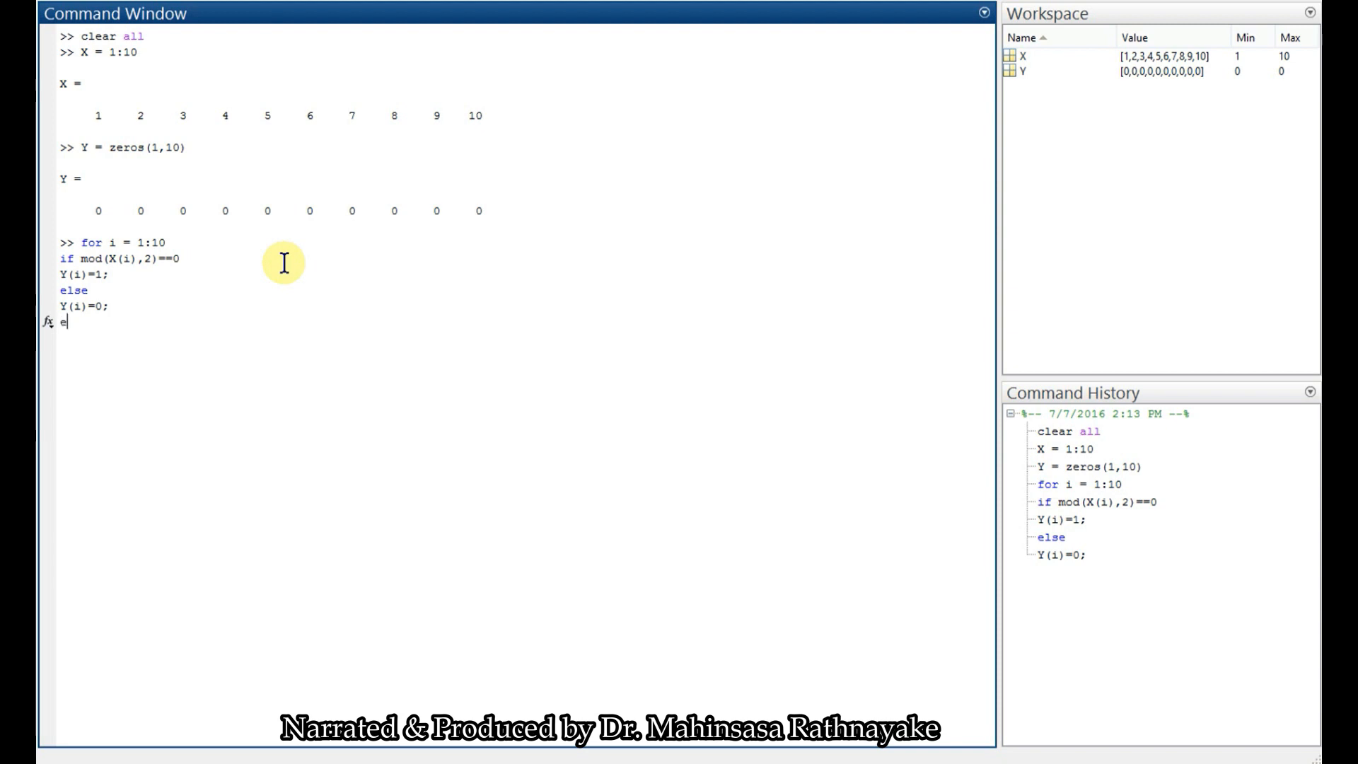
pyautogui.write('nd')
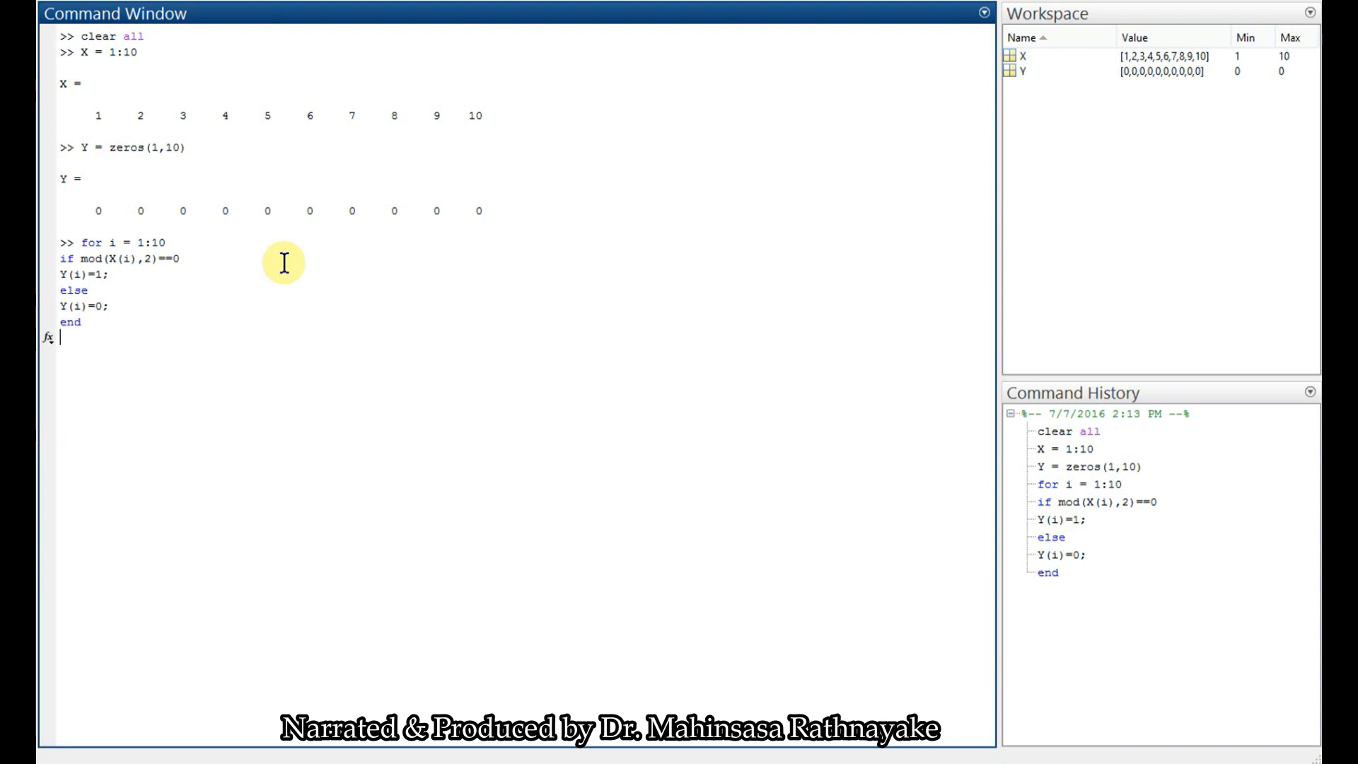
pyautogui.write('end')
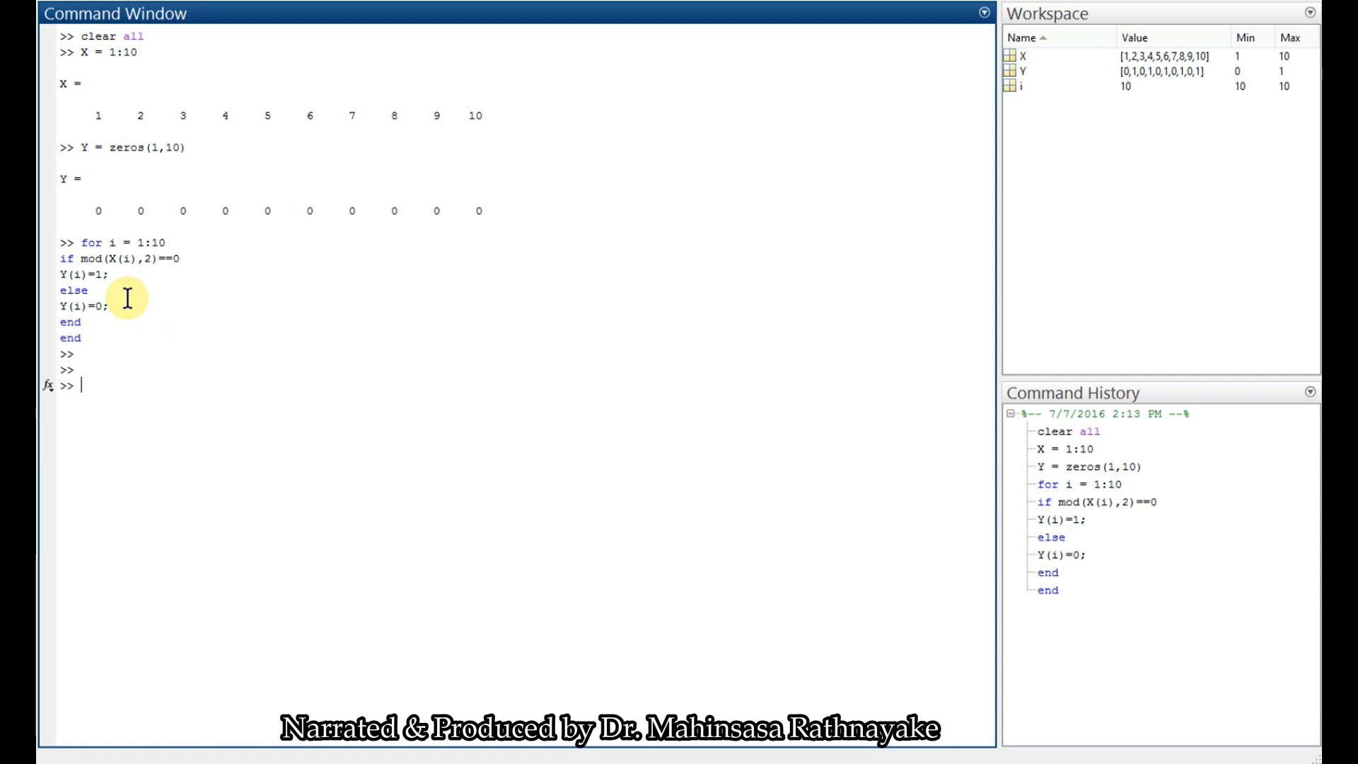
pyautogui.moveTo(52, 258); pyautogui.dragTo(82, 322)
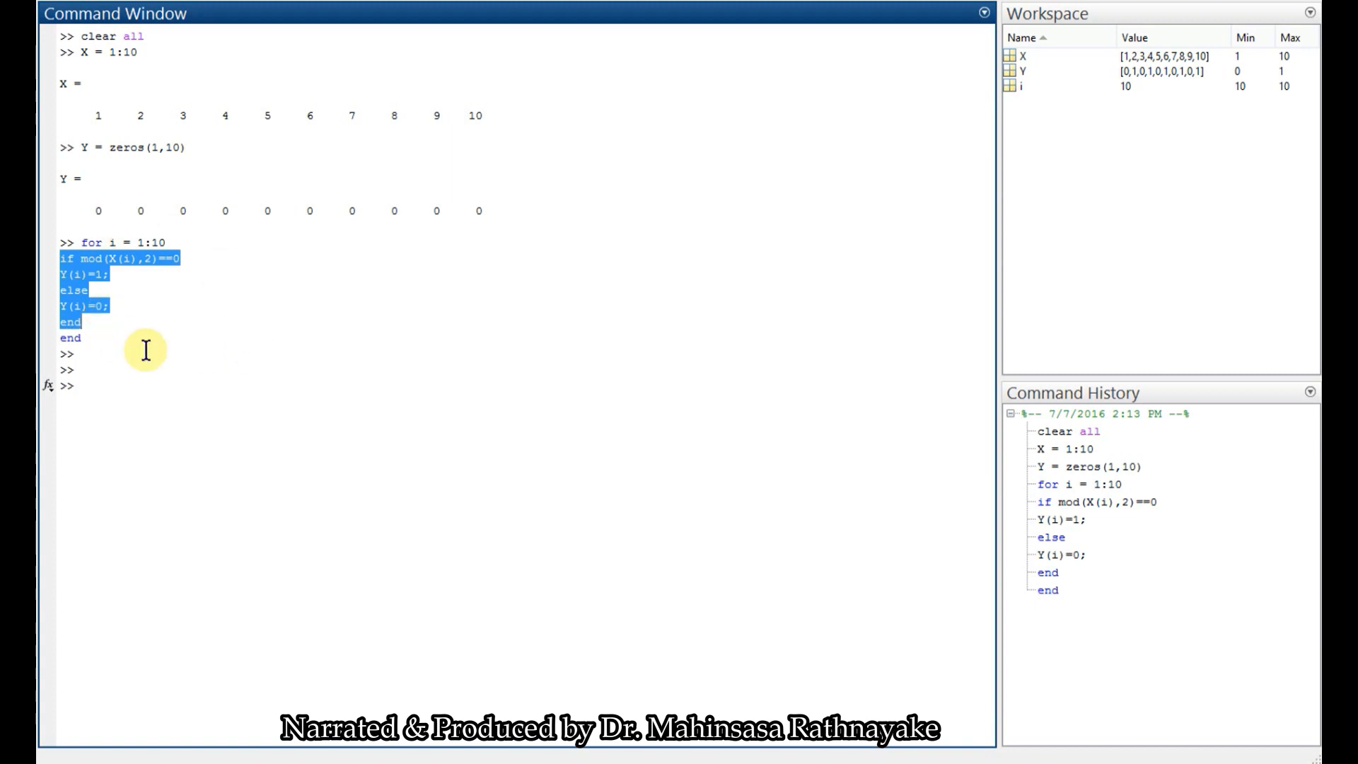
pyautogui.click(263, 392)
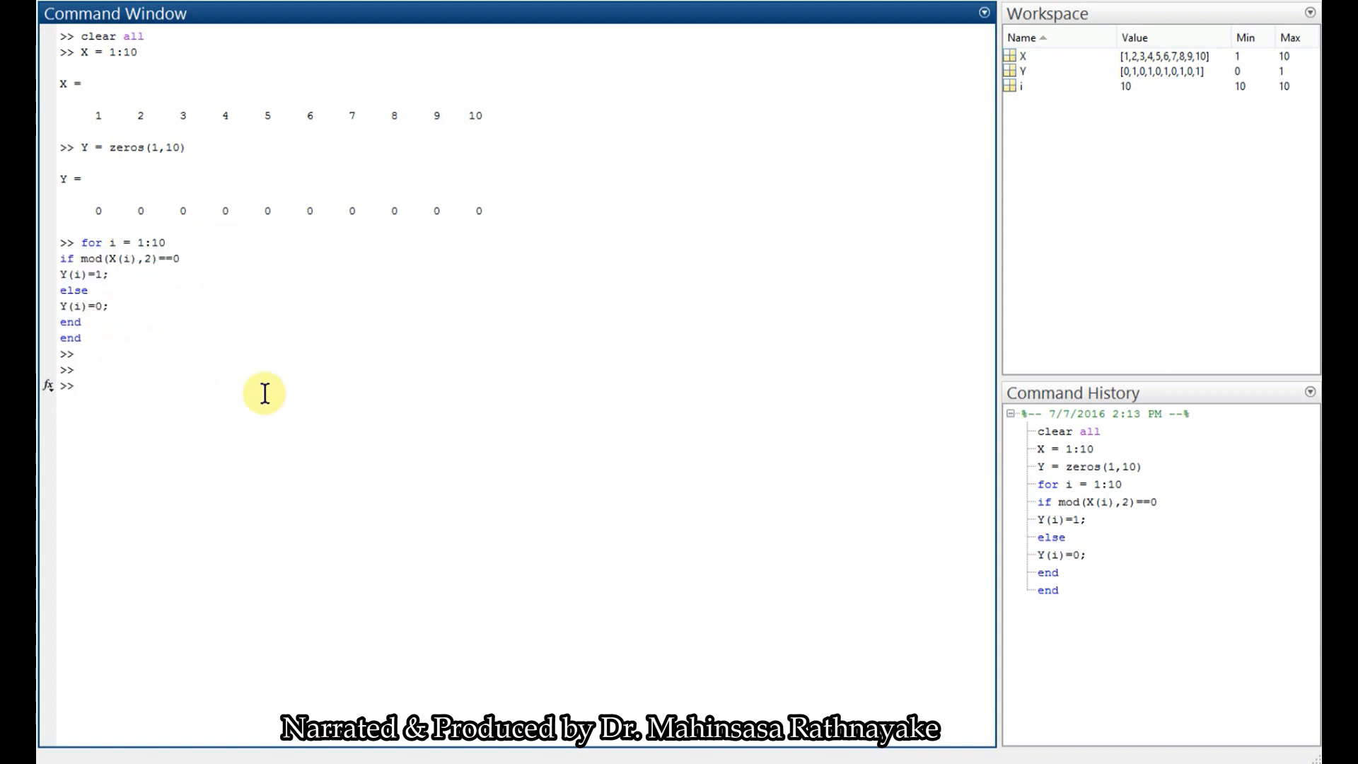
pyautogui.write('Y')
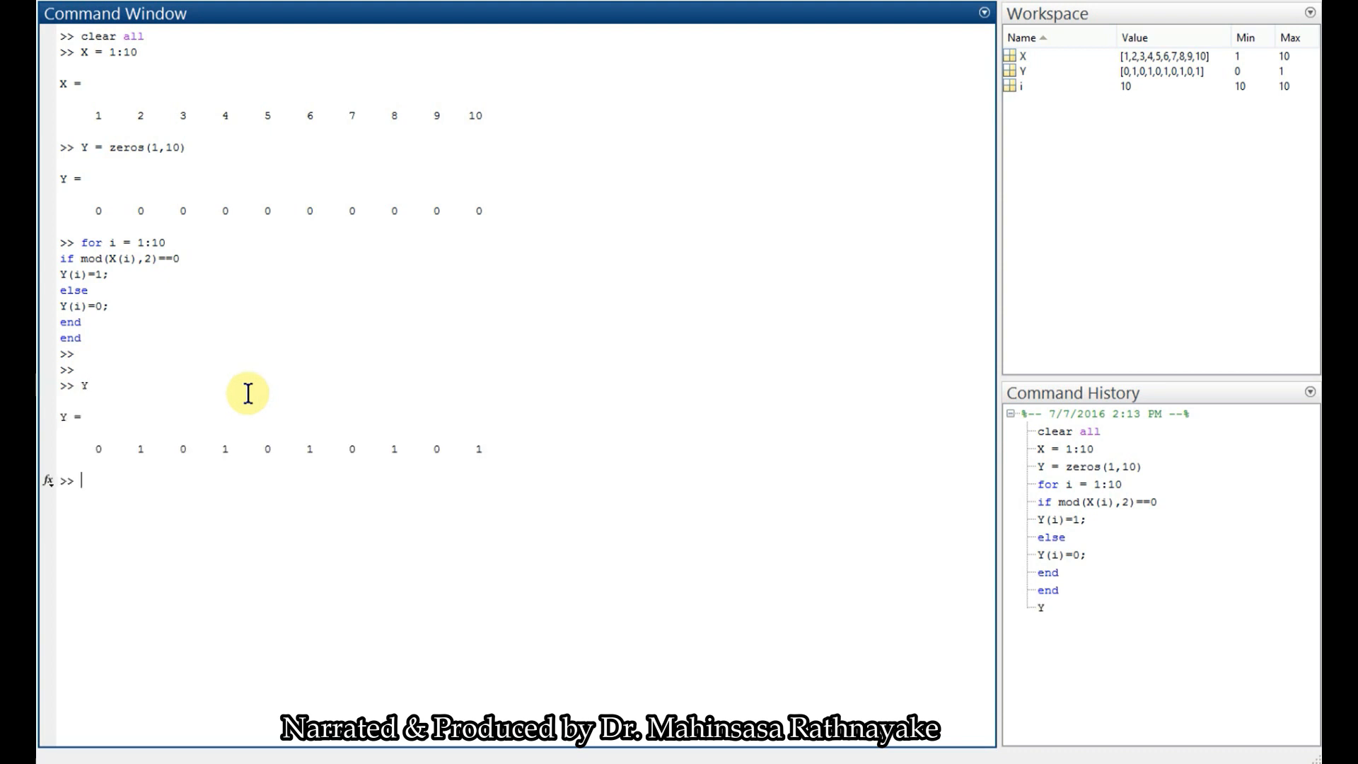
pyautogui.moveTo(163, 431)
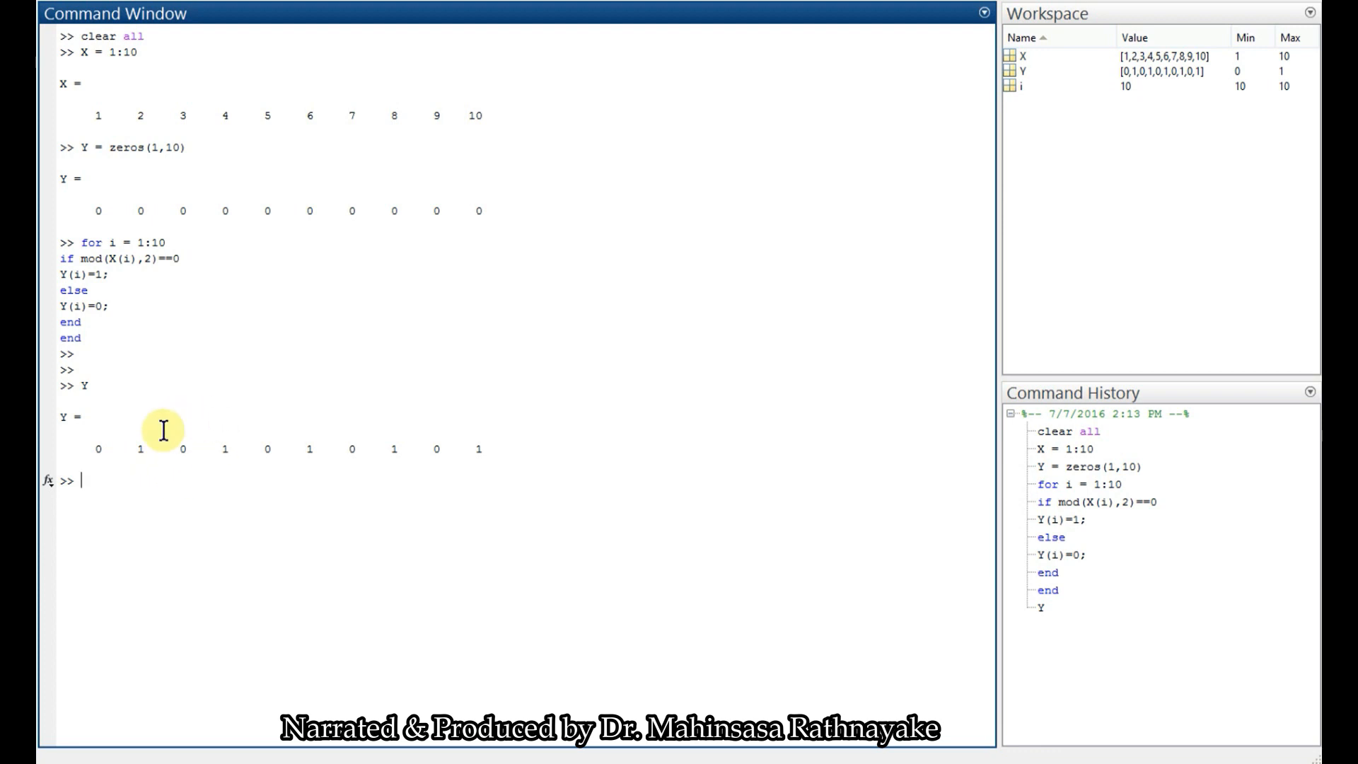
pyautogui.moveTo(327, 437)
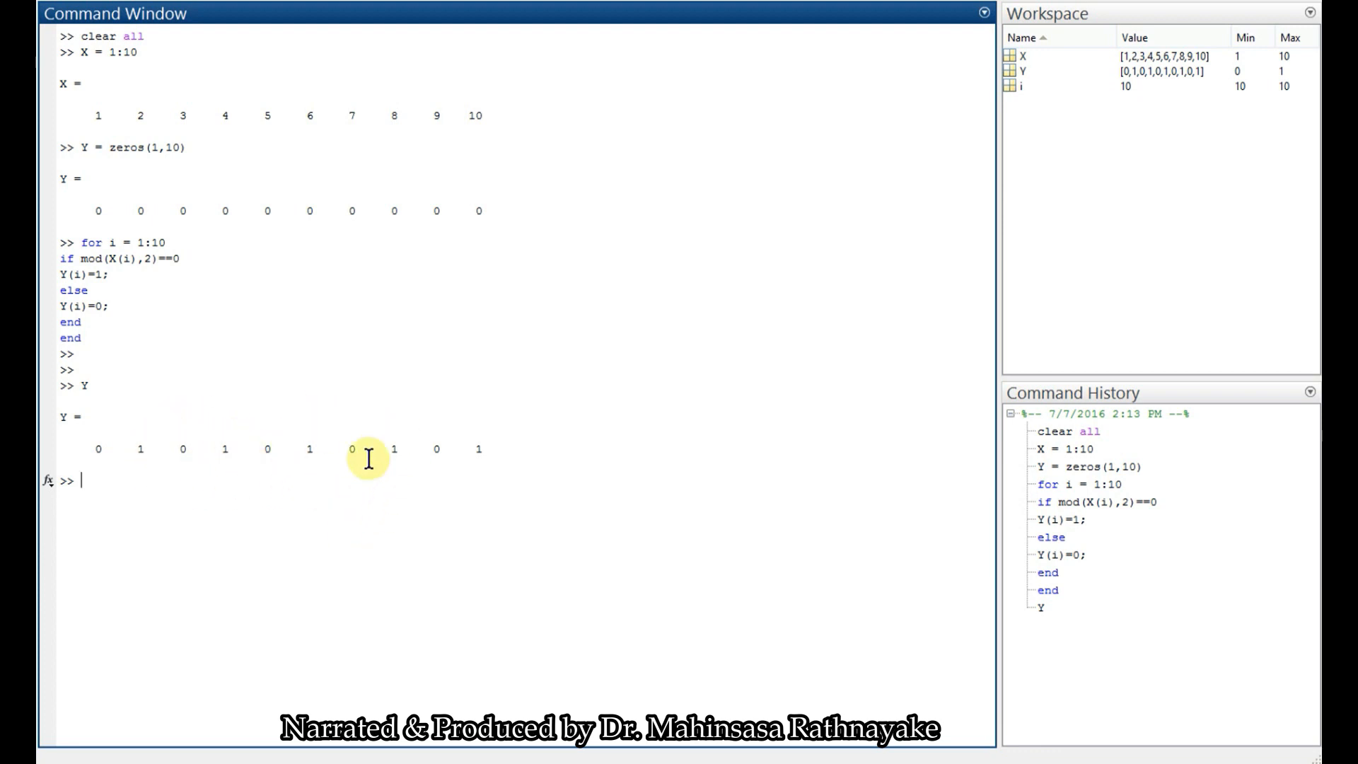
pyautogui.moveTo(523, 408)
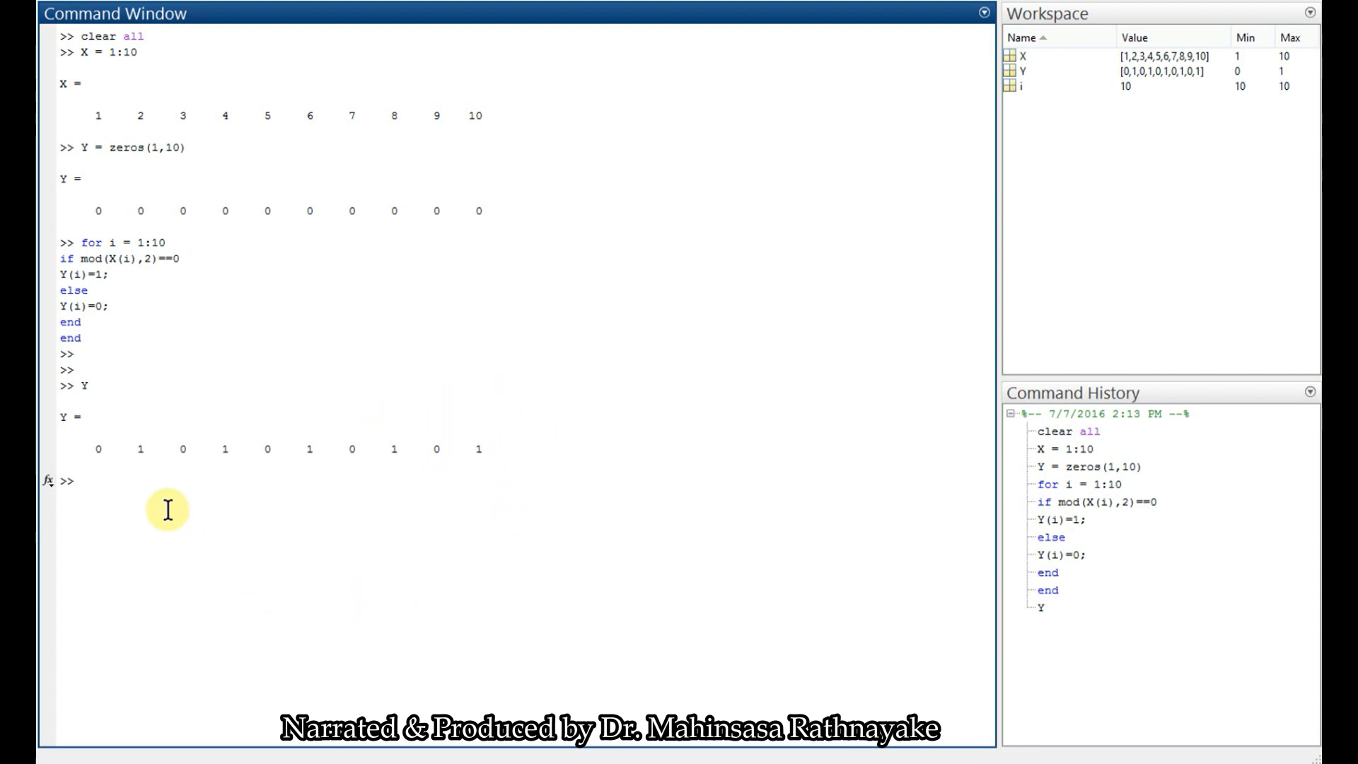
pyautogui.moveTo(171, 296)
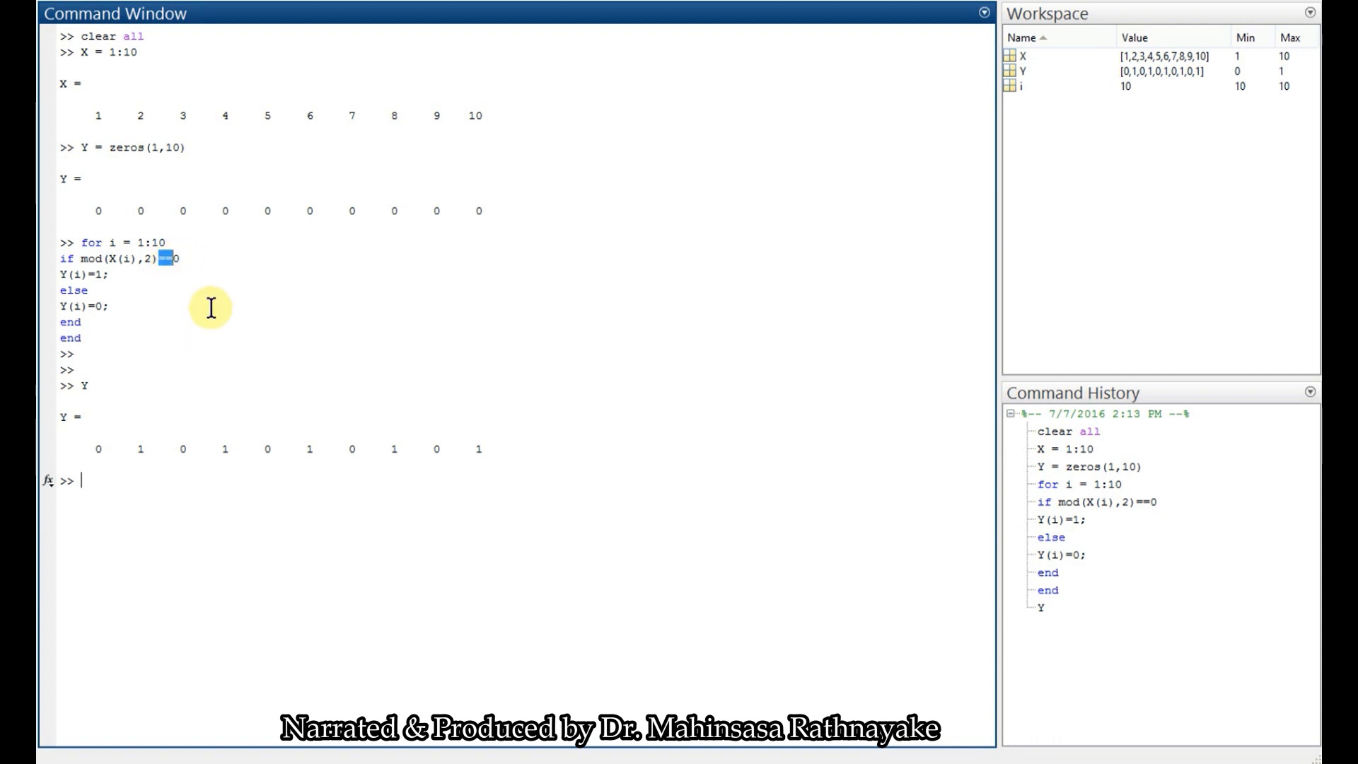
pyautogui.moveTo(128, 494)
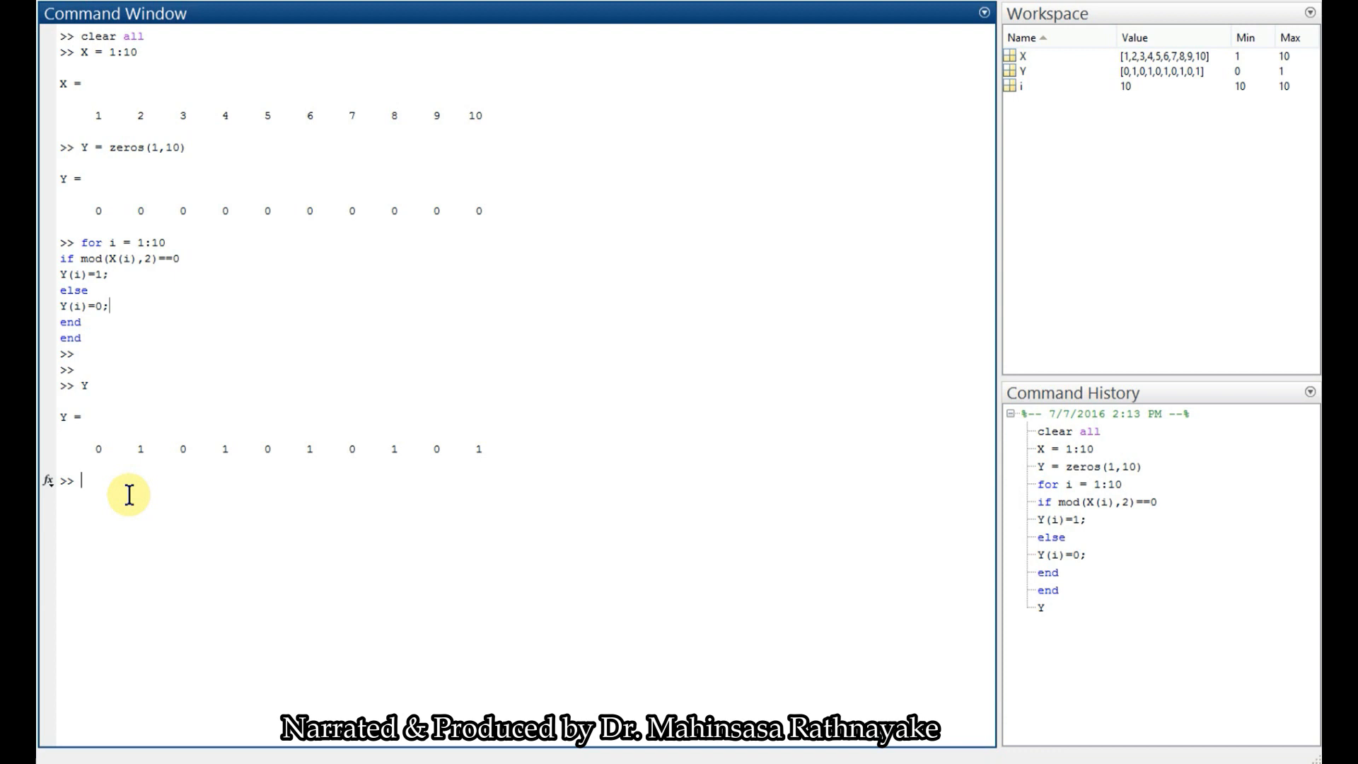
# Evaluate 2==2, which returns ans = 1
pyautogui.write('2 =')
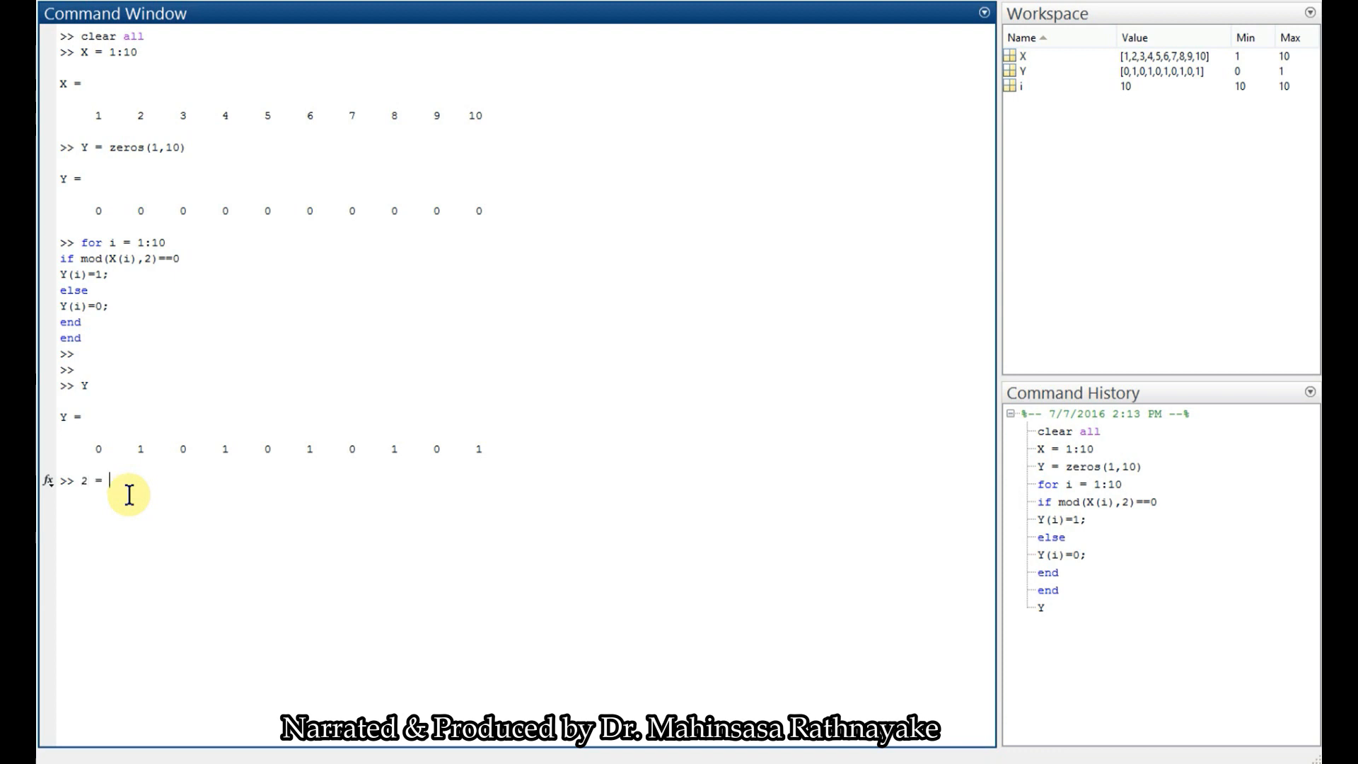
pyautogui.write('=2')
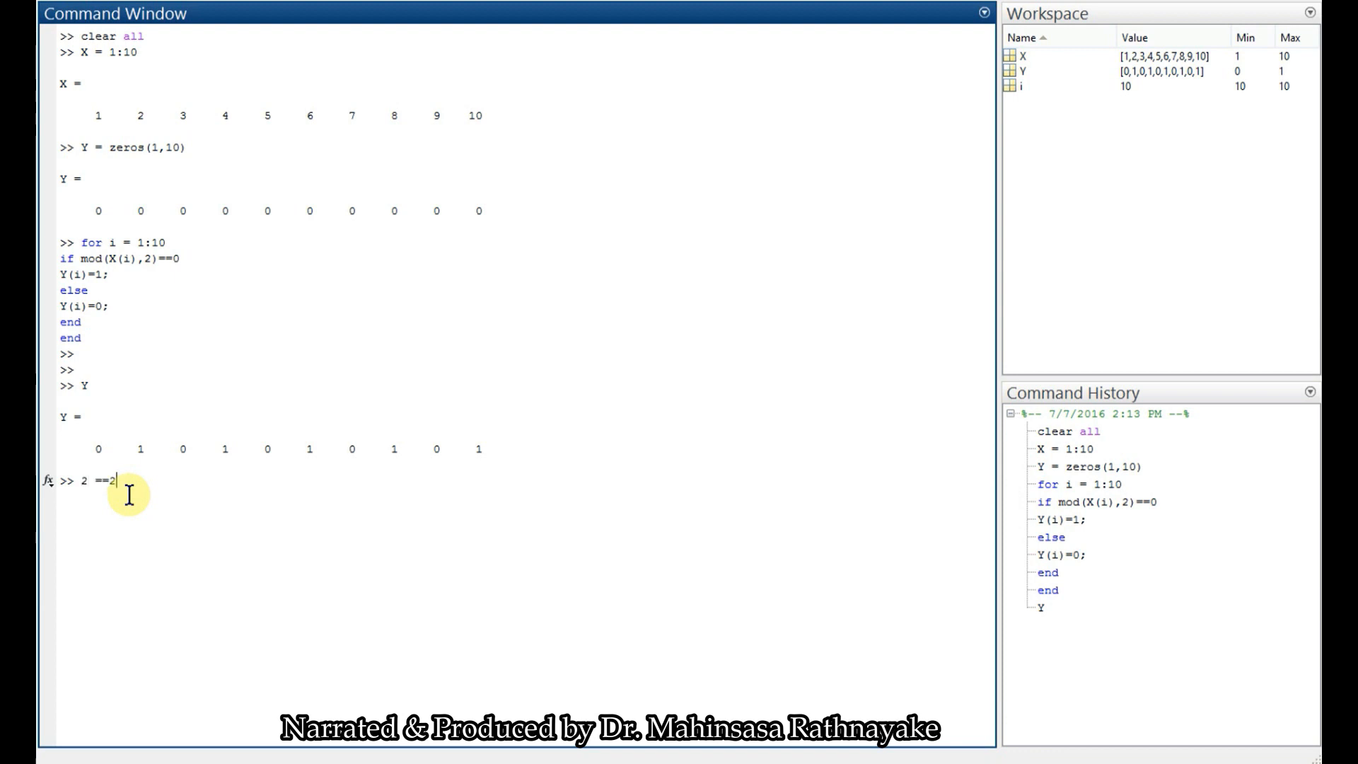
pyautogui.press('enter')
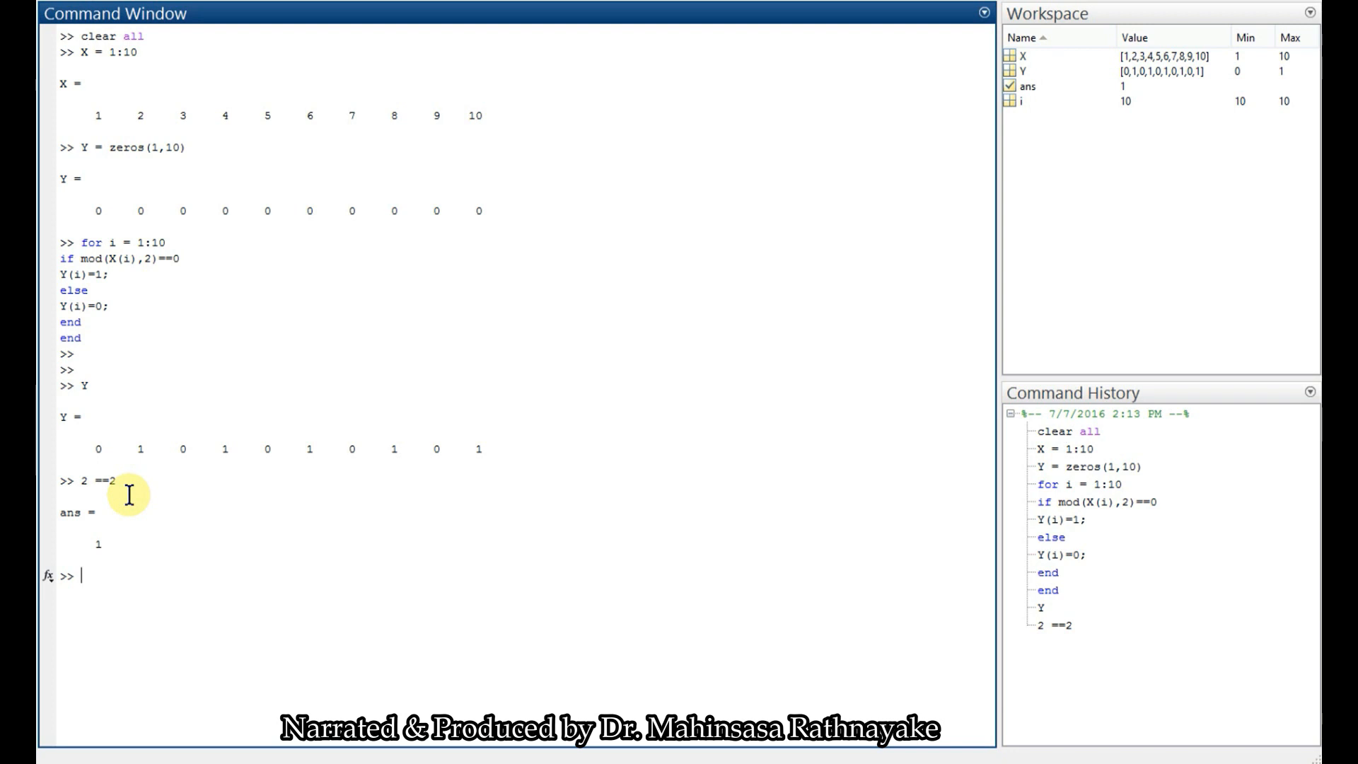
# Evaluate 2==5, returning 0, and redisplay X as 1 to 10
pyautogui.write('2')
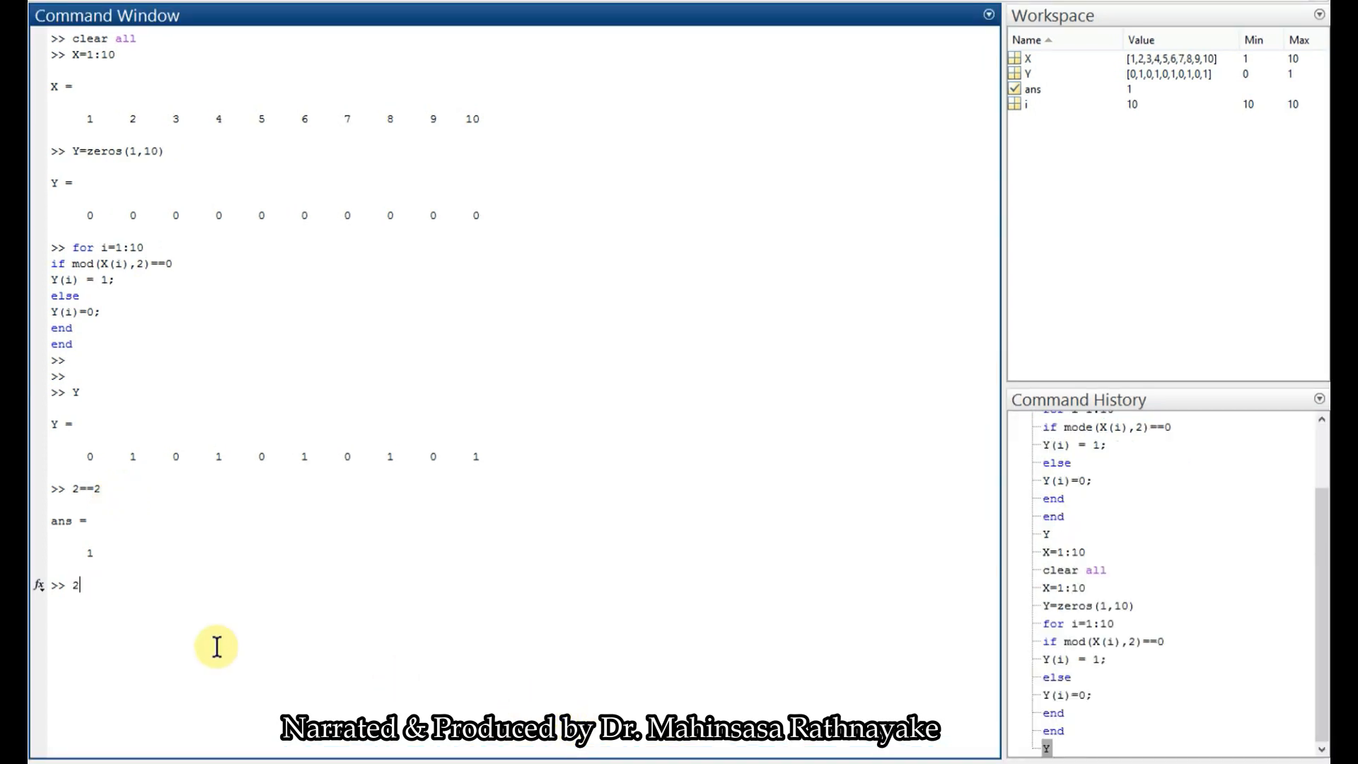
pyautogui.write('==5')
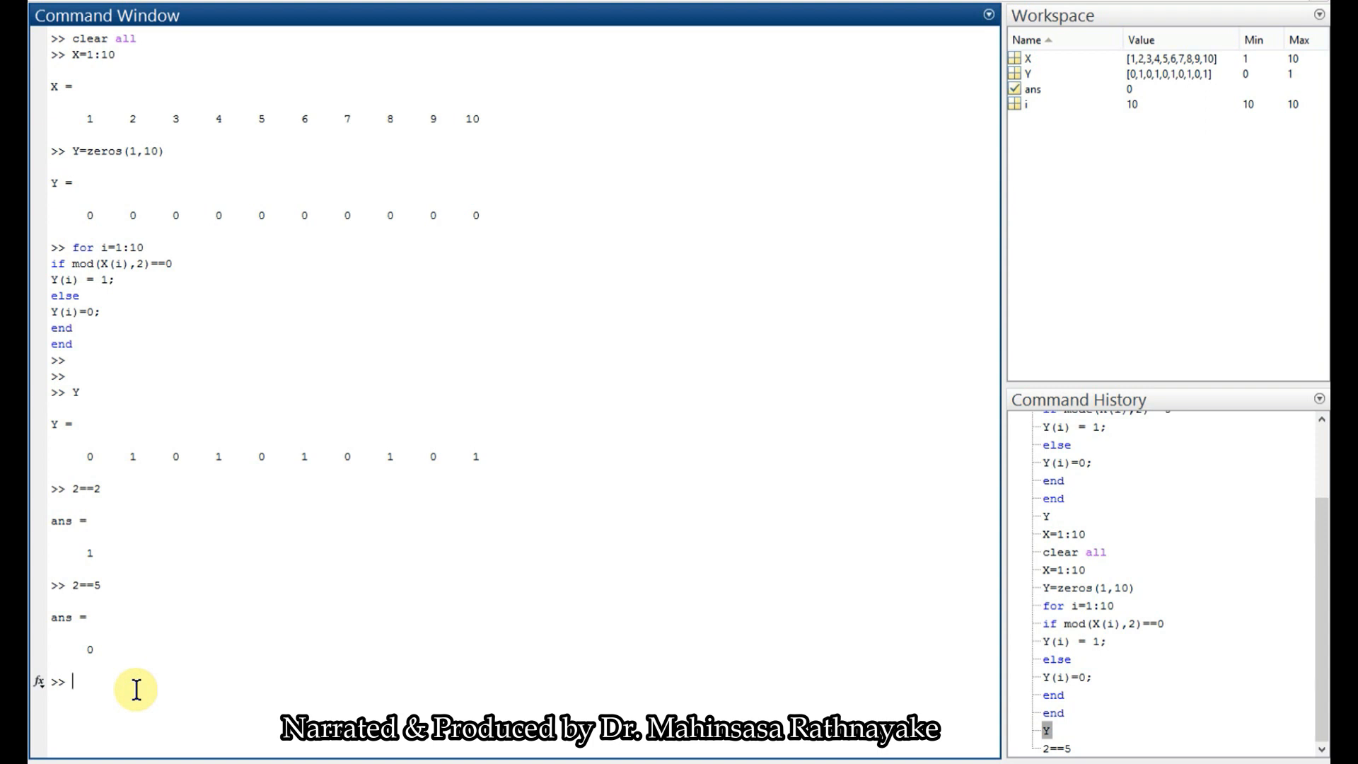
pyautogui.write('x')
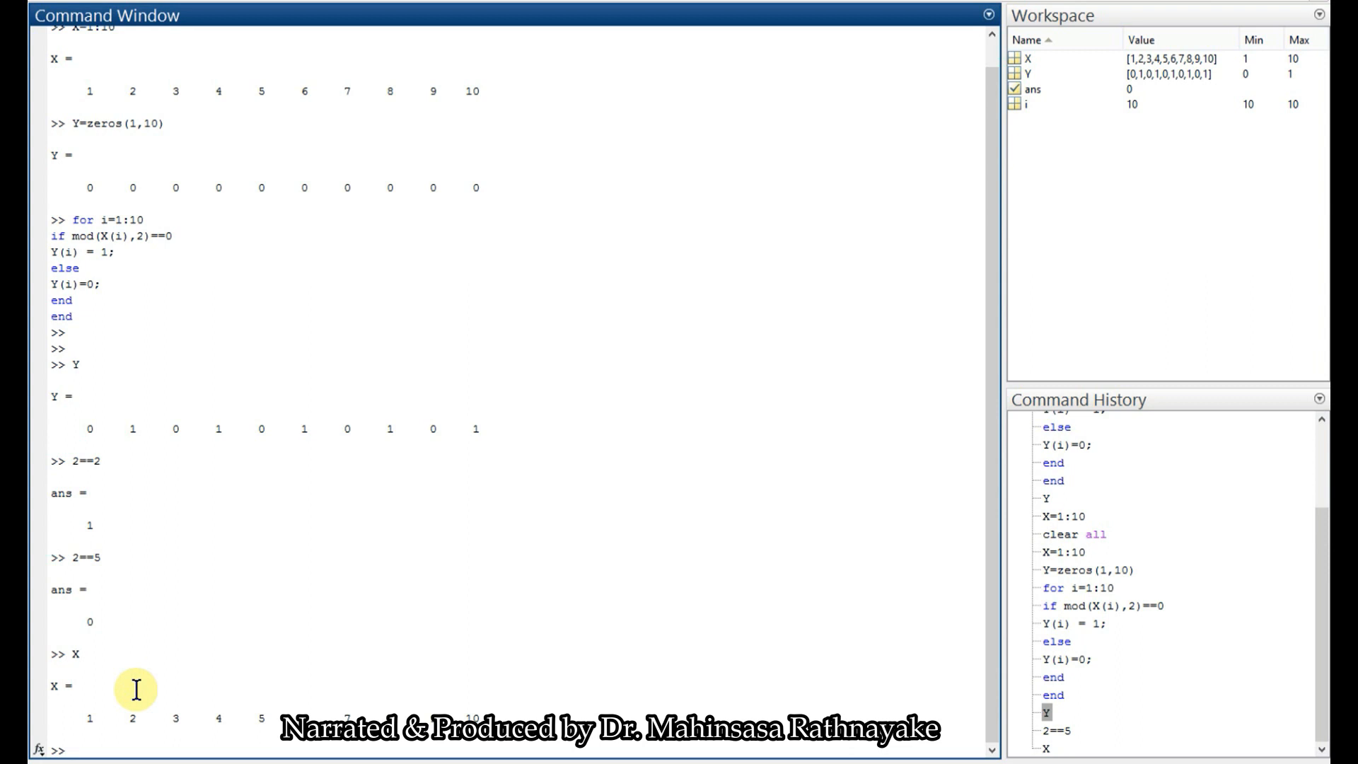
# Create the flag variable Detect = 0
pyautogui.write('D')
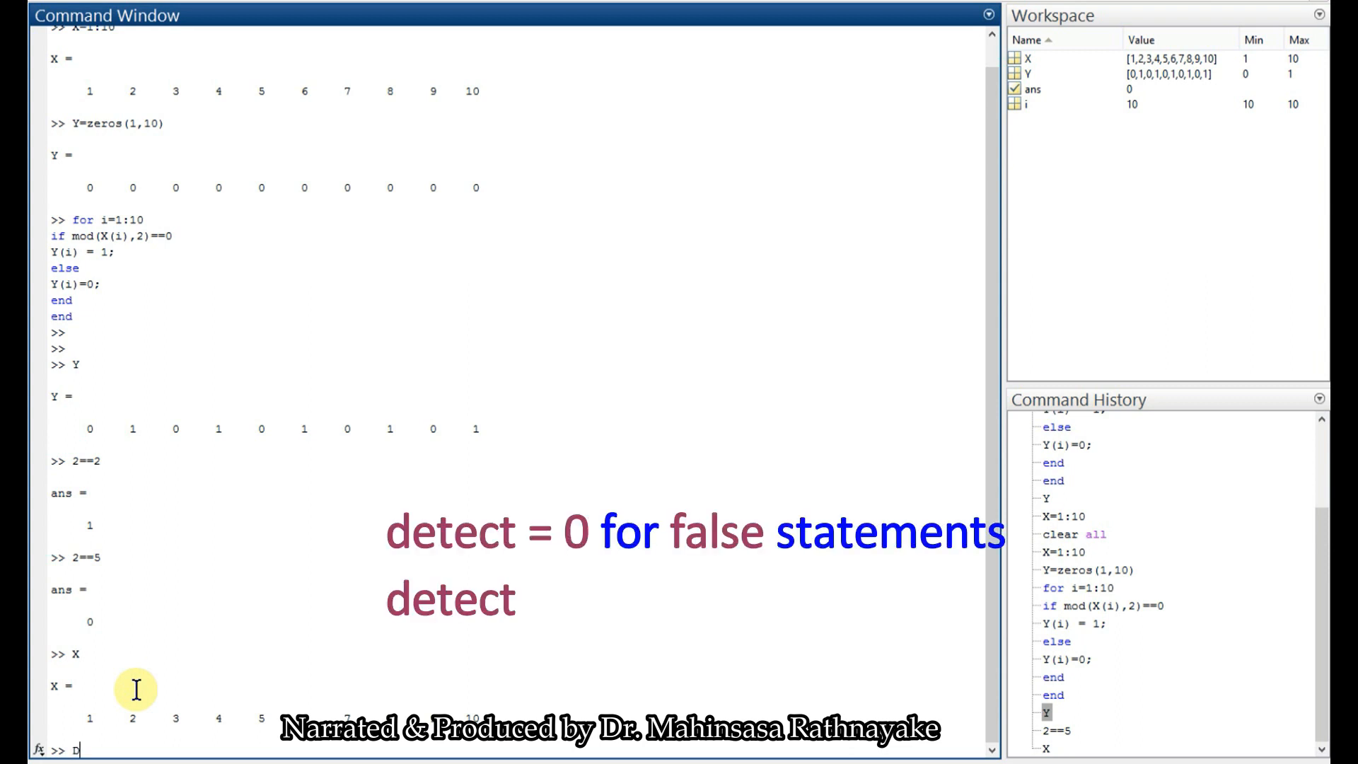
pyautogui.write('Detec')
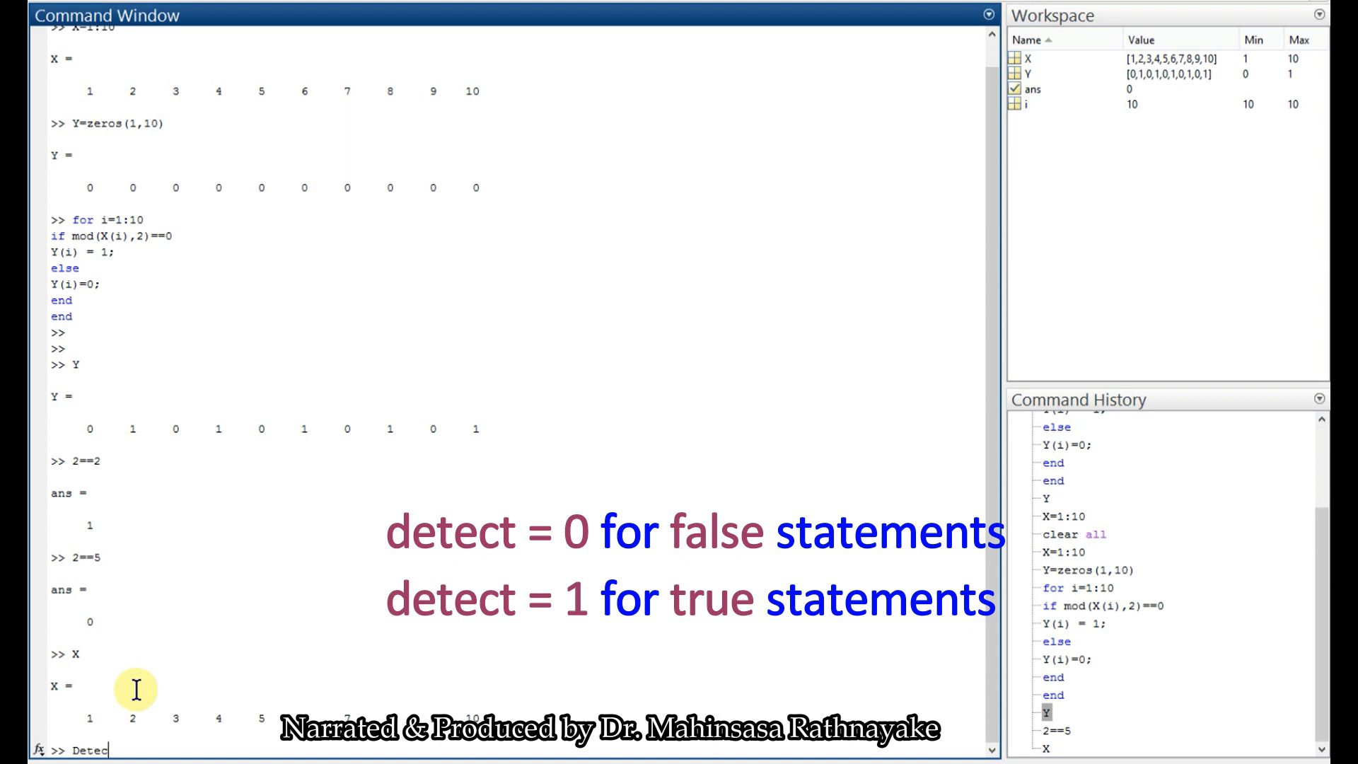
pyautogui.write('=')
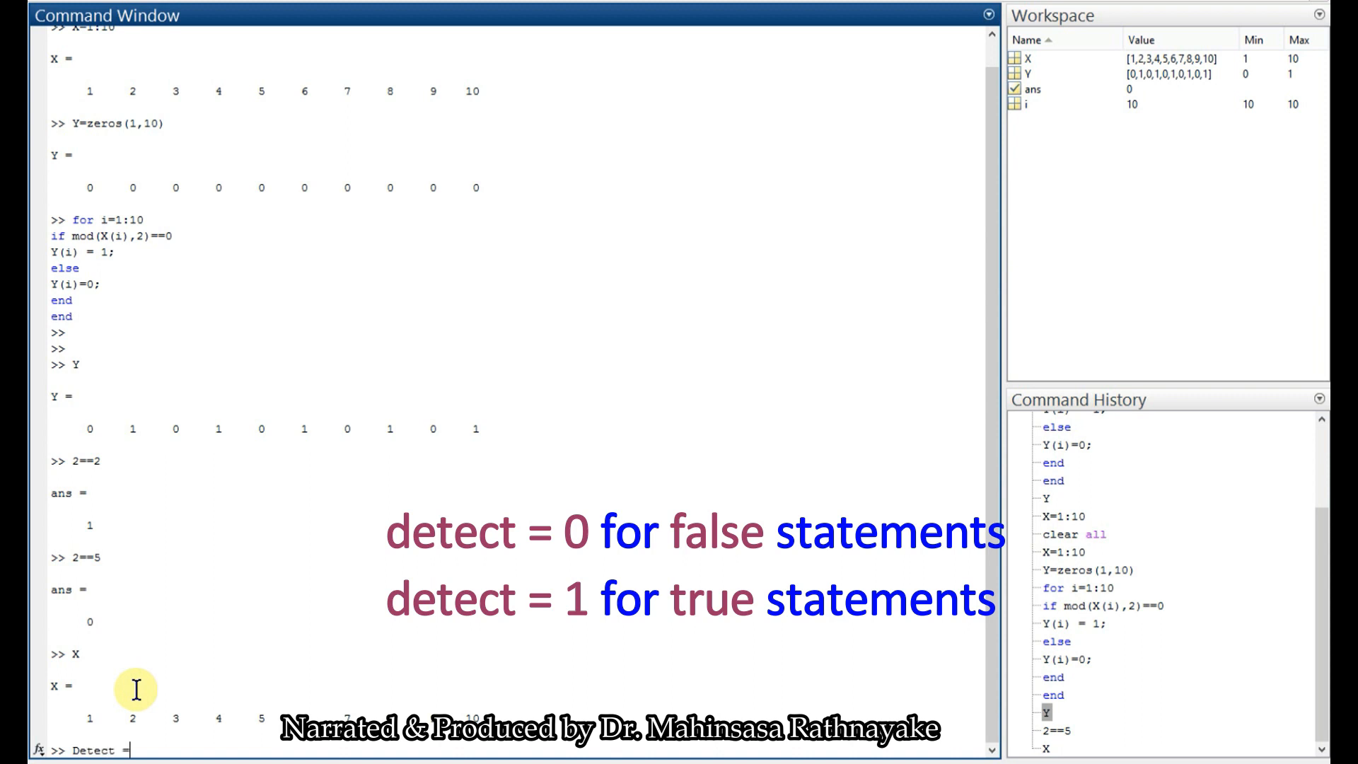
pyautogui.write('0')
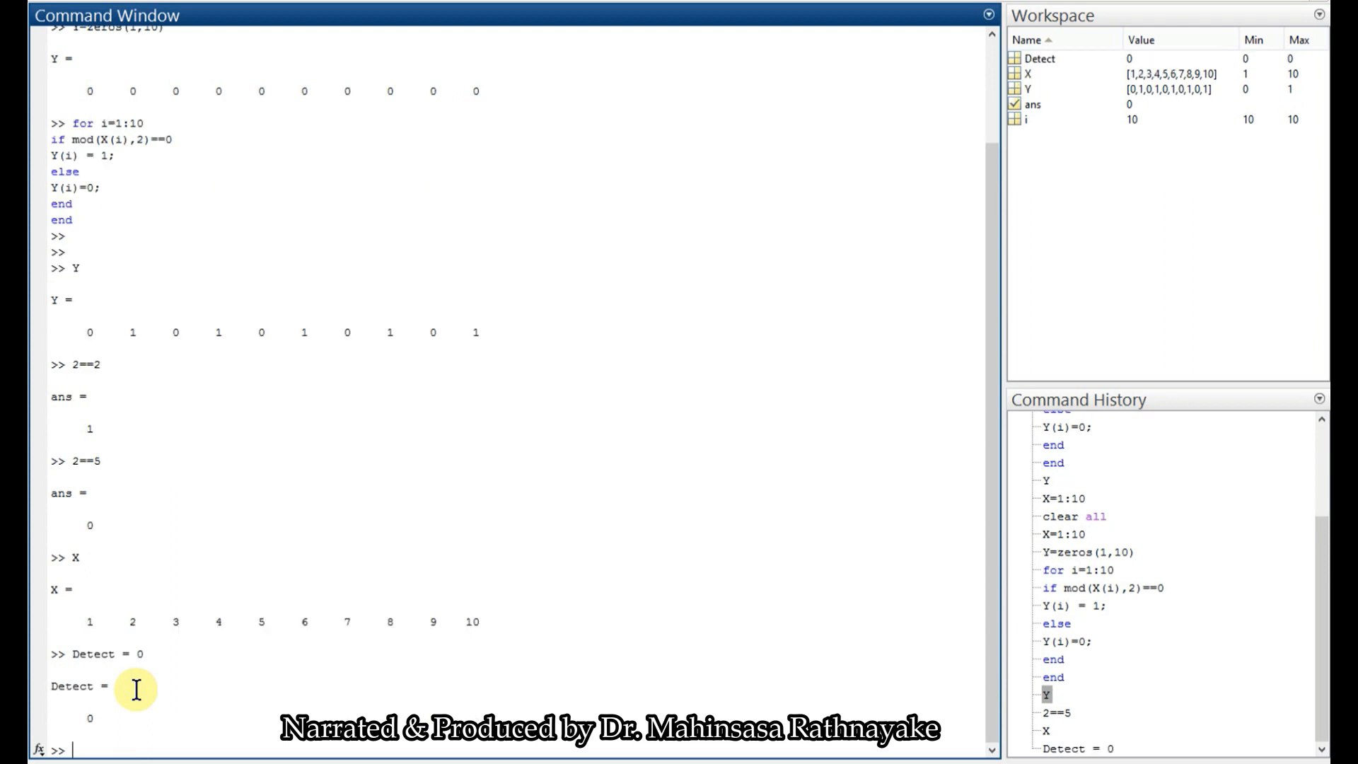
# Reset the counter with i=0 and start the while ~Detect loop
pyautogui.write('i')
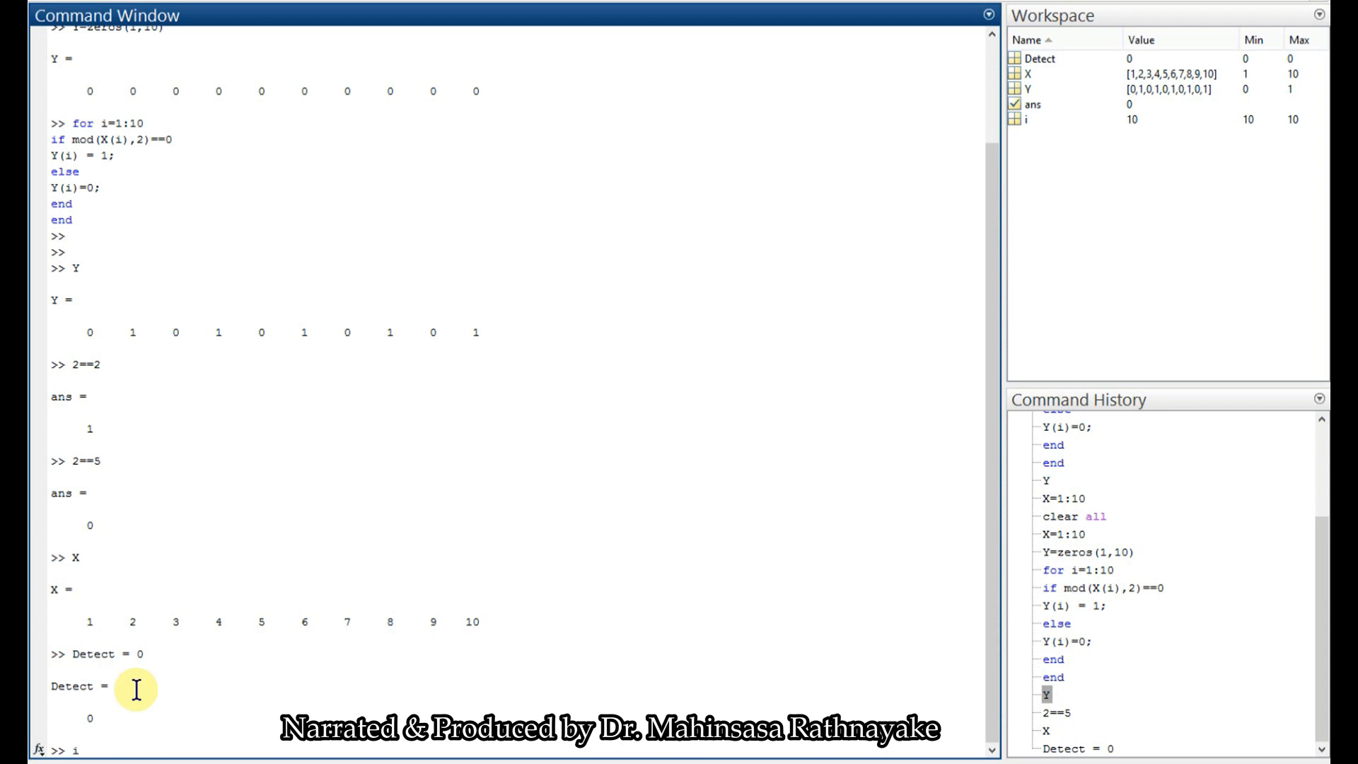
pyautogui.write('=')
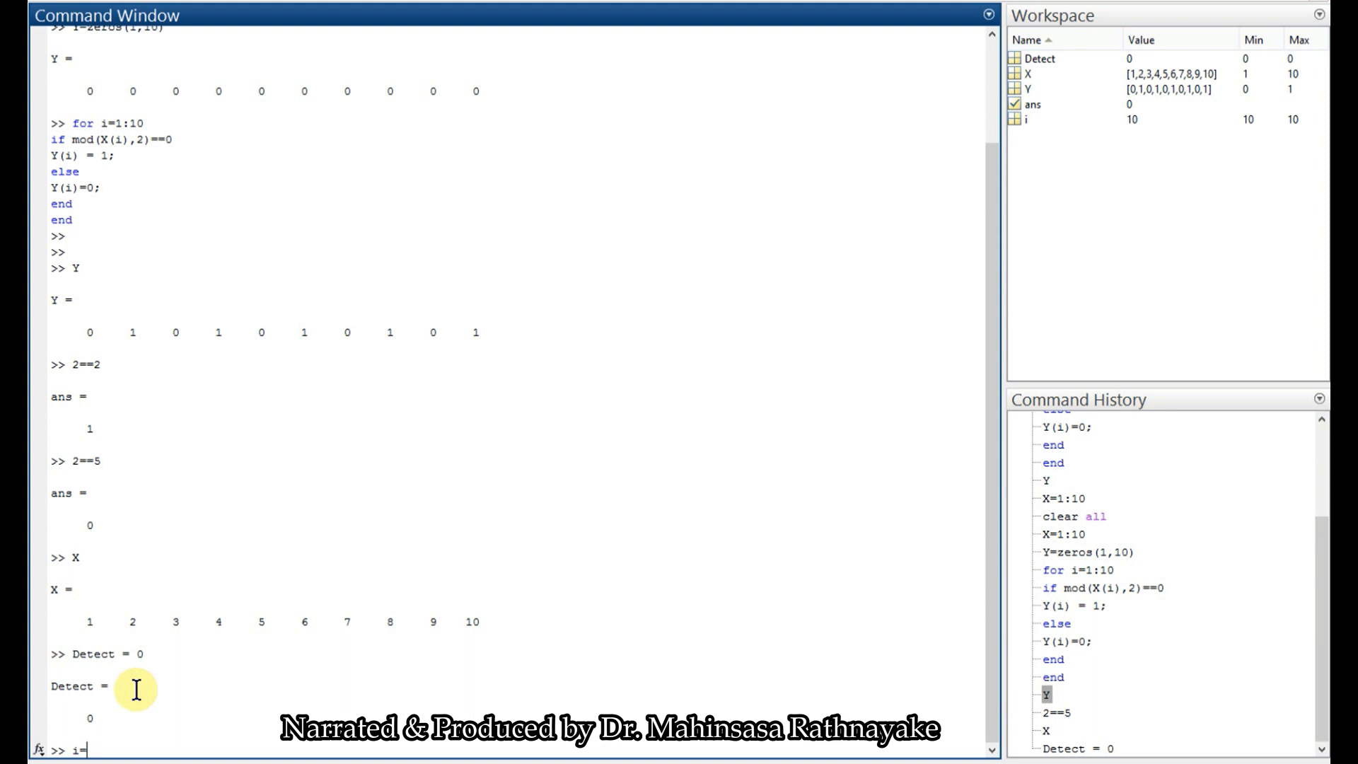
pyautogui.write('i=0')
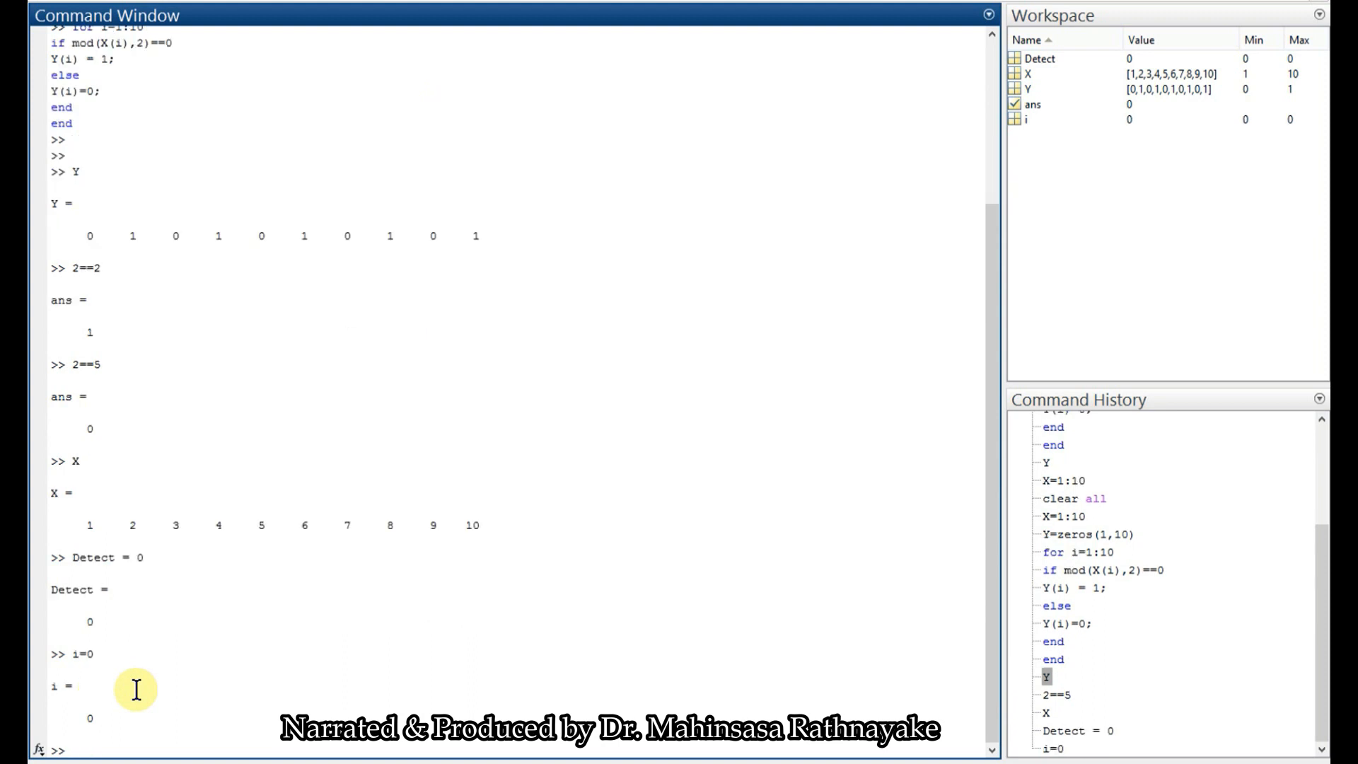
pyautogui.write('while ~Detect')
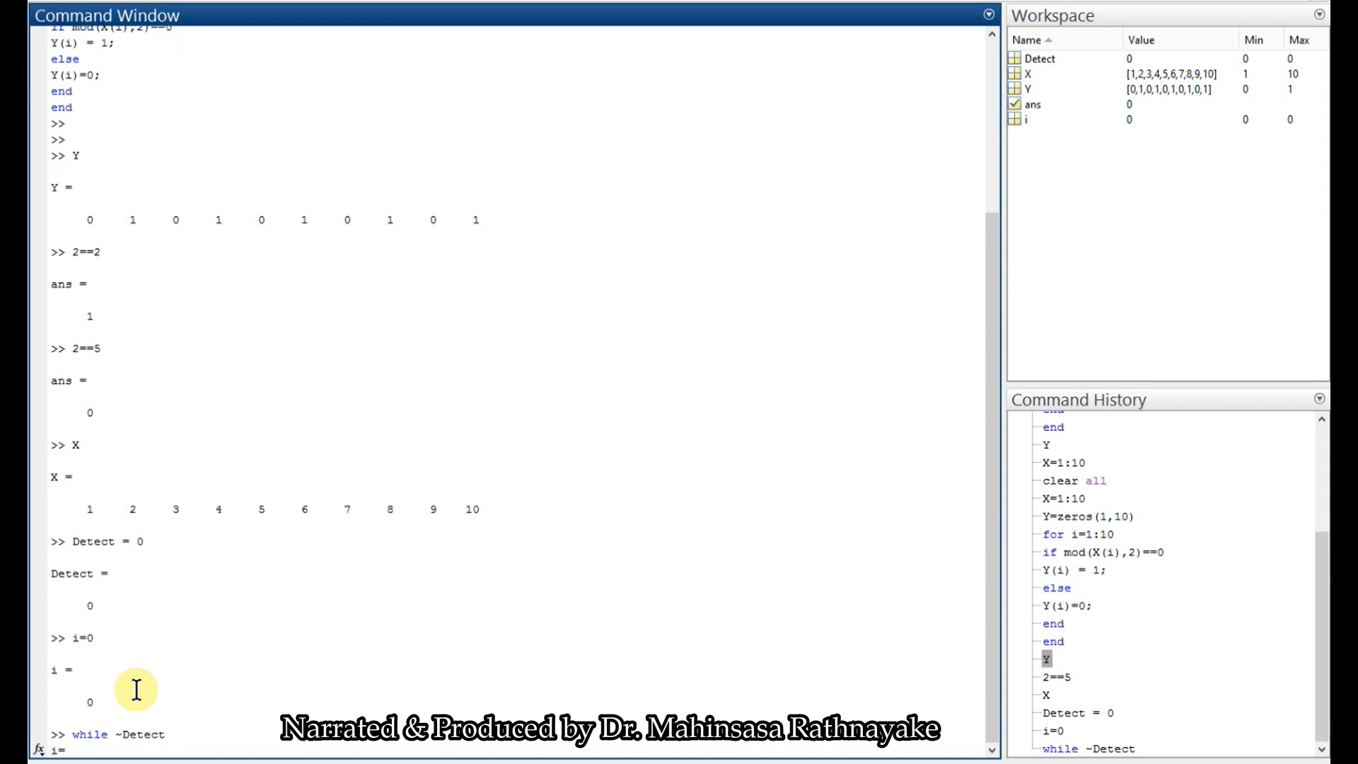
# Inside the while loop increment i with i=i+1 and test if X(i)==6
pyautogui.write('i=i+')
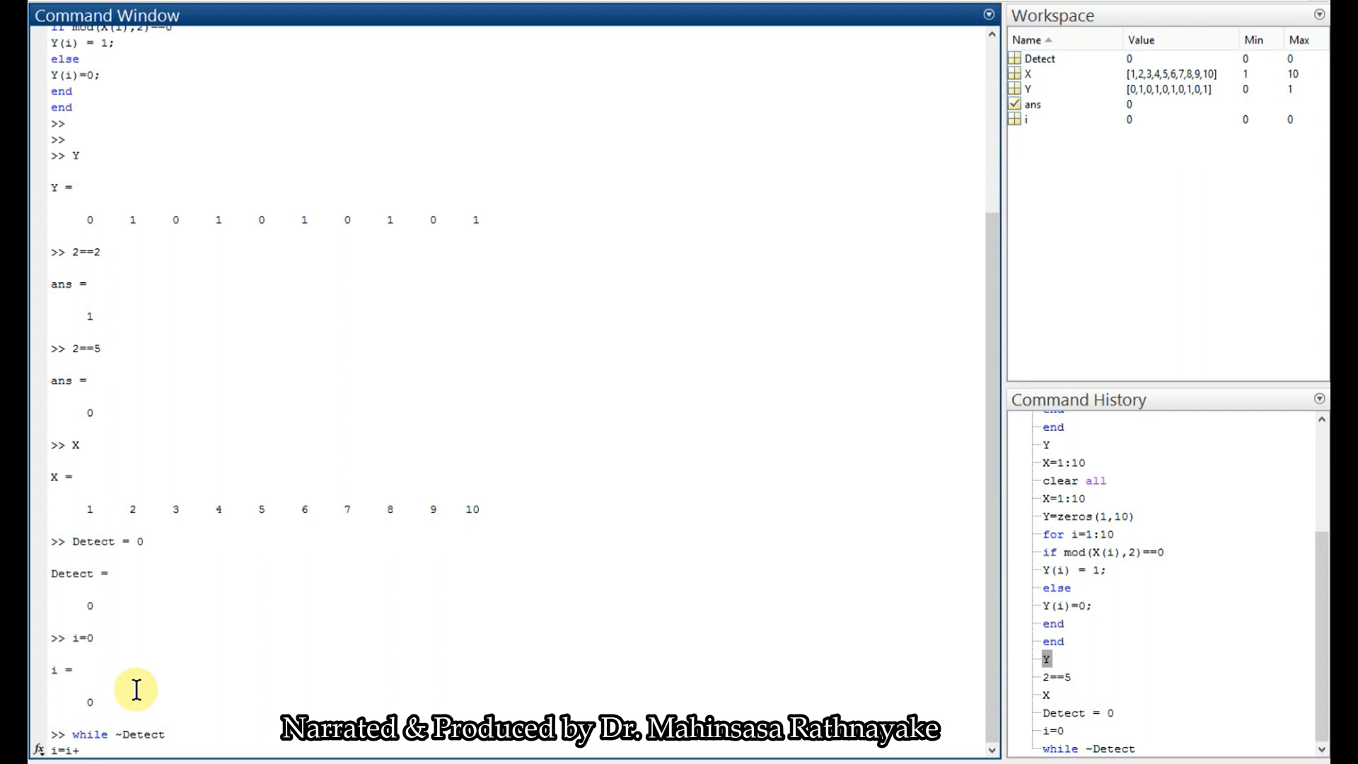
pyautogui.write('1')
pyautogui.write('i')
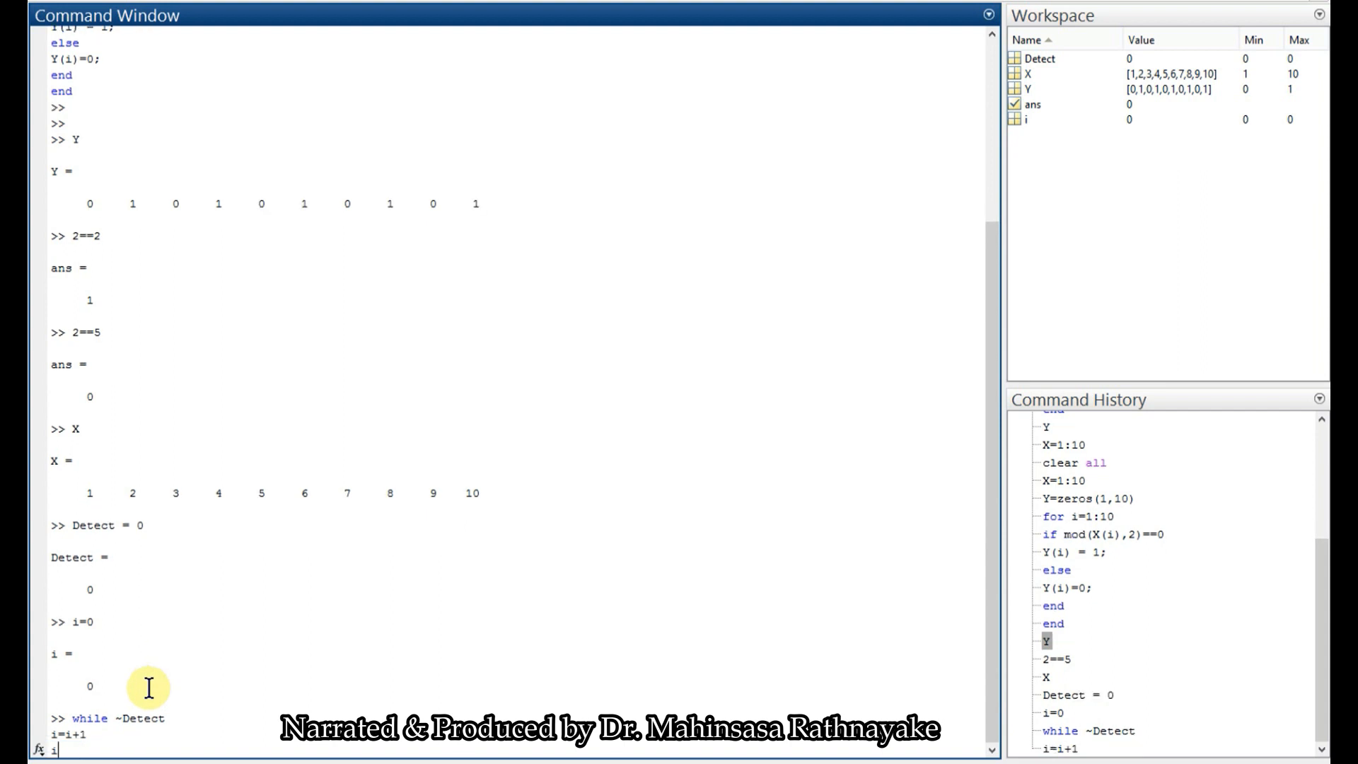
pyautogui.write('f')
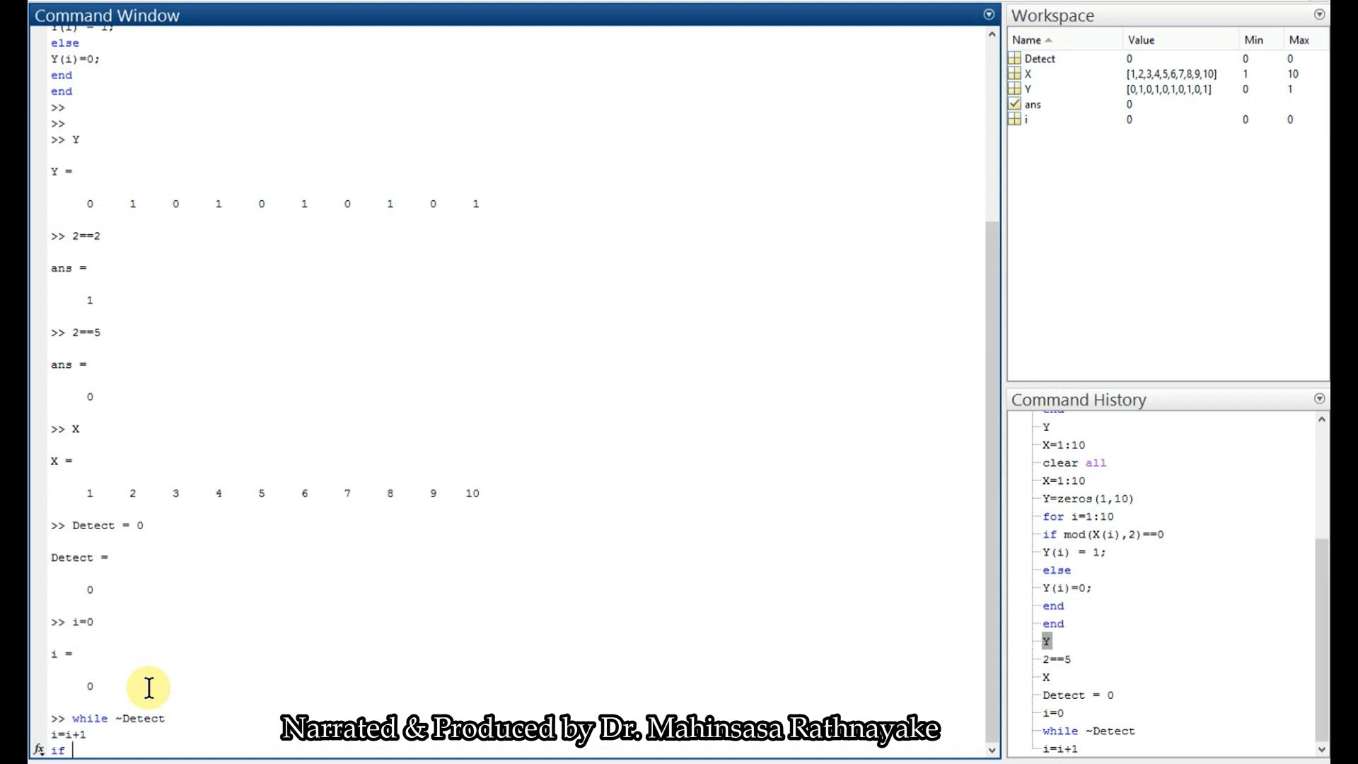
pyautogui.write('X(i')
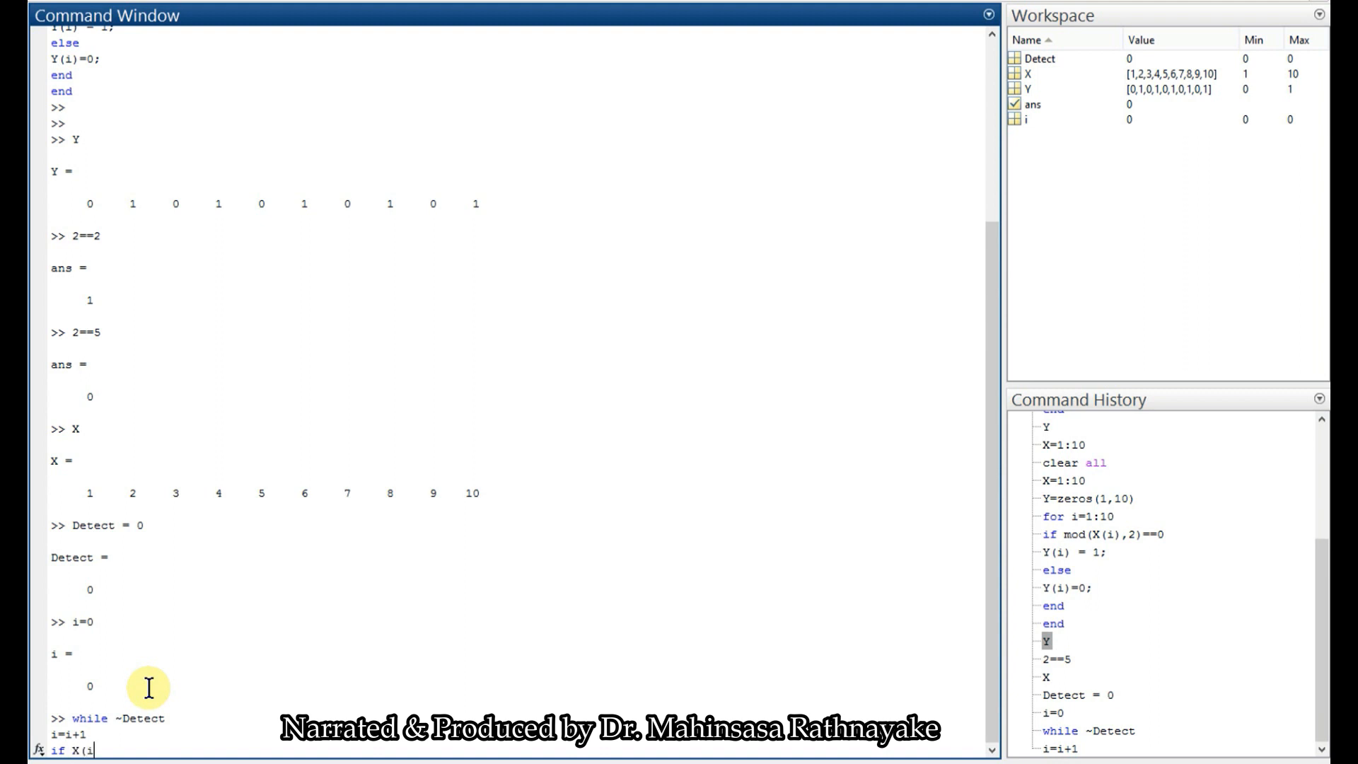
pyautogui.write(')==6')
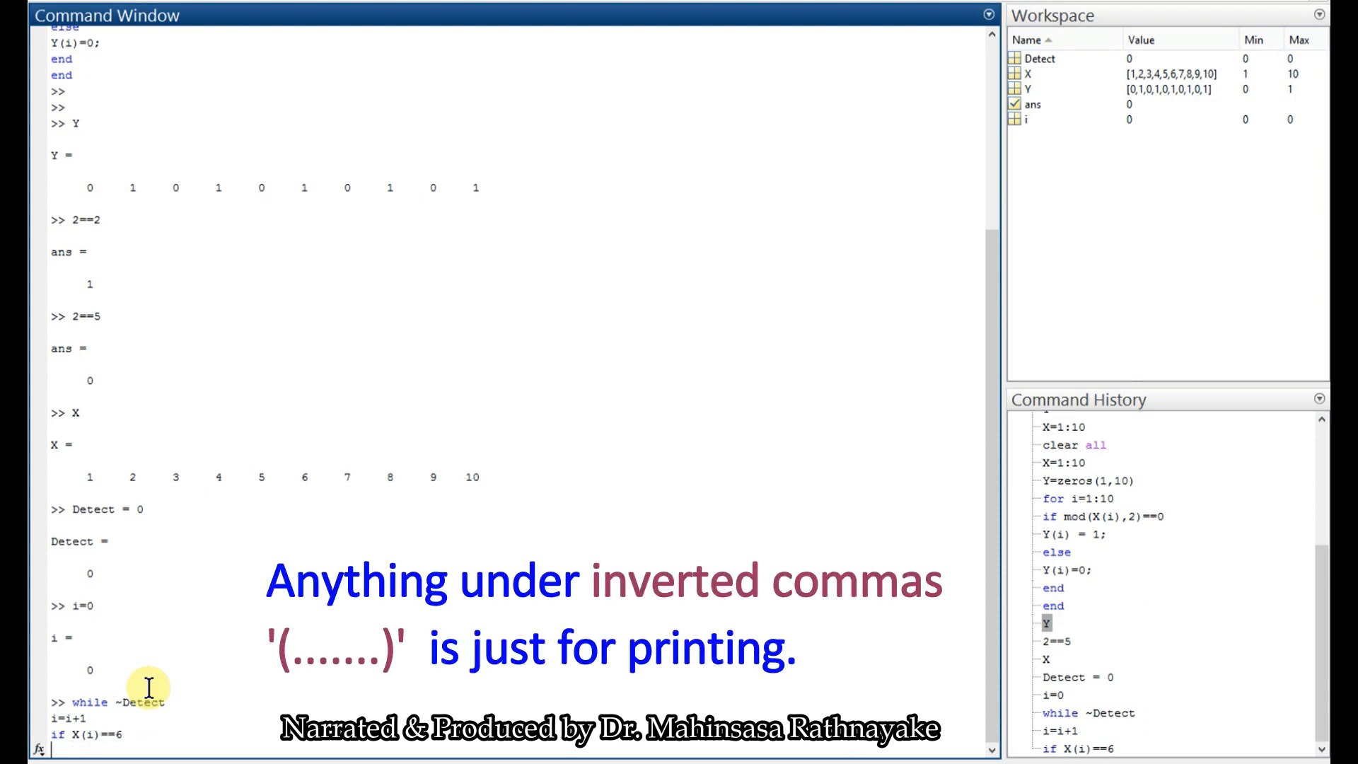
# On a match display 'Detected' and set Detect=1, then close and run the loop
pyautogui.write('disp')
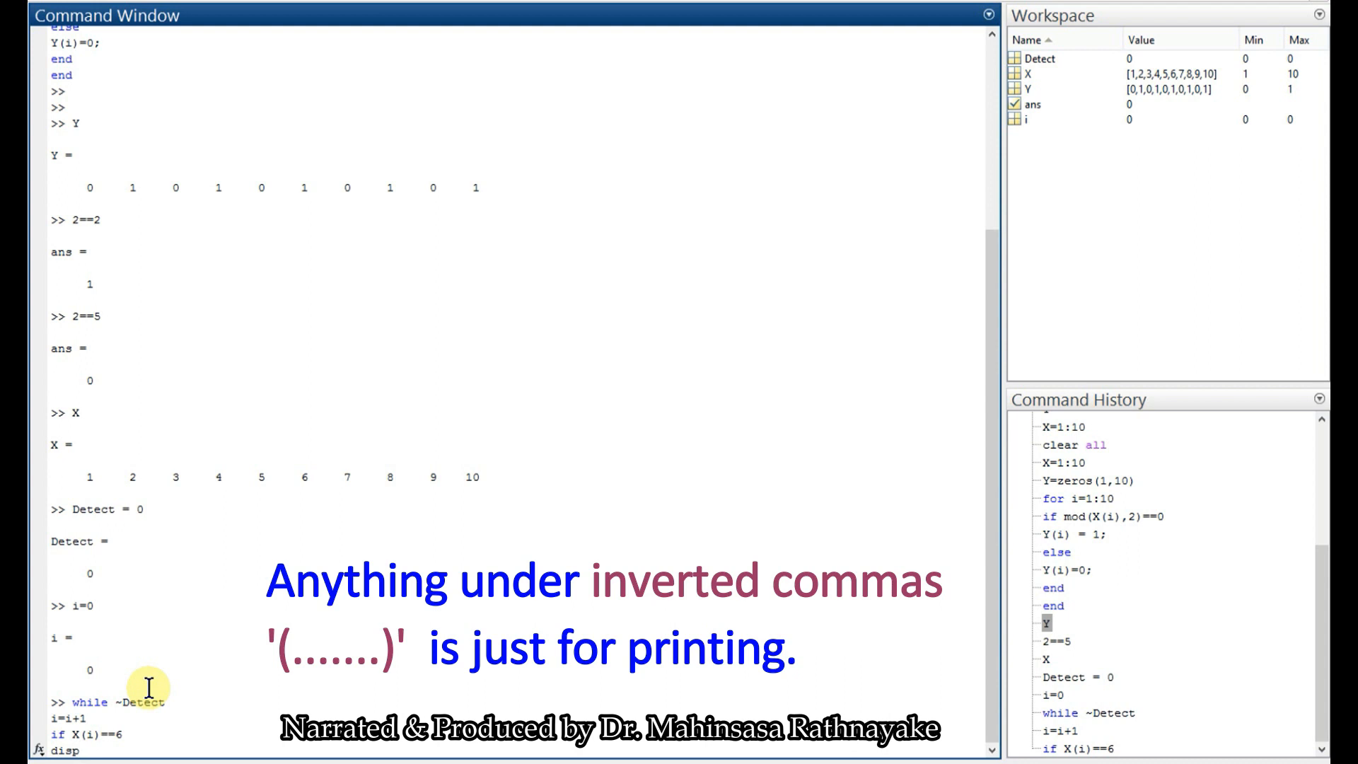
pyautogui.write("('")
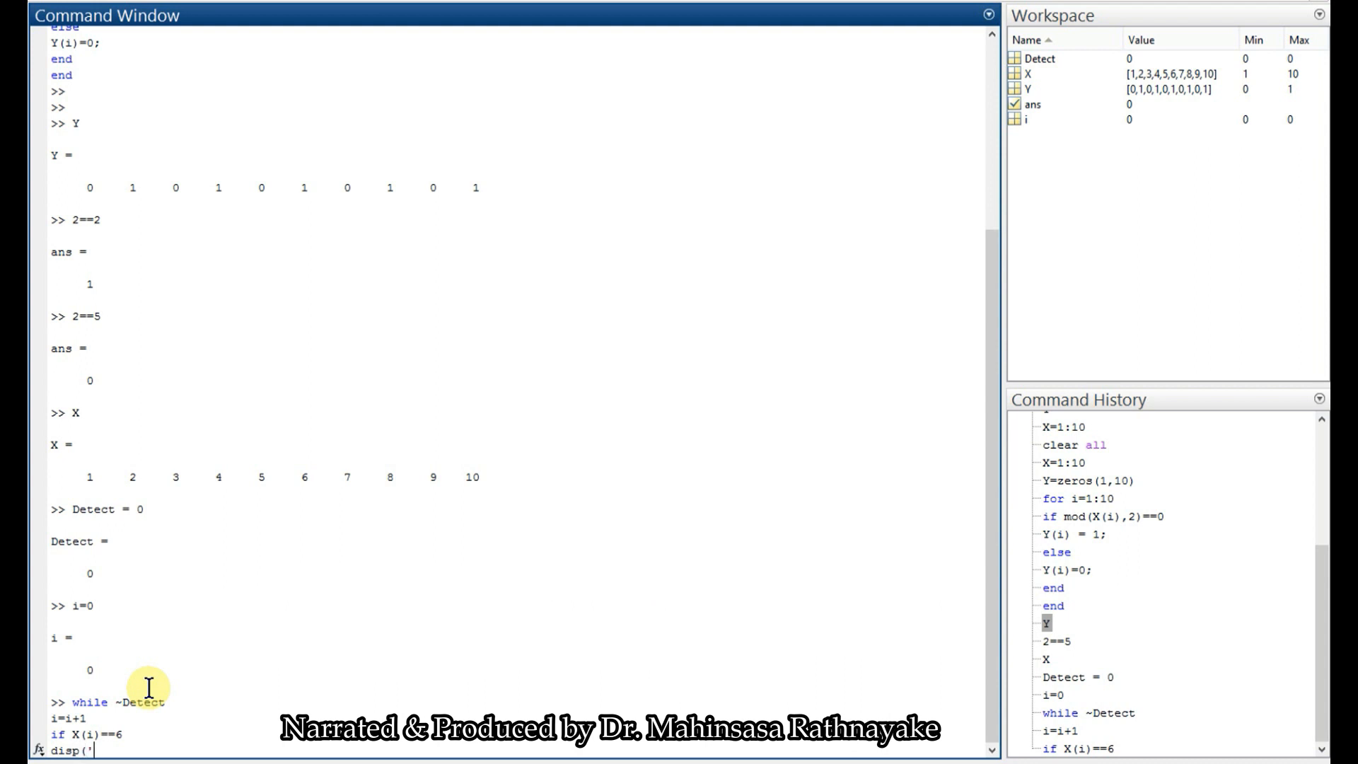
pyautogui.write('Detected')
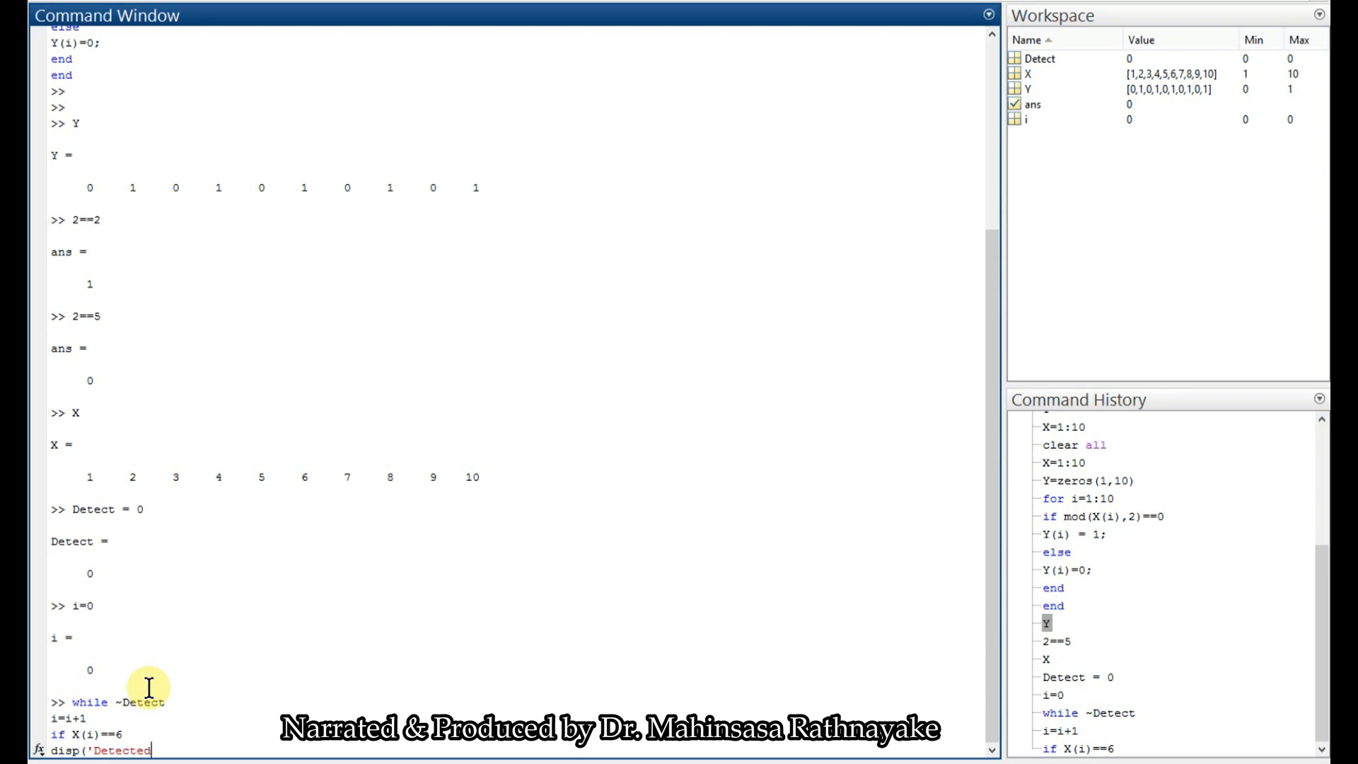
pyautogui.write("');")
pyautogui.write('Detect=')
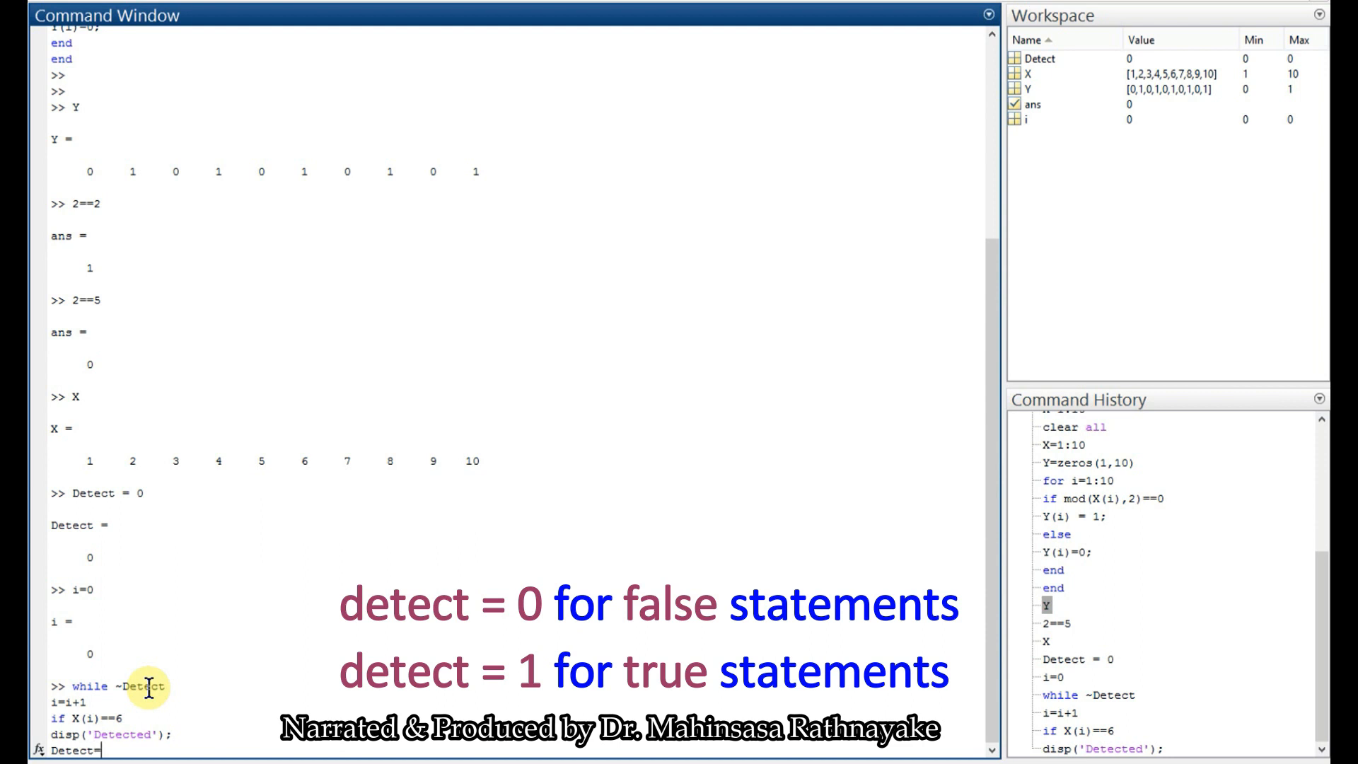
pyautogui.write('1')
pyautogui.write('e')
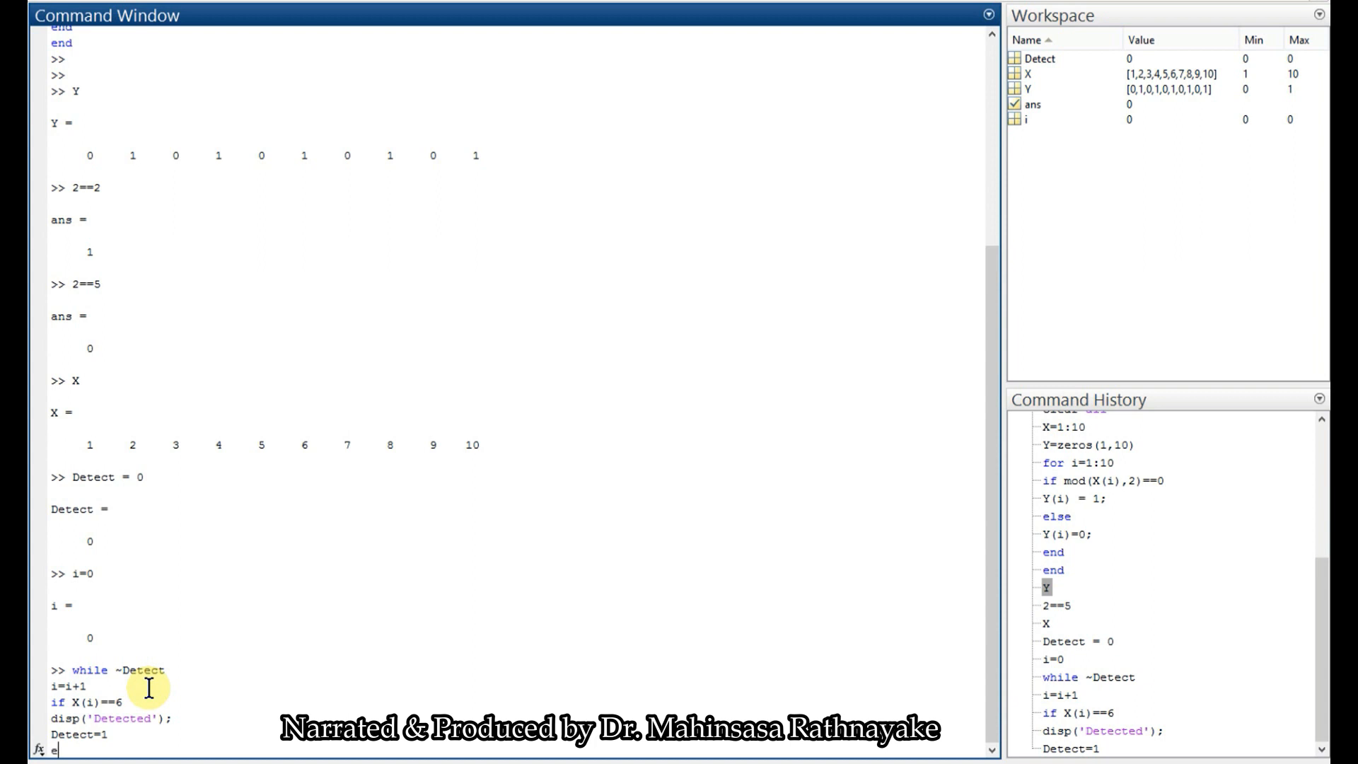
pyautogui.write('nd')
pyautogui.write('end')
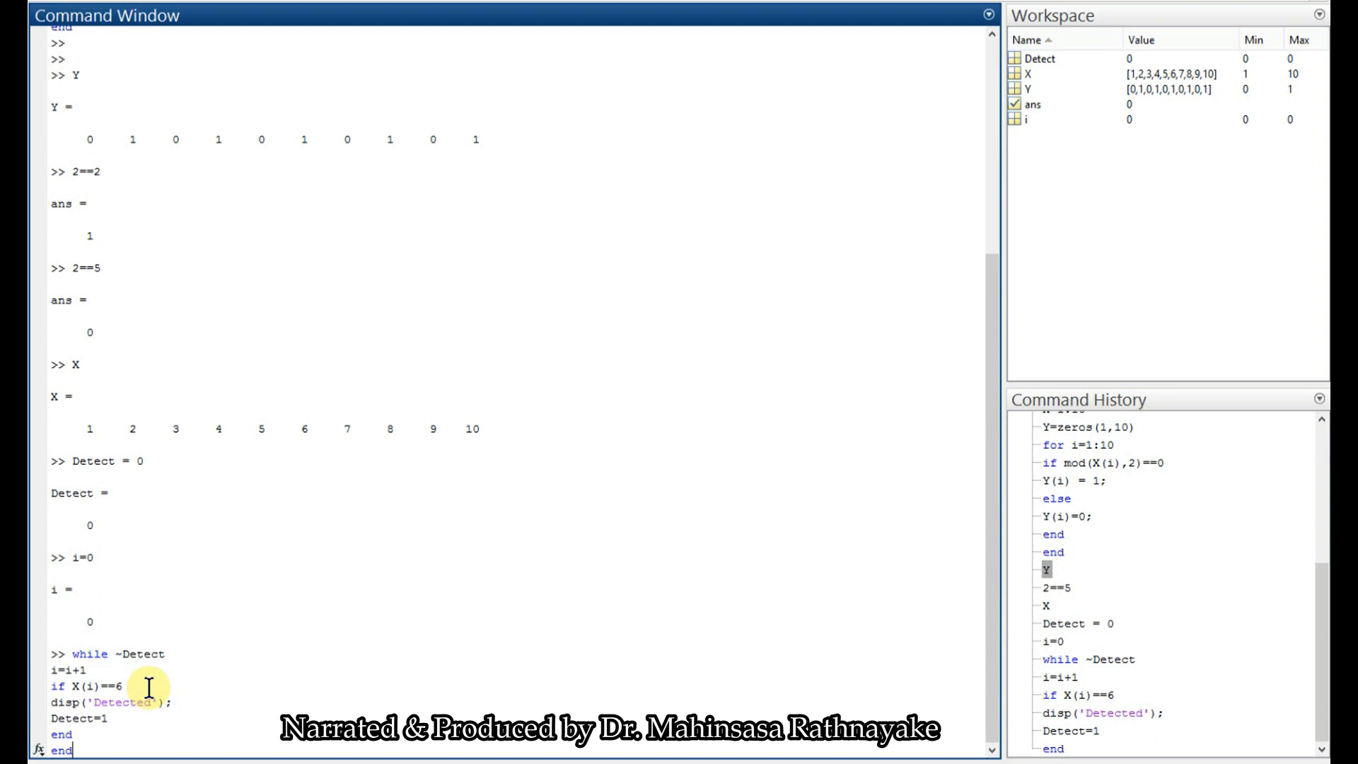
pyautogui.press('enter')
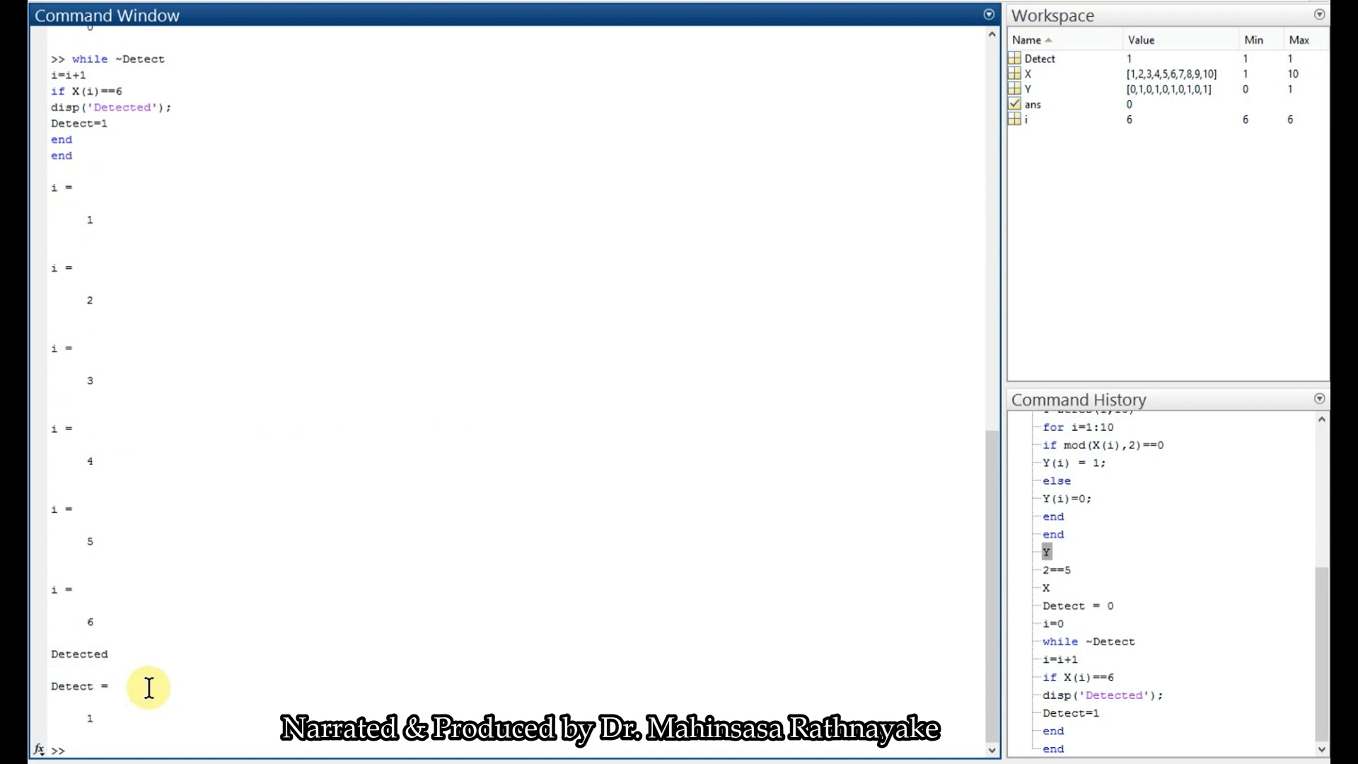
pyautogui.moveTo(147, 684)
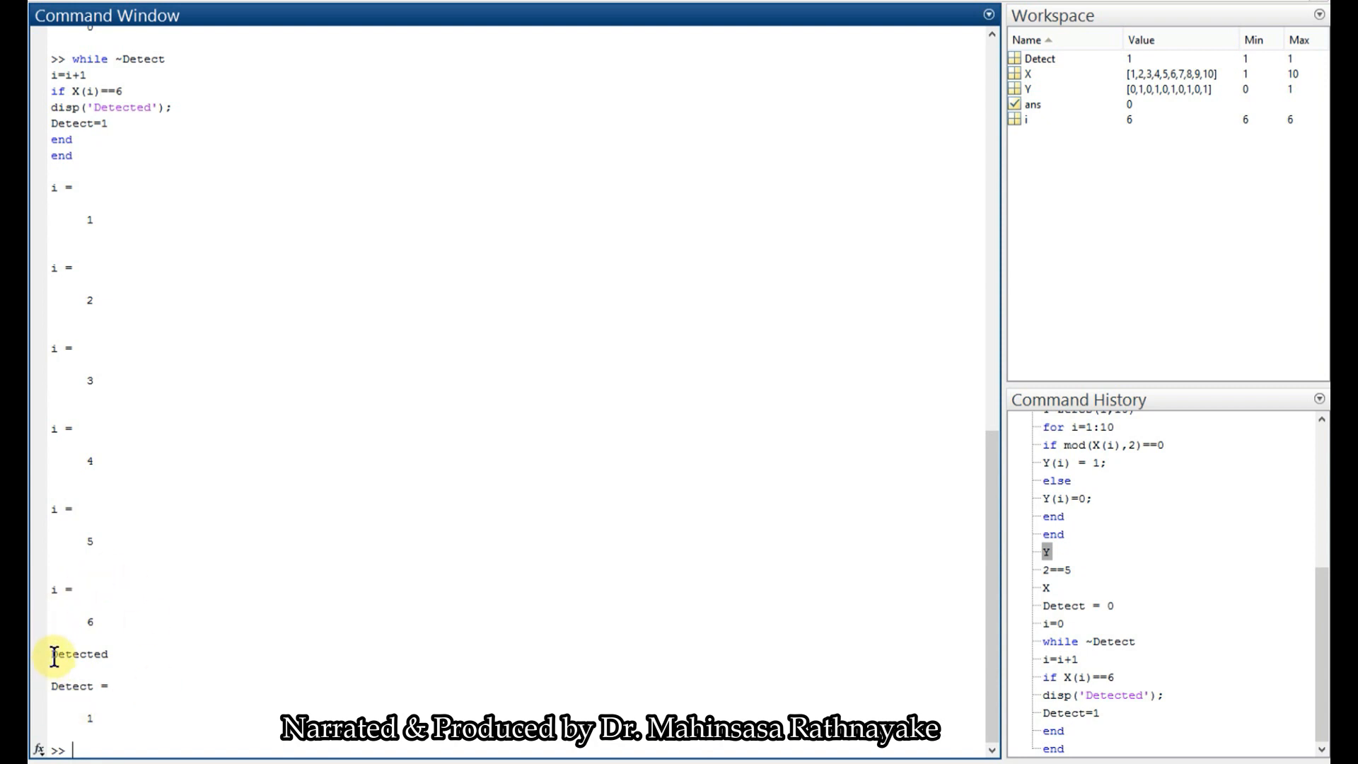
pyautogui.doubleClick(76, 653)
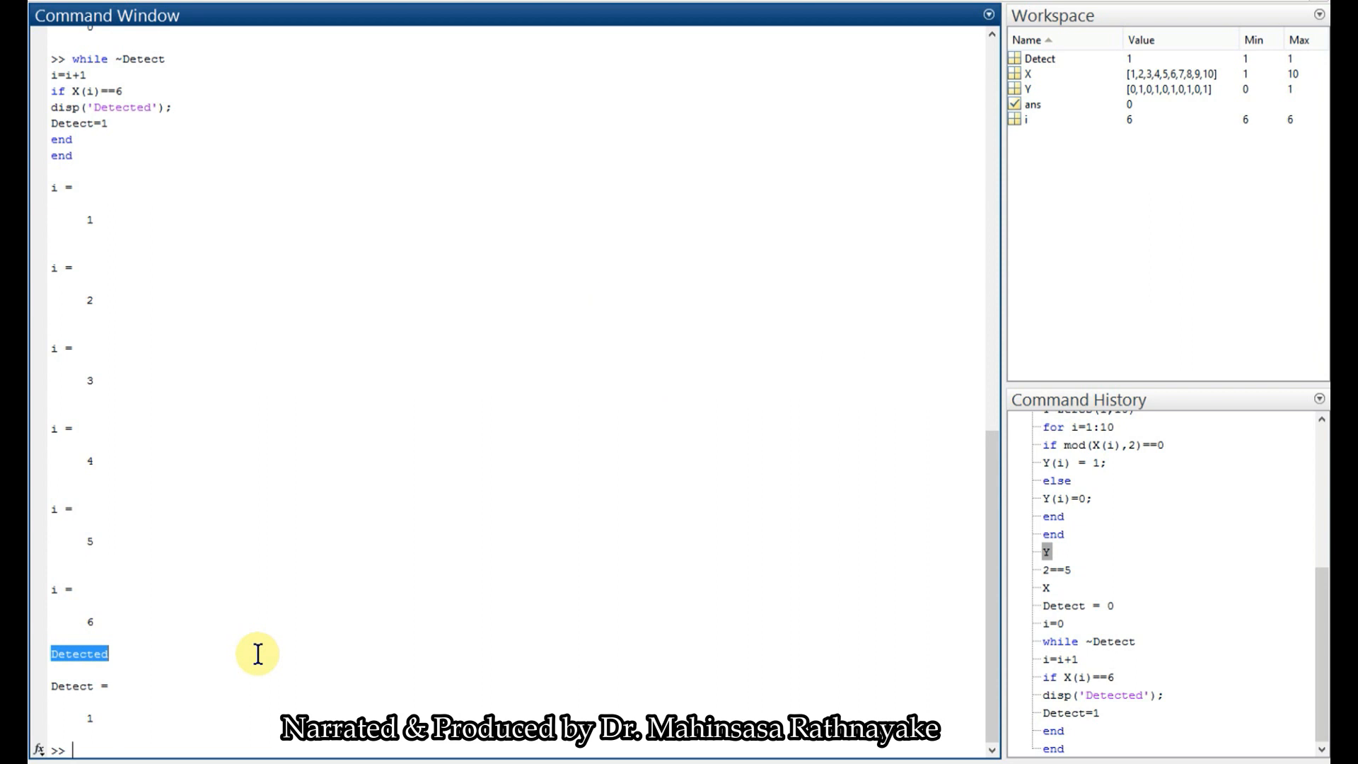
pyautogui.moveTo(252, 657)
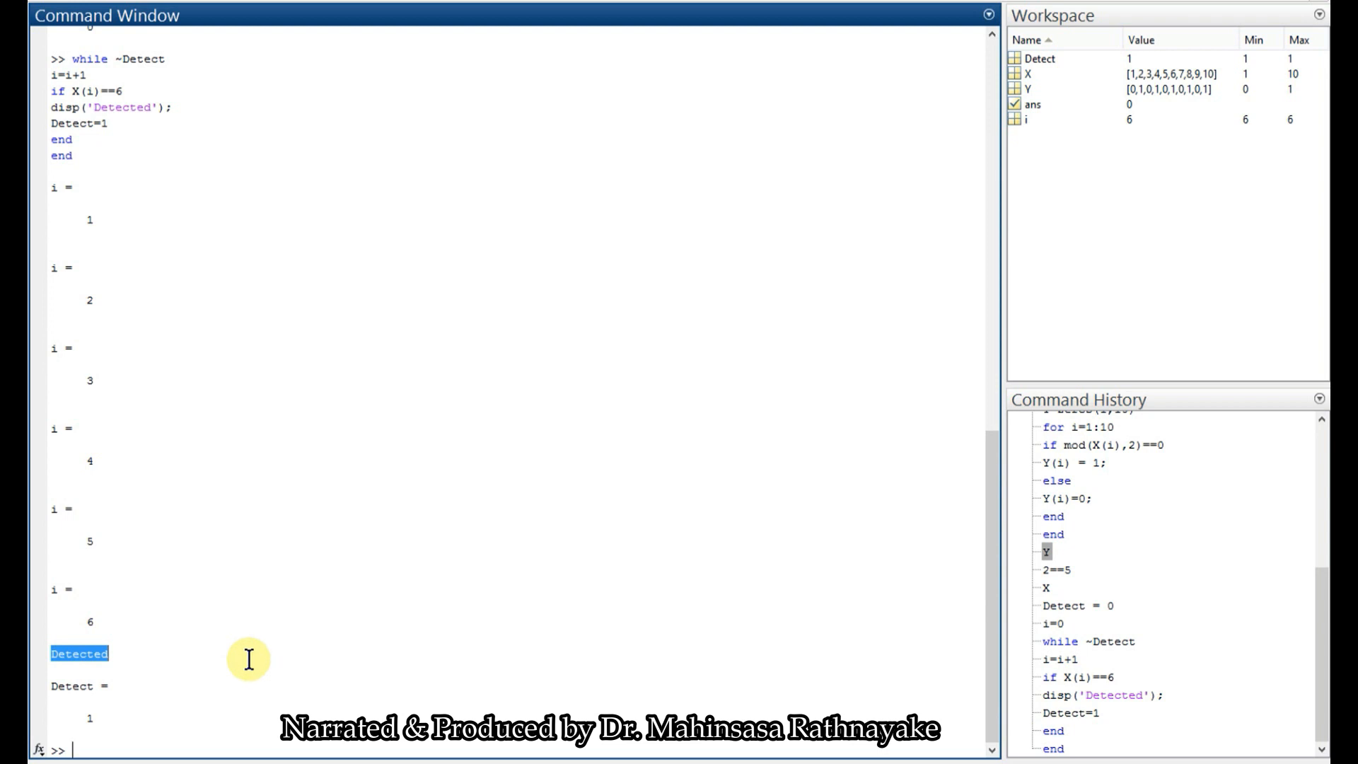